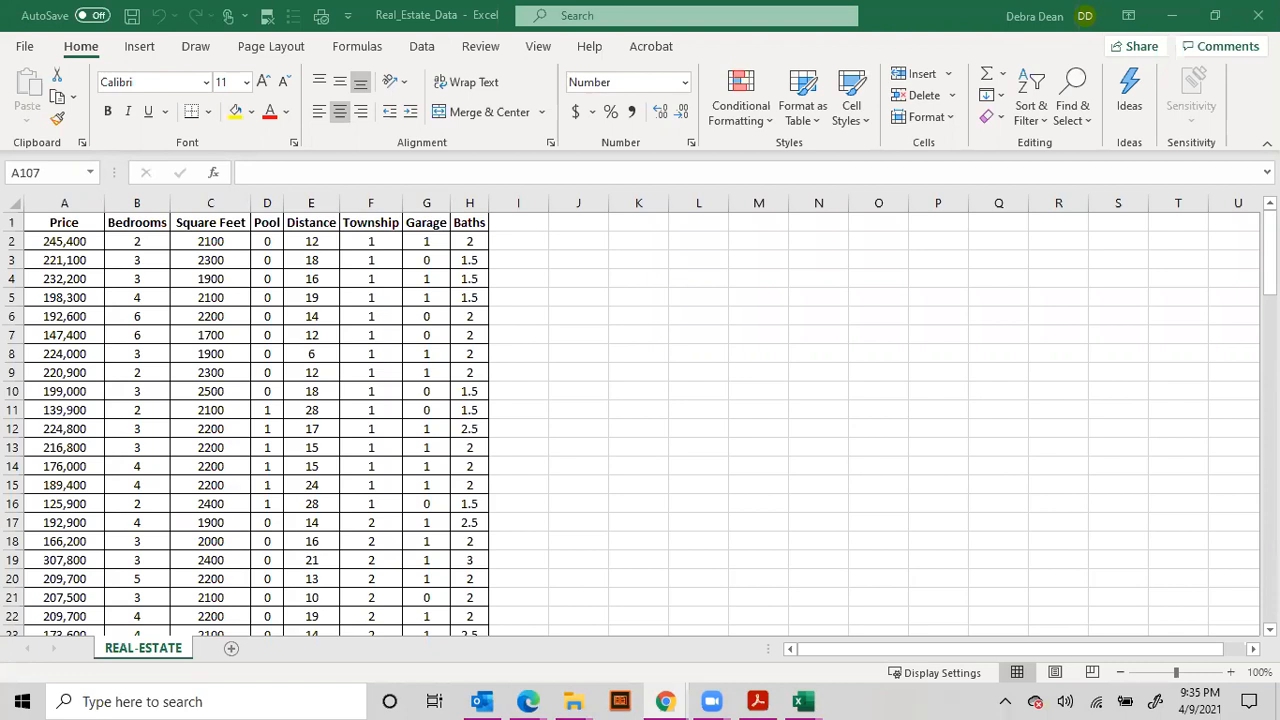
{"action": "mouse_move", "coordinate": [607, 251]}
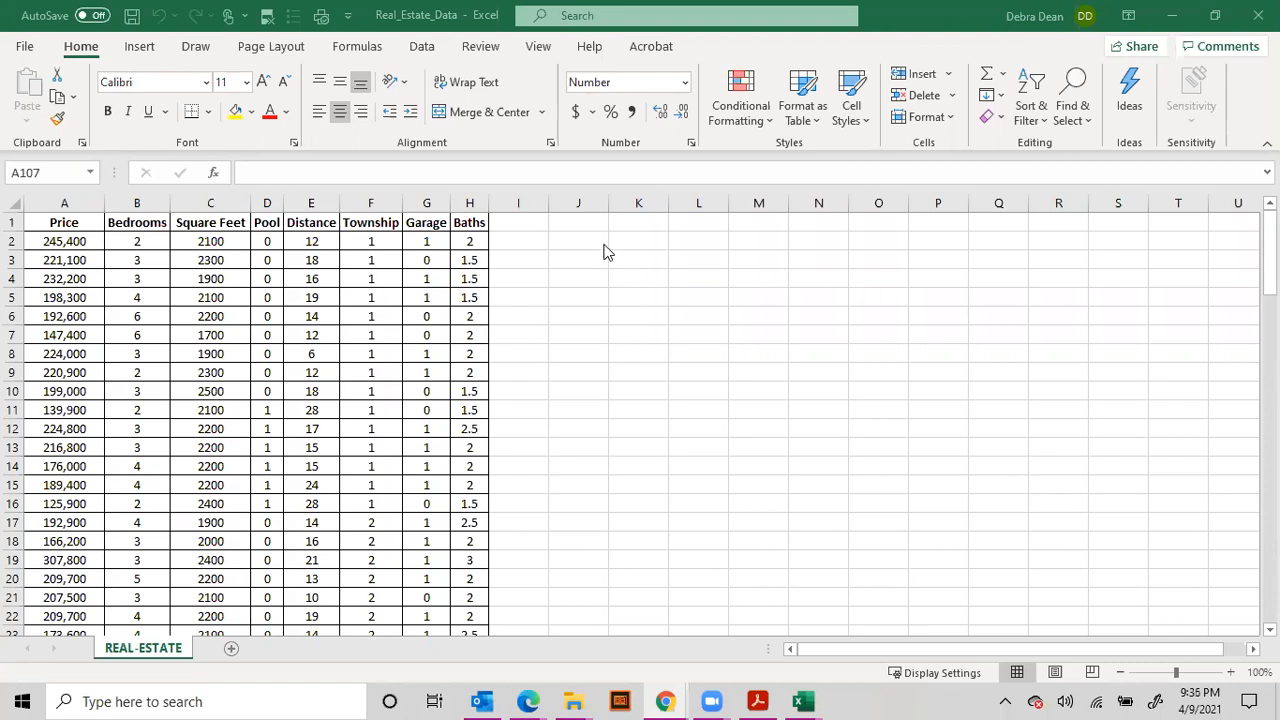
{"action": "mouse_move", "coordinate": [64, 203]}
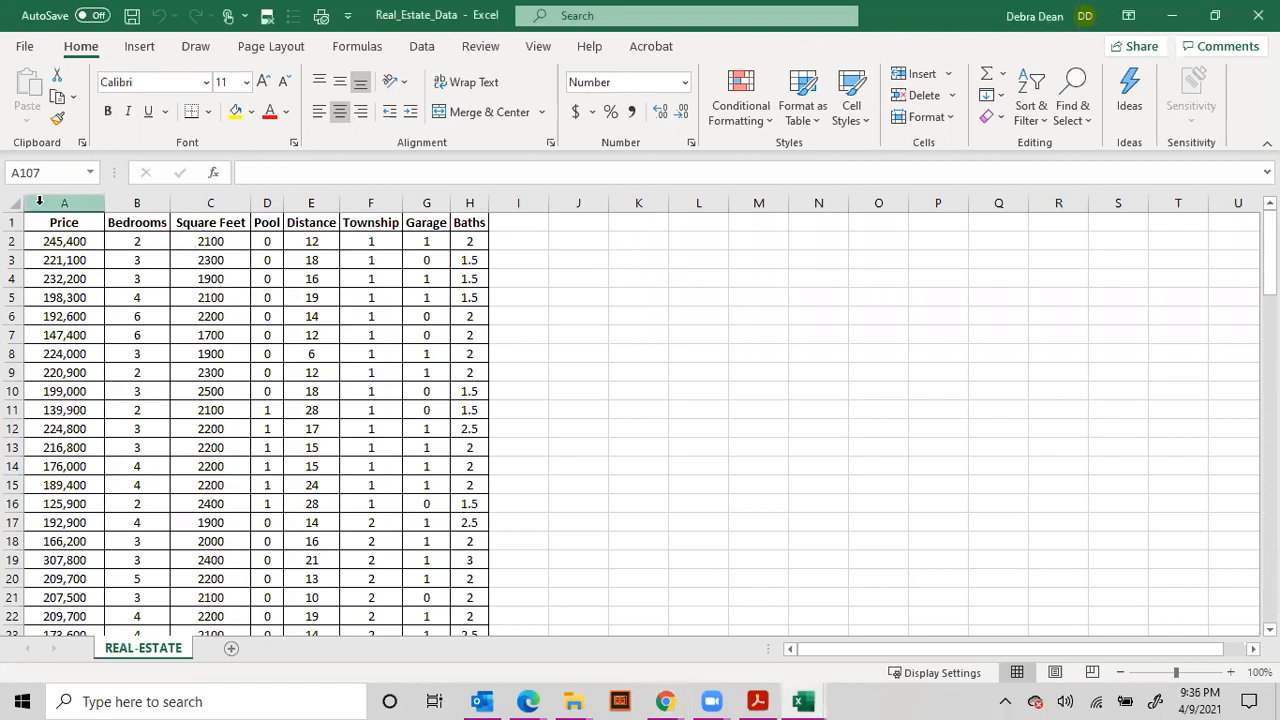
Highlight the Price (column A) and Square Feet (column C) columns in yellow.
{"action": "left_click", "coordinate": [64, 202]}
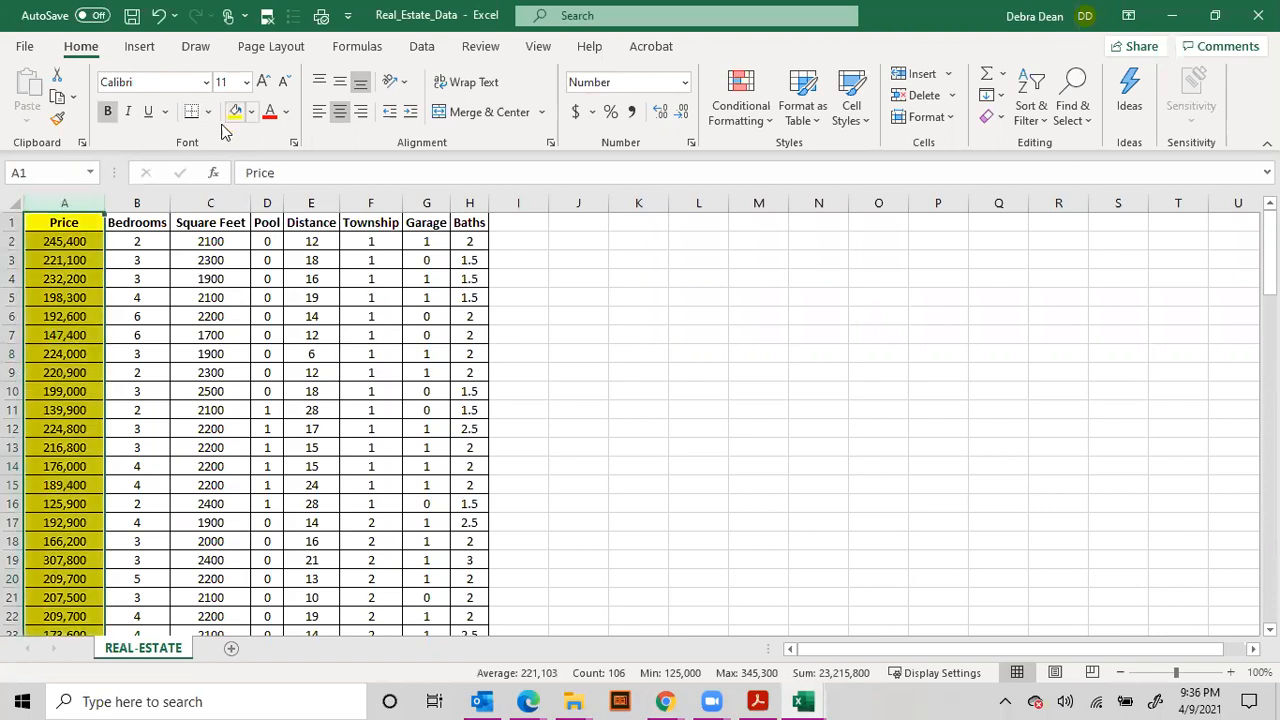
{"action": "left_click", "coordinate": [210, 222]}
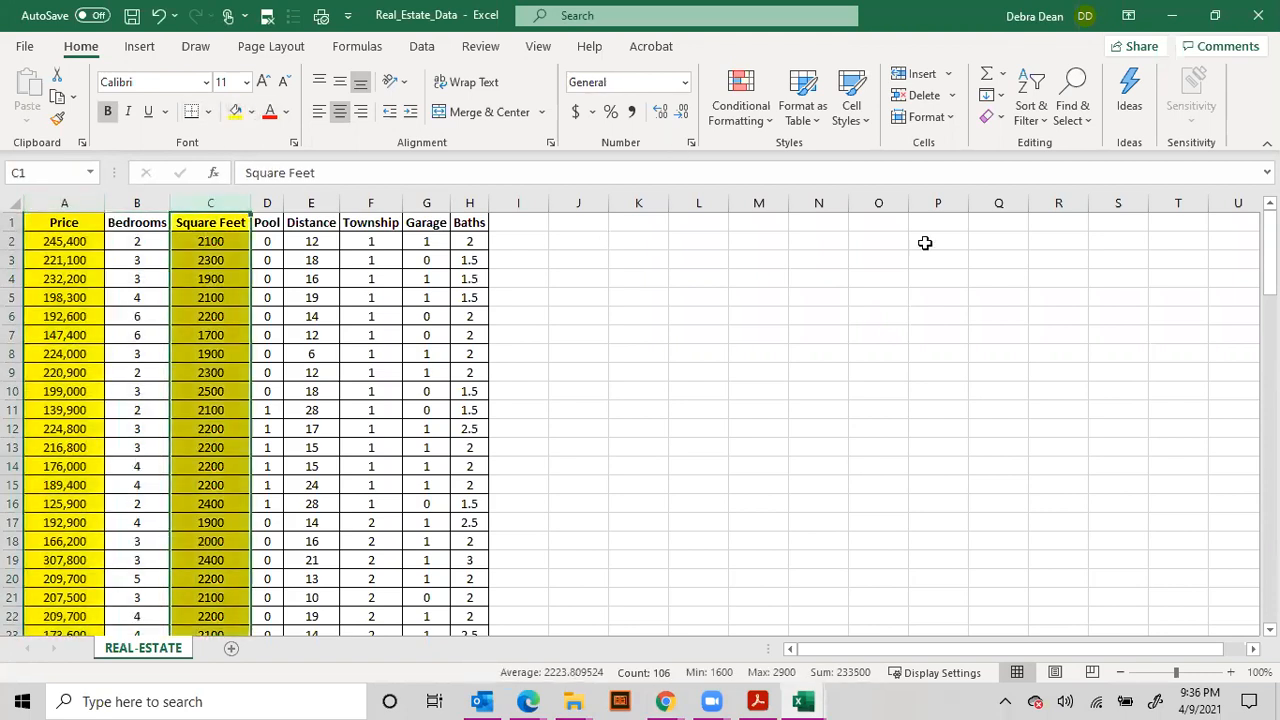
{"action": "left_click", "coordinate": [638, 241]}
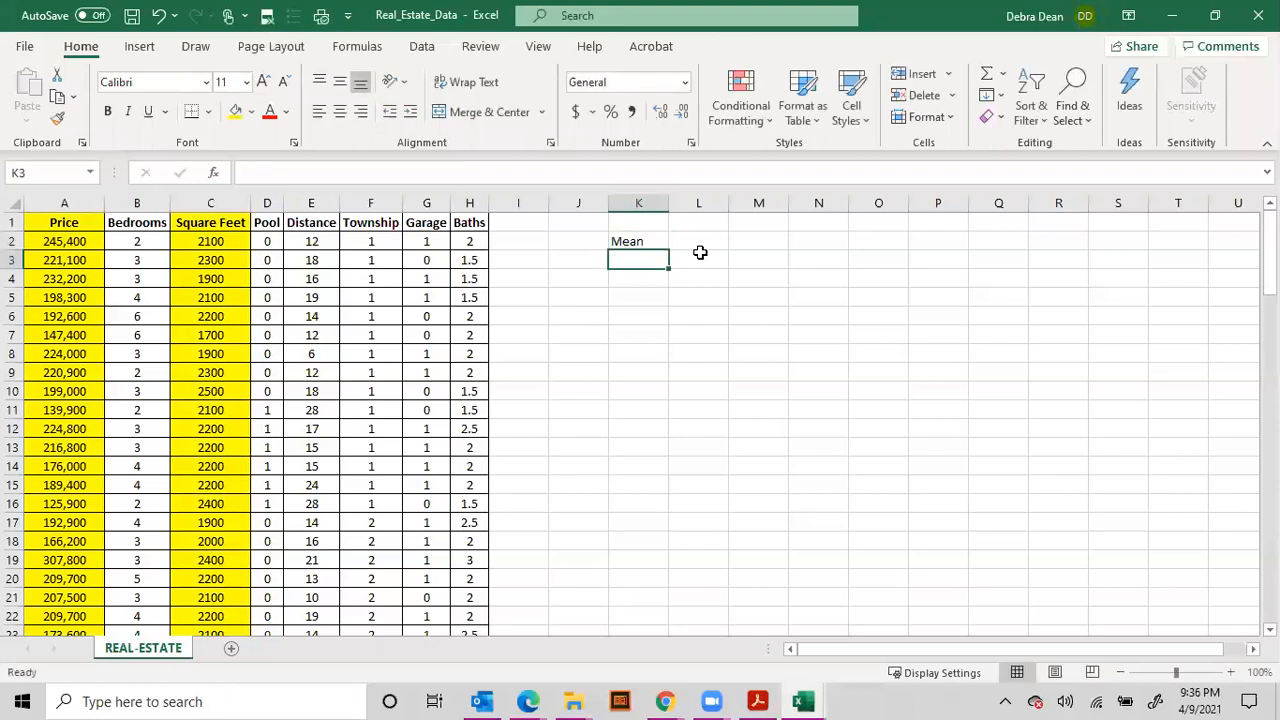
Enter the Mean through Standard Deviation labels and begin the Selling Price heading.
{"action": "type", "text": "Mean"}
{"action": "left_click", "coordinate": [638, 279]}
{"action": "type", "text": "Mode"}
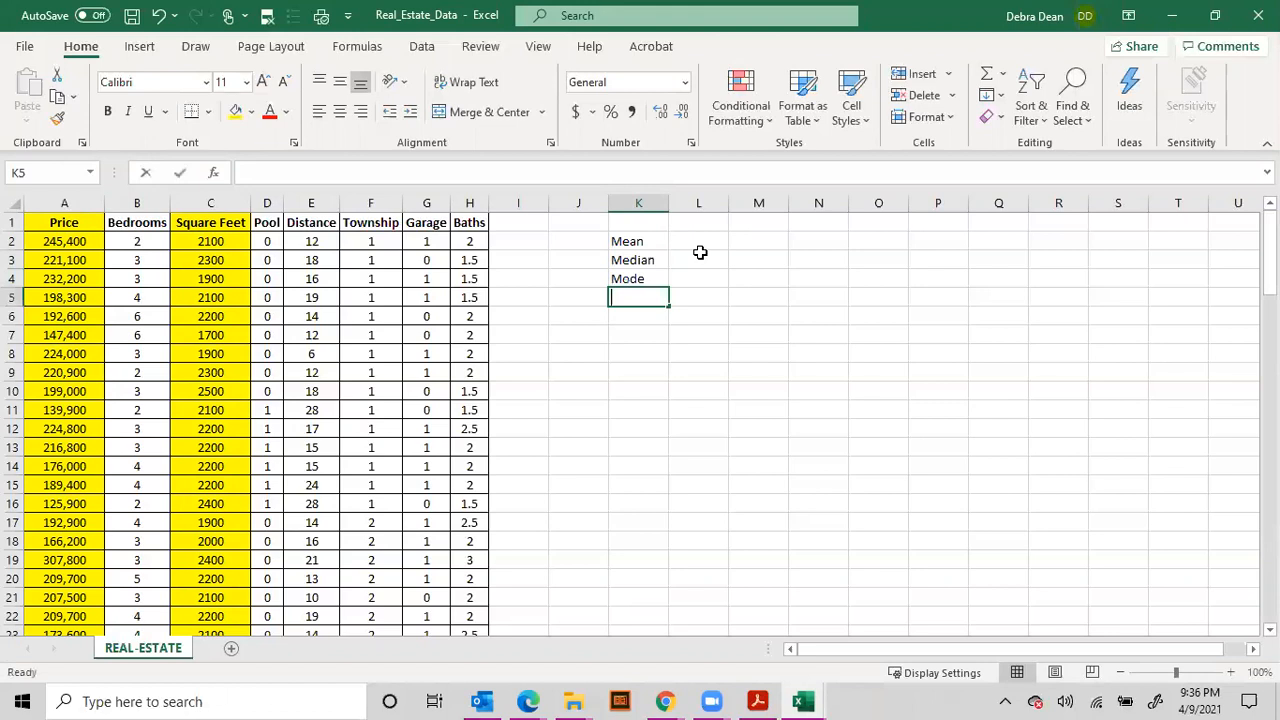
{"action": "type", "text": "Standard Devia"}
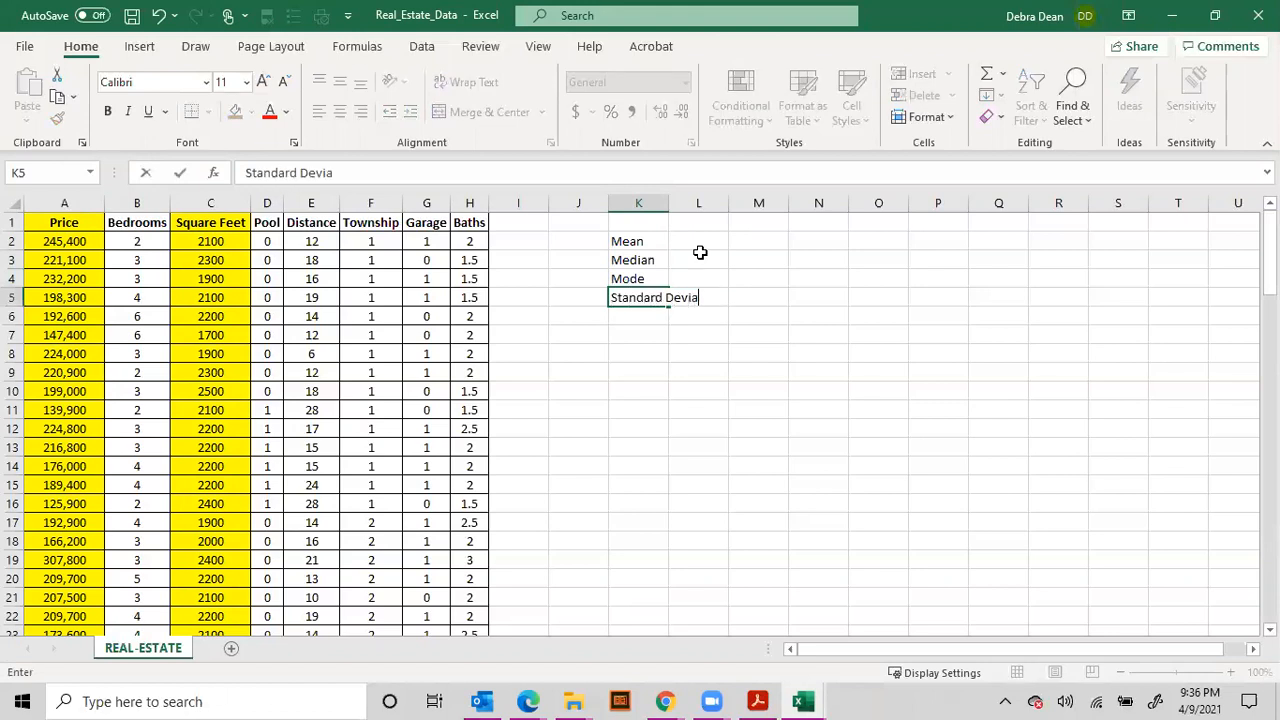
{"action": "key", "text": "Return"}
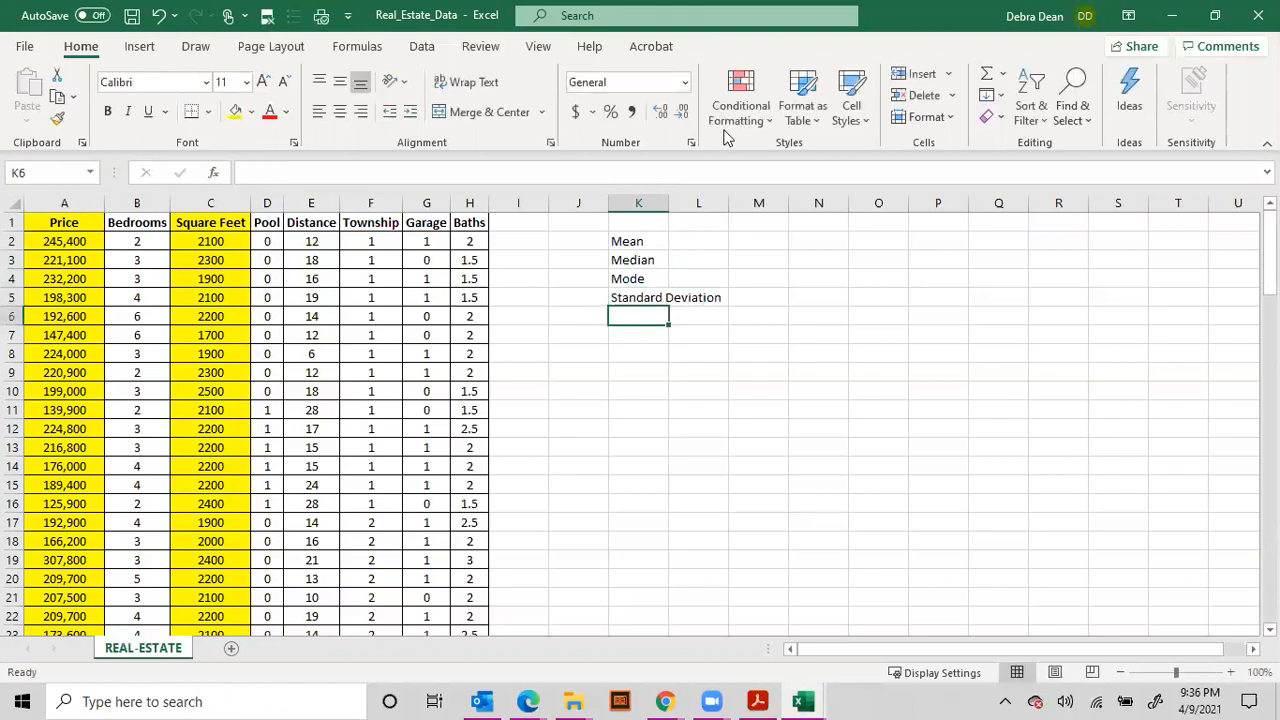
{"action": "left_click", "coordinate": [698, 222]}
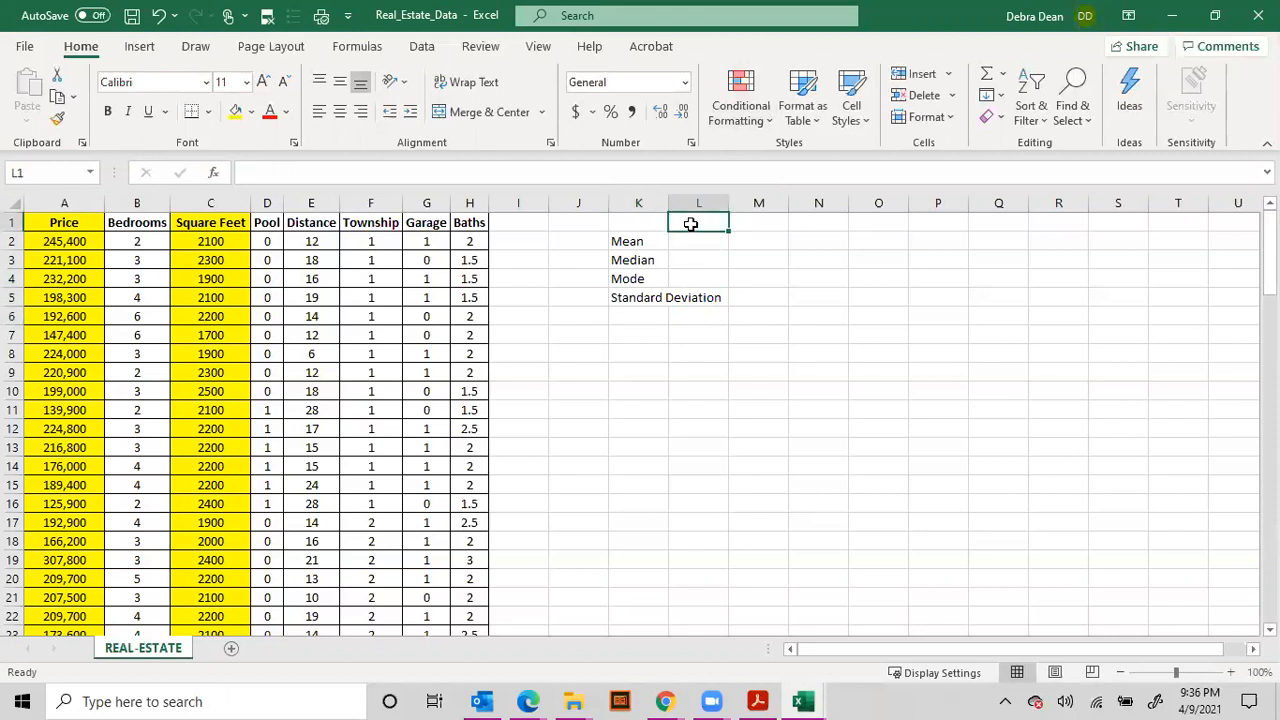
{"action": "type", "text": "Selling Price"}
{"action": "left_click", "coordinate": [759, 222]}
{"action": "type", "text": "Square Feet"}
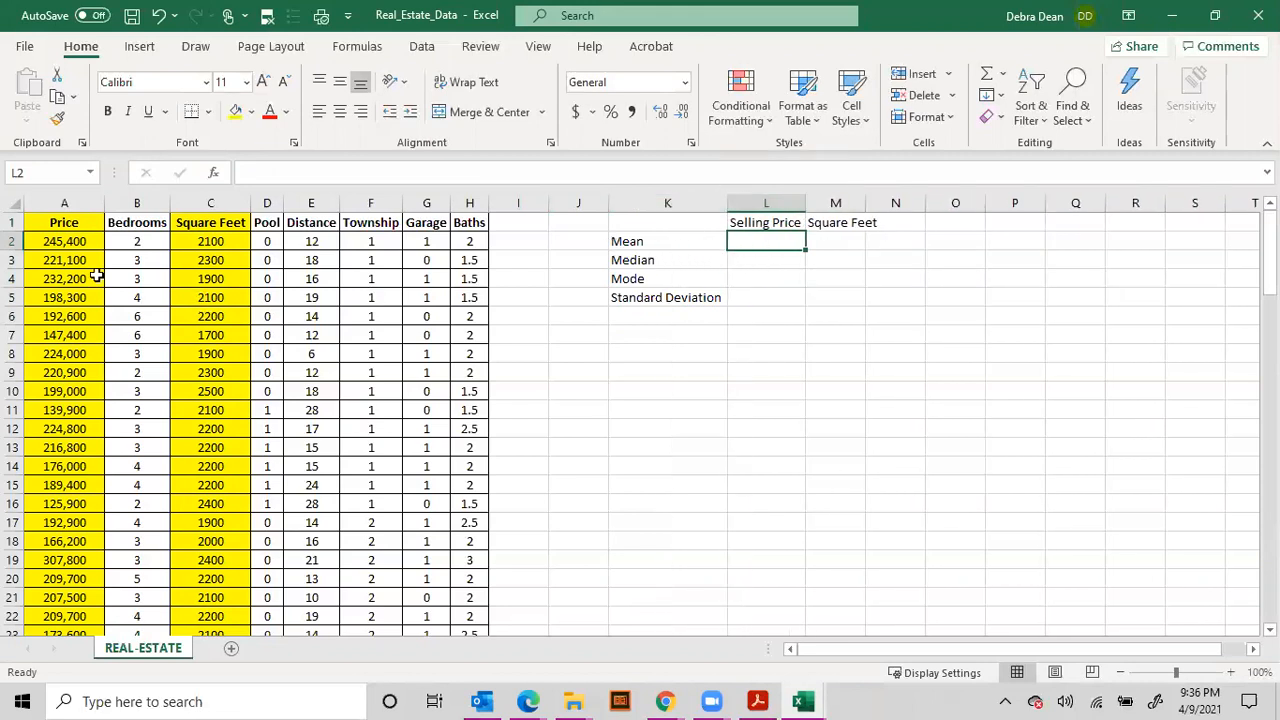
{"action": "mouse_move", "coordinate": [48, 466]}
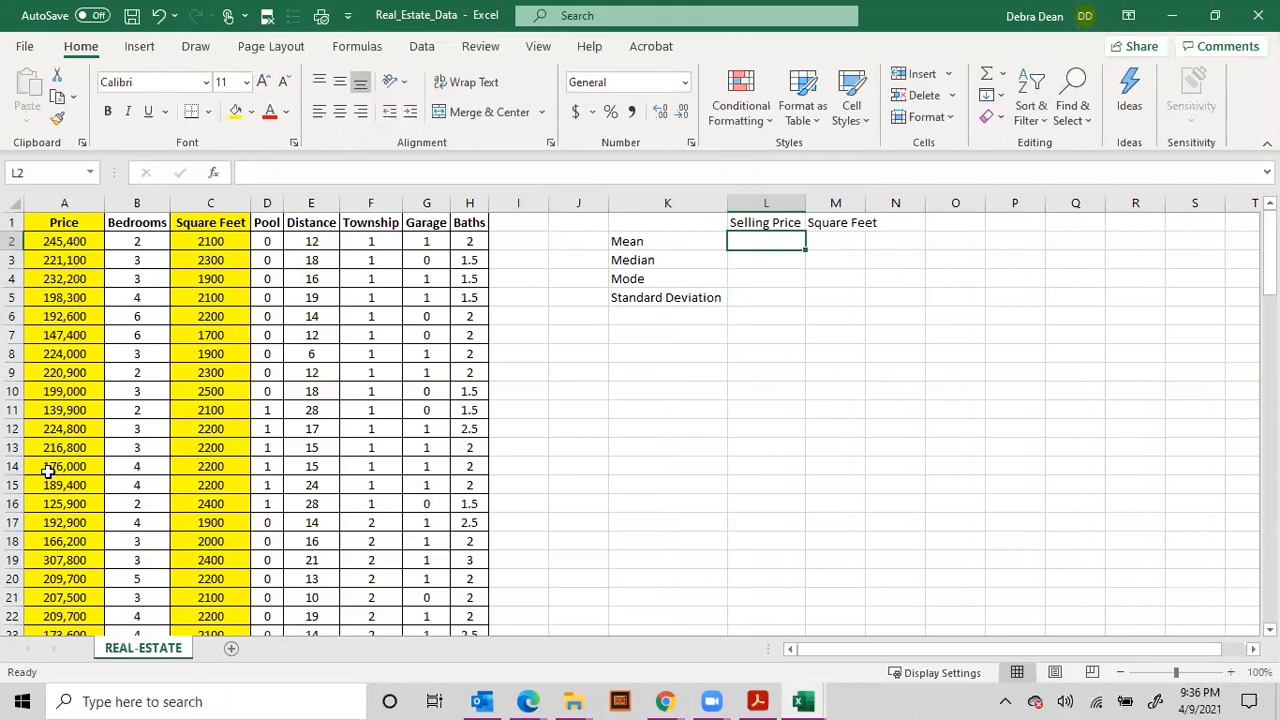
{"action": "mouse_move", "coordinate": [213, 172]}
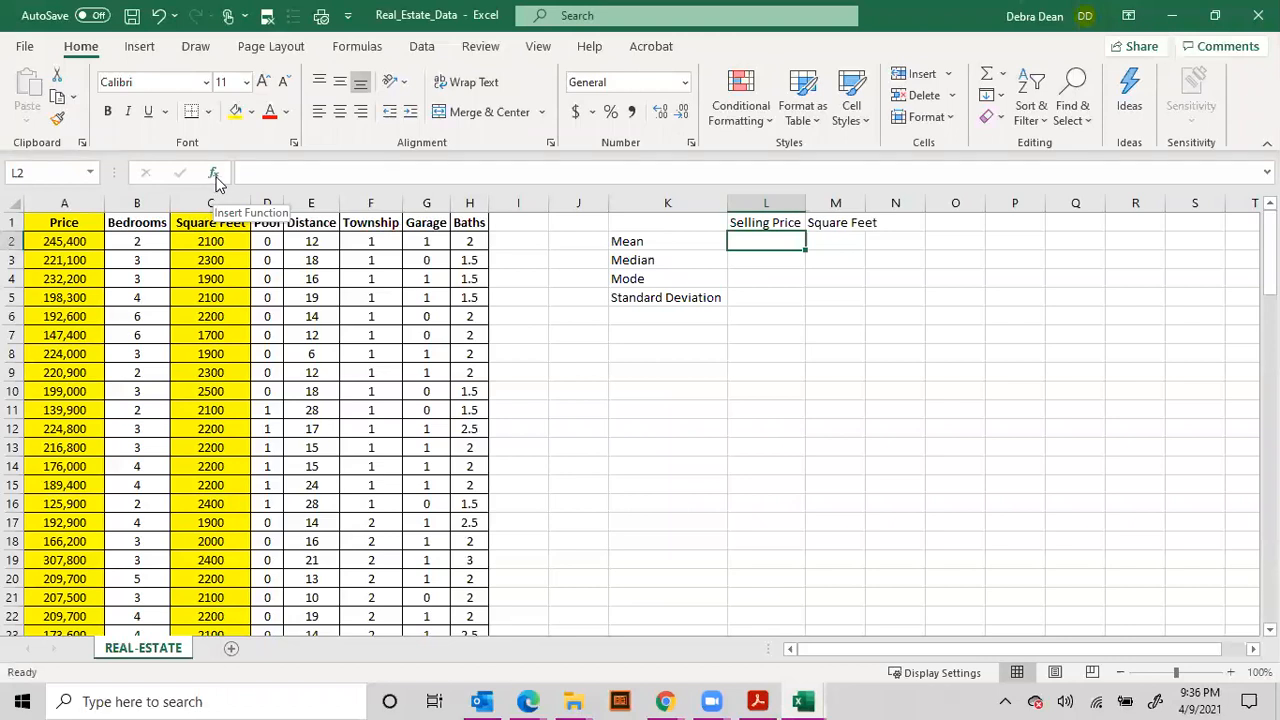
Fill the Selling Price mean with AVERAGE over A2:A106, giving 221,103.
{"action": "left_click", "coordinate": [213, 172]}
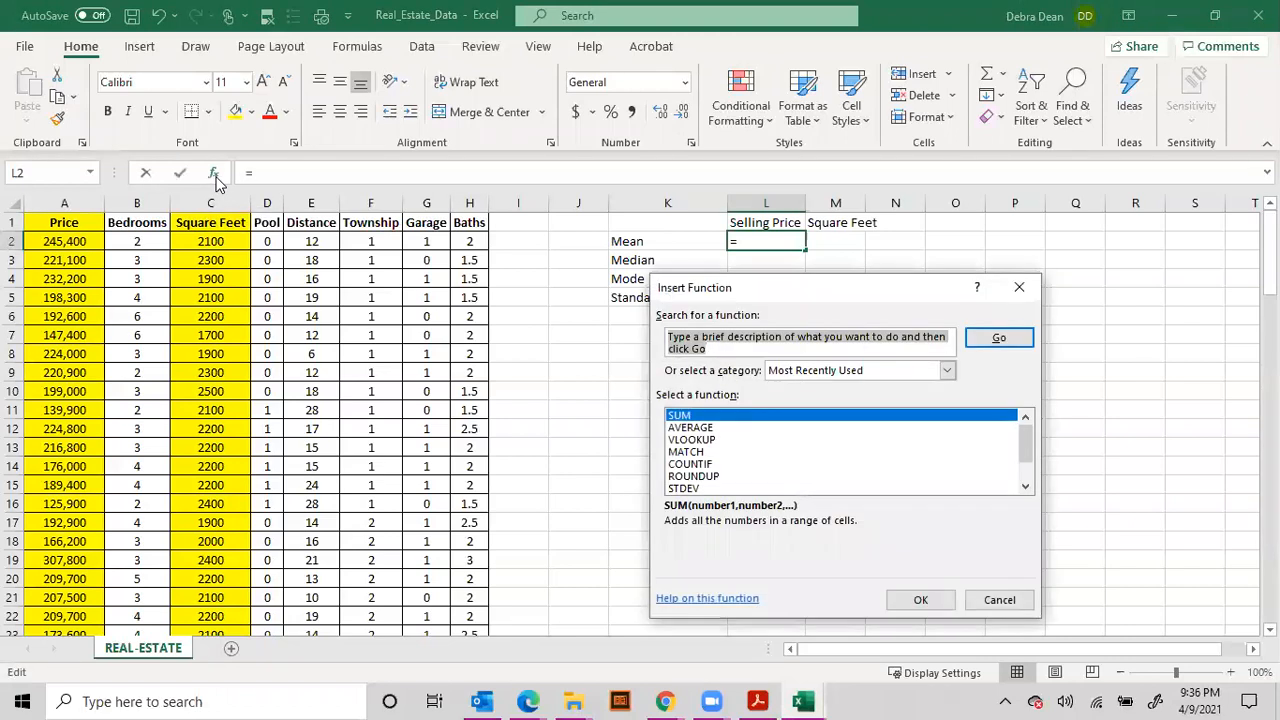
{"action": "type", "text": "mean"}
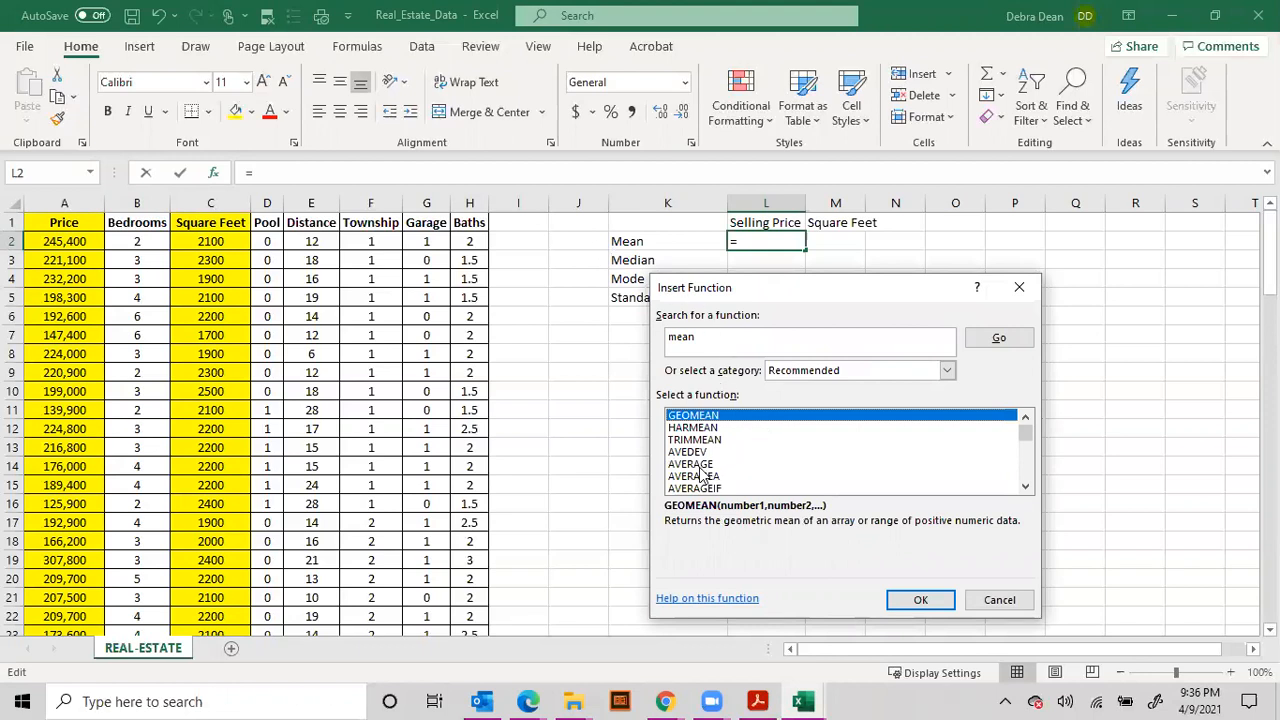
{"action": "left_click", "coordinate": [690, 463]}
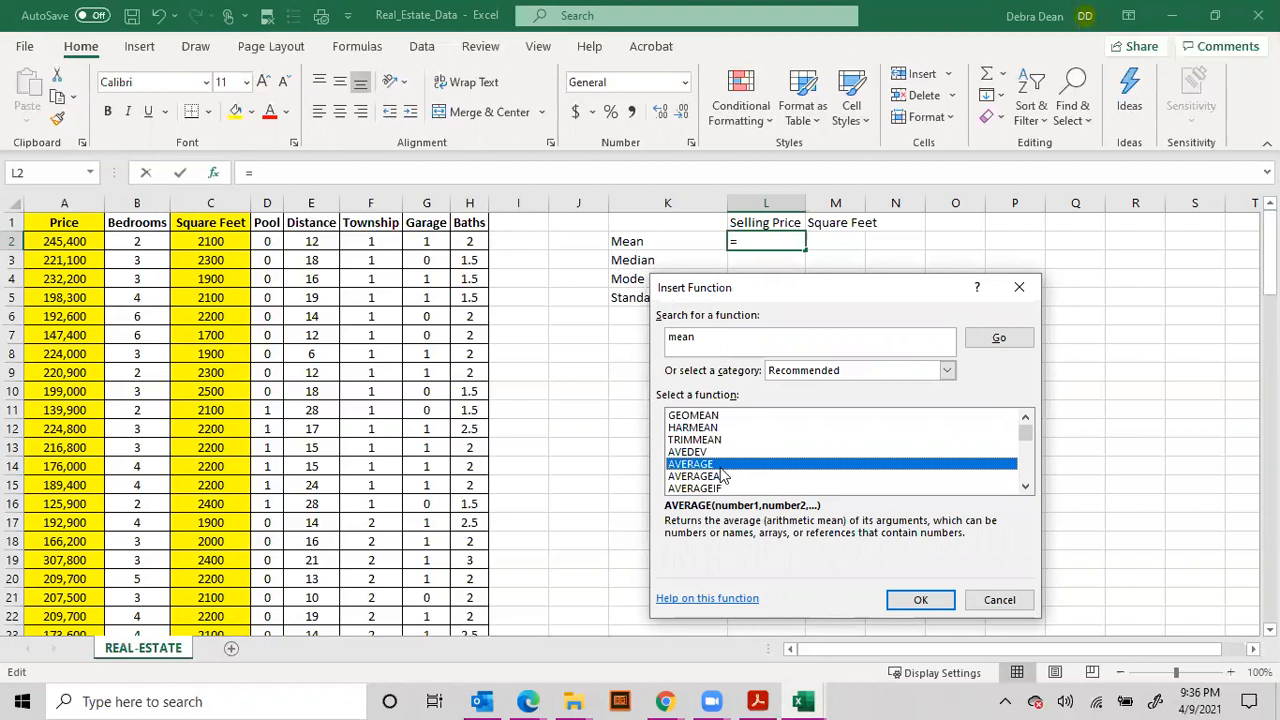
{"action": "left_click", "coordinate": [920, 599]}
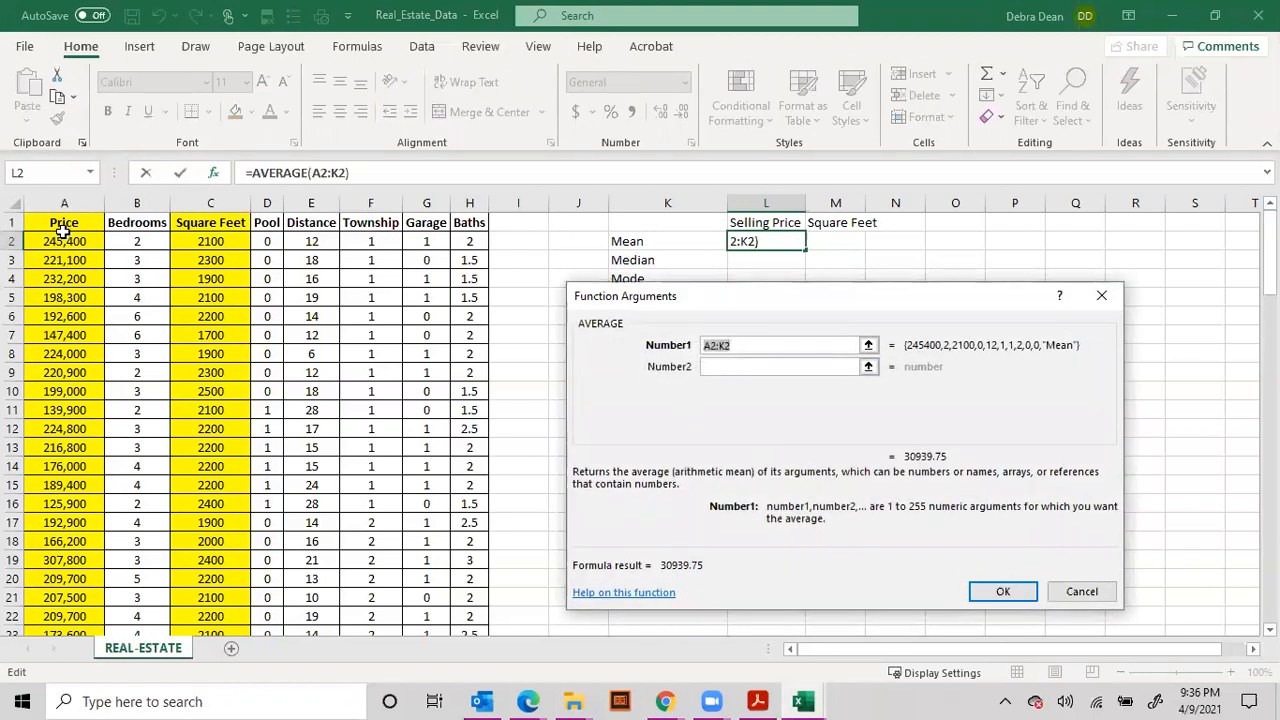
{"action": "left_click_drag", "start_coordinate": [64, 241], "coordinate": [64, 597]}
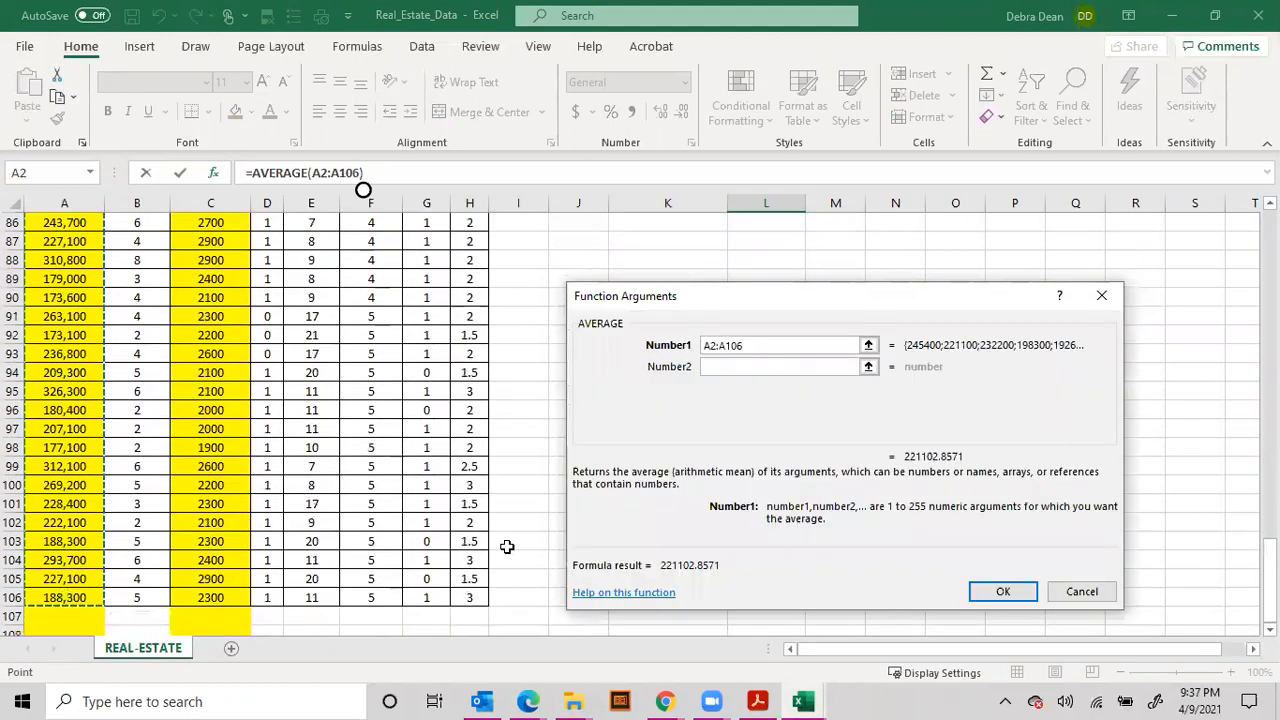
{"action": "left_click", "coordinate": [1003, 591]}
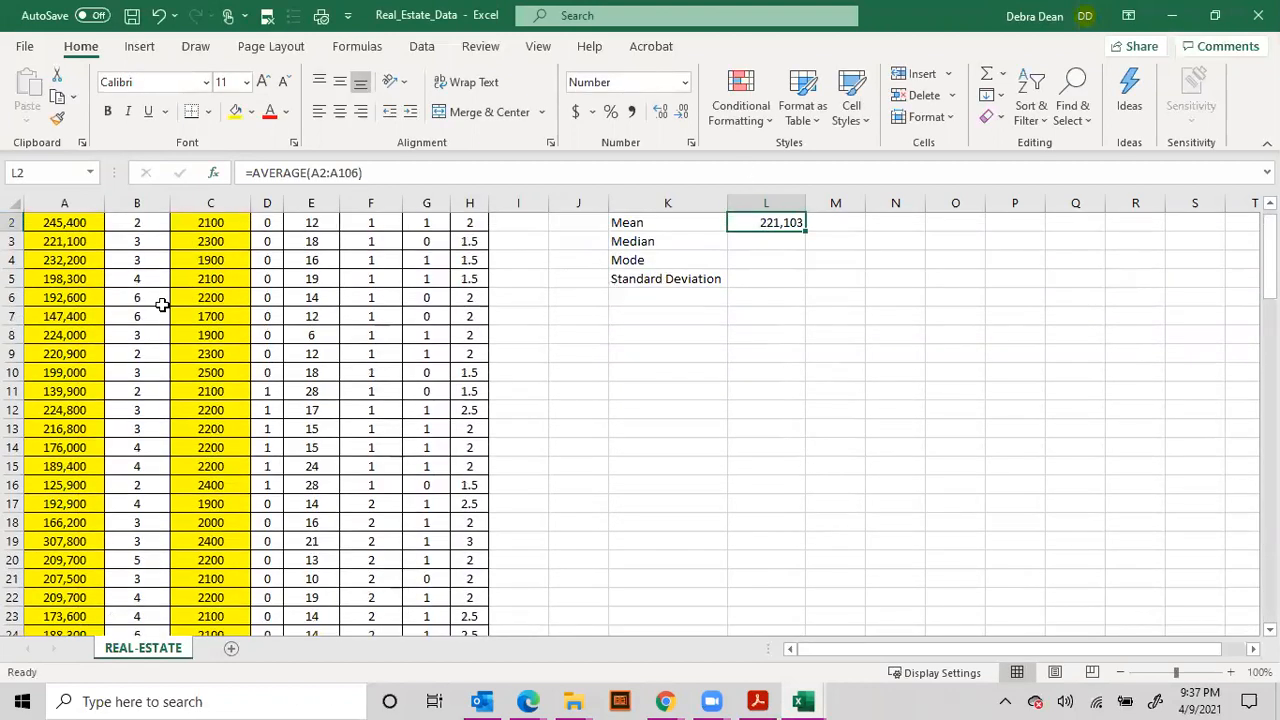
{"action": "scroll", "scroll_direction": "up", "scroll_amount": 3}
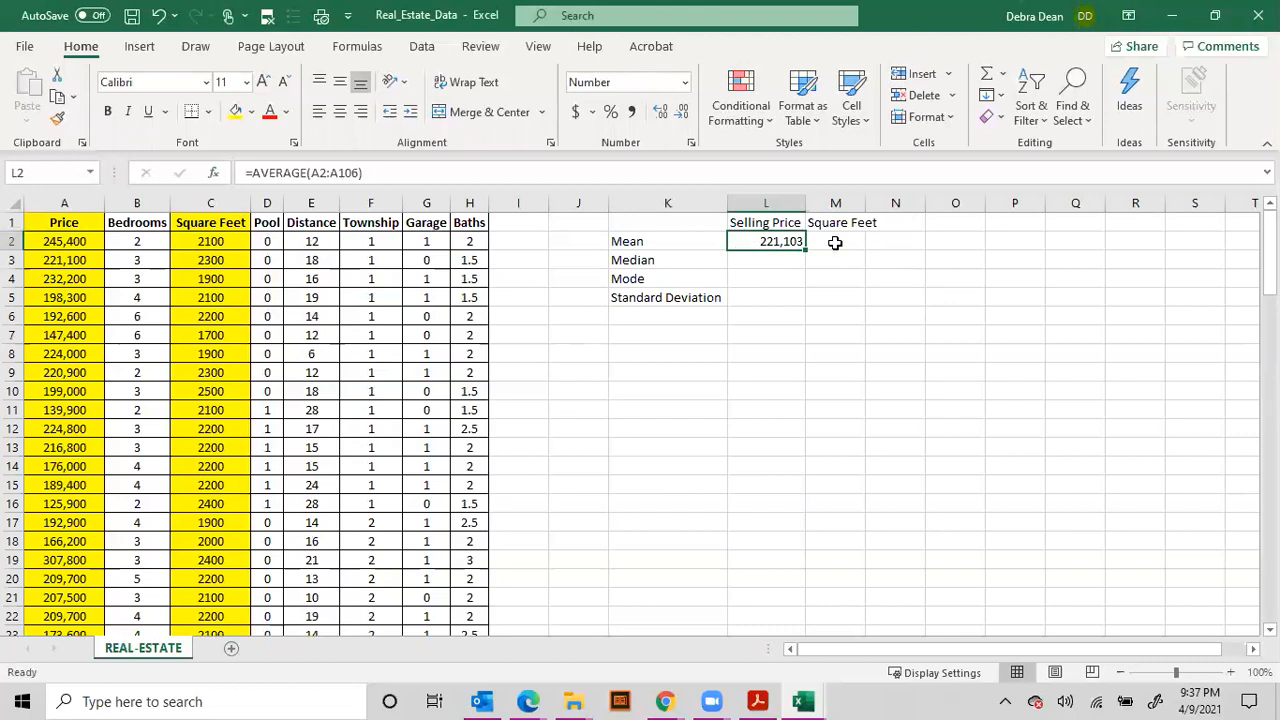
Put AVERAGE of column C in M2, giving a Square Feet mean of 2223.81.
{"action": "left_click", "coordinate": [835, 241]}
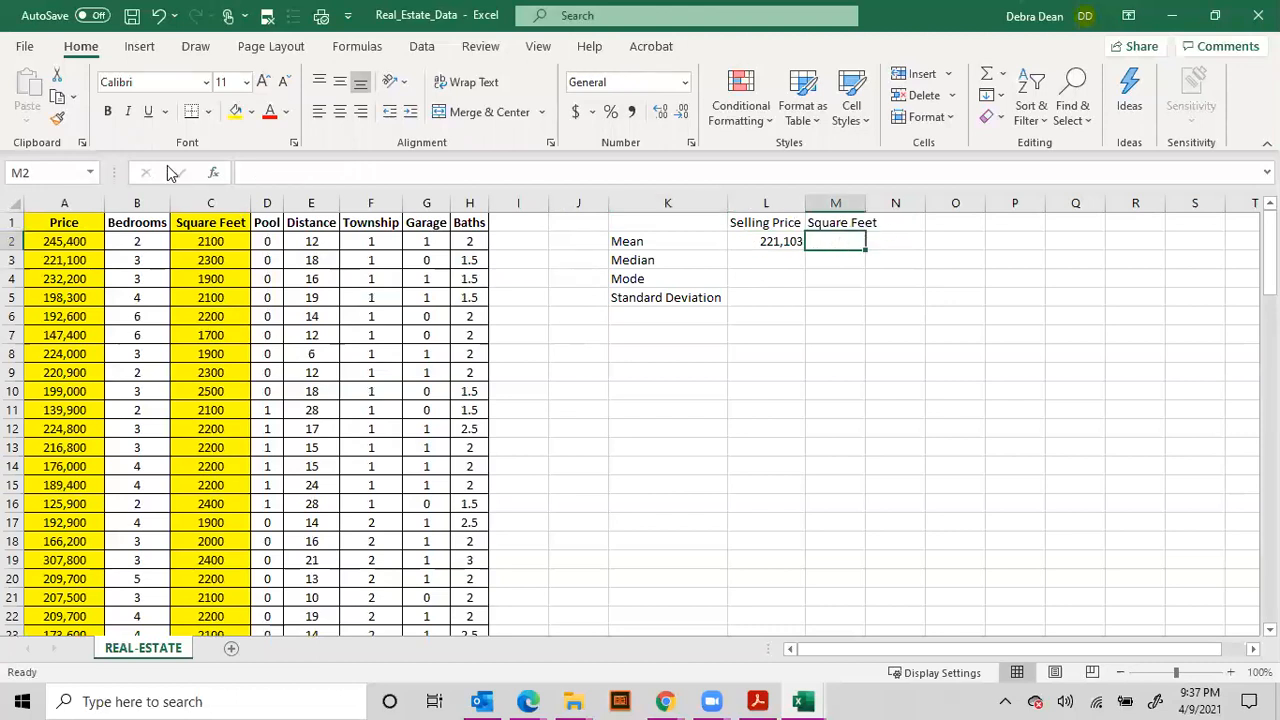
{"action": "left_click", "coordinate": [213, 172]}
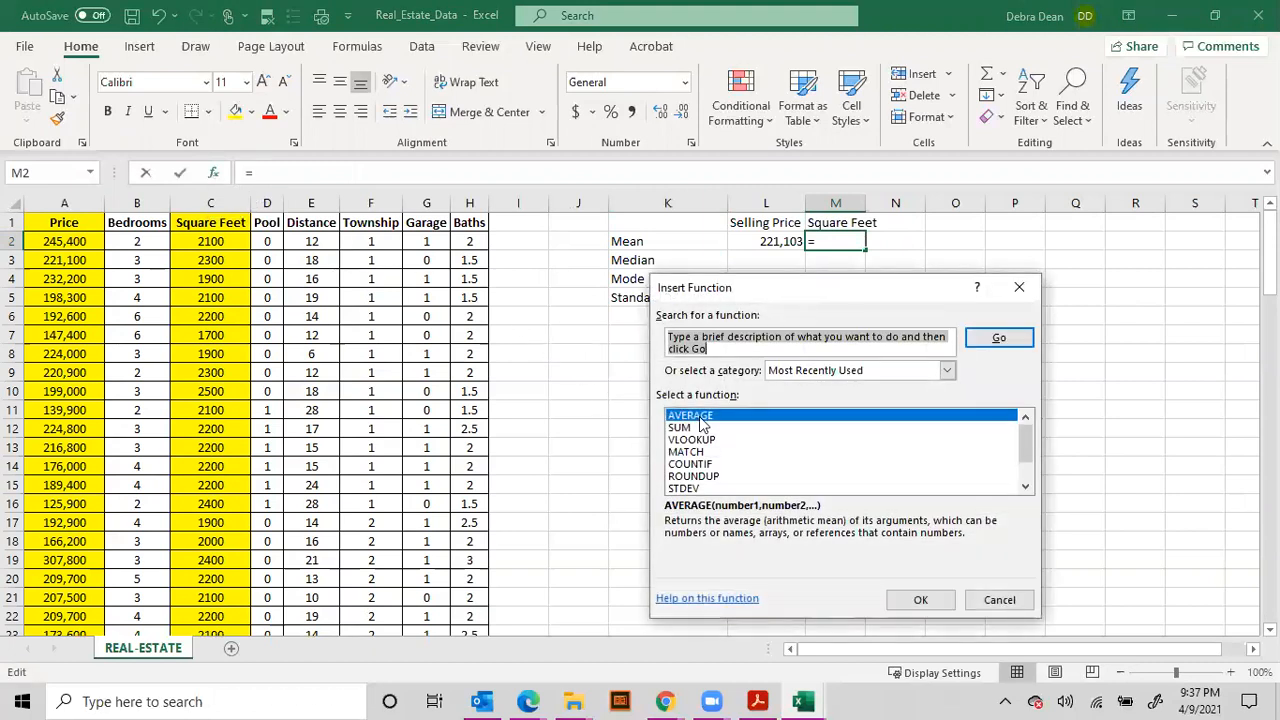
{"action": "left_click", "coordinate": [920, 599]}
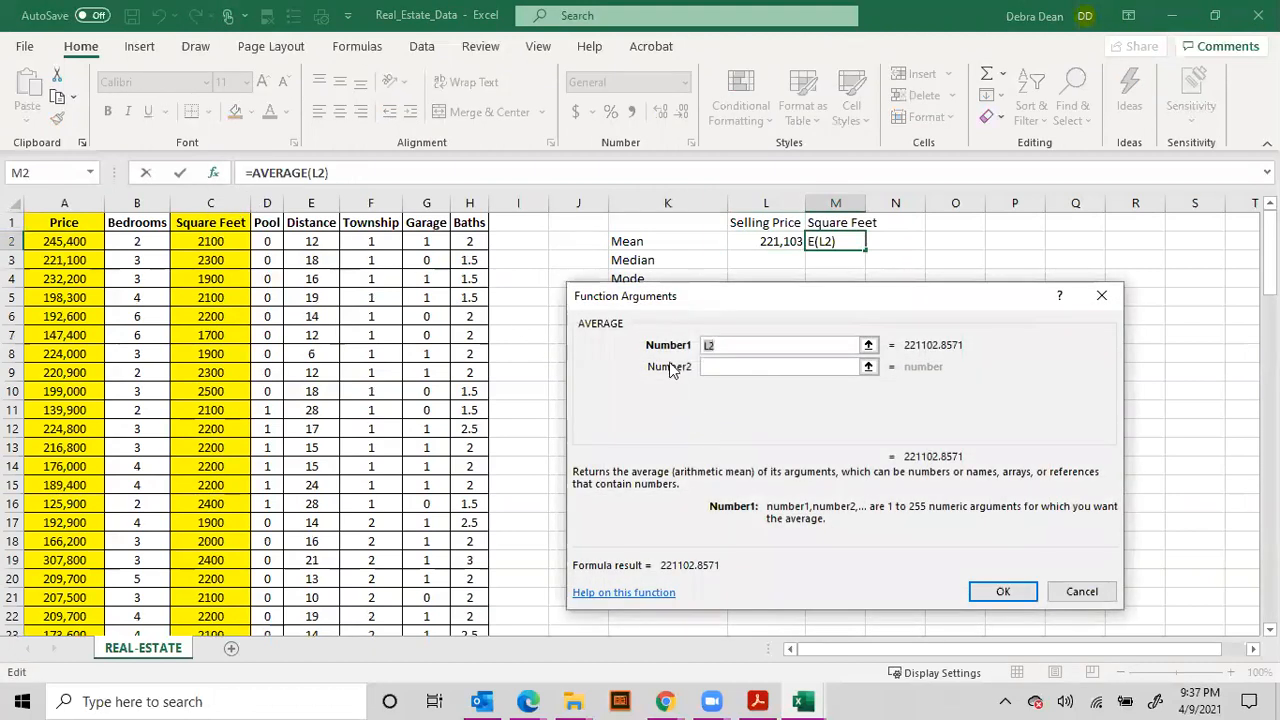
{"action": "mouse_move", "coordinate": [185, 314]}
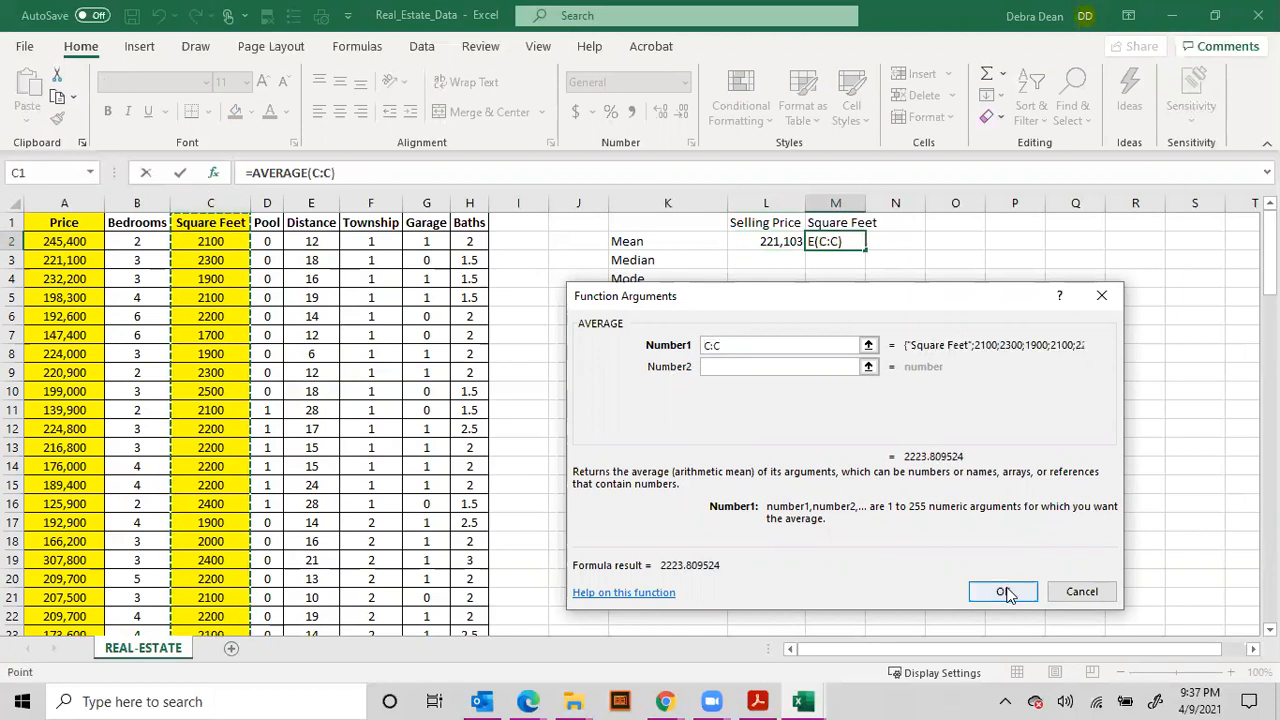
{"action": "left_click", "coordinate": [1003, 591]}
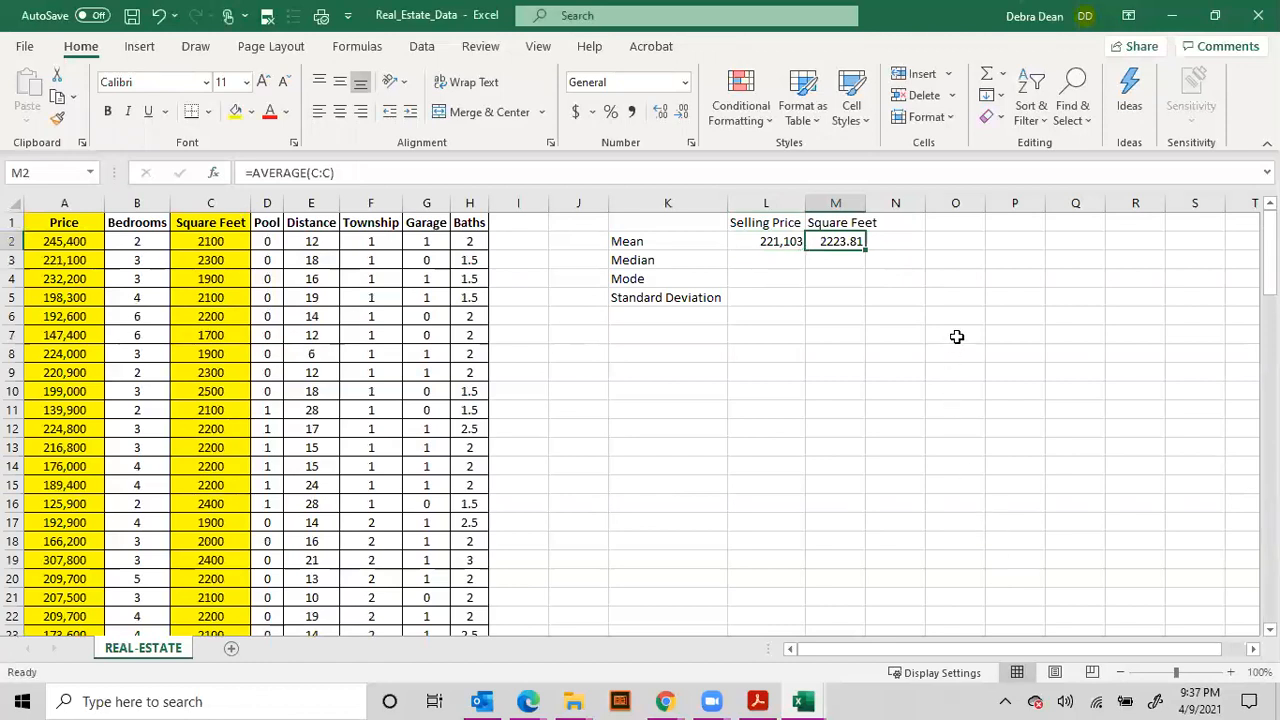
{"action": "mouse_move", "coordinate": [850, 250]}
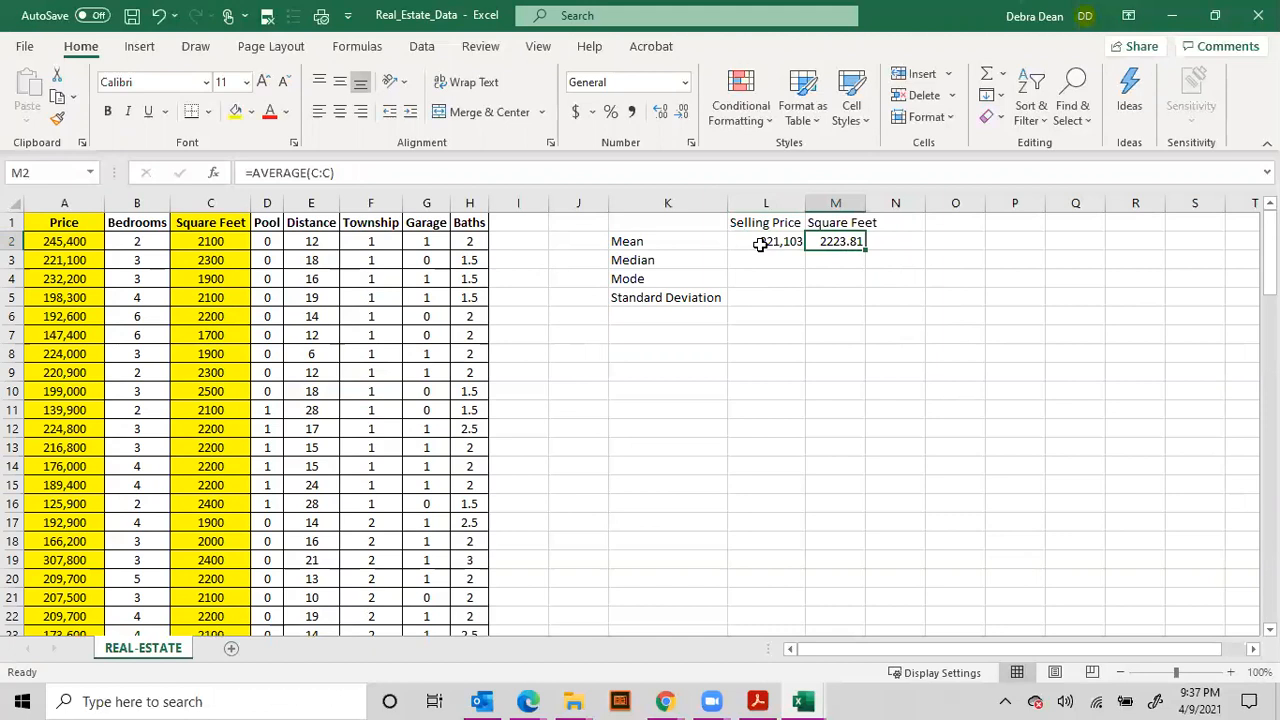
Format the Selling Price mean in L2 as currency, $221,102.86.
{"action": "left_click", "coordinate": [765, 203]}
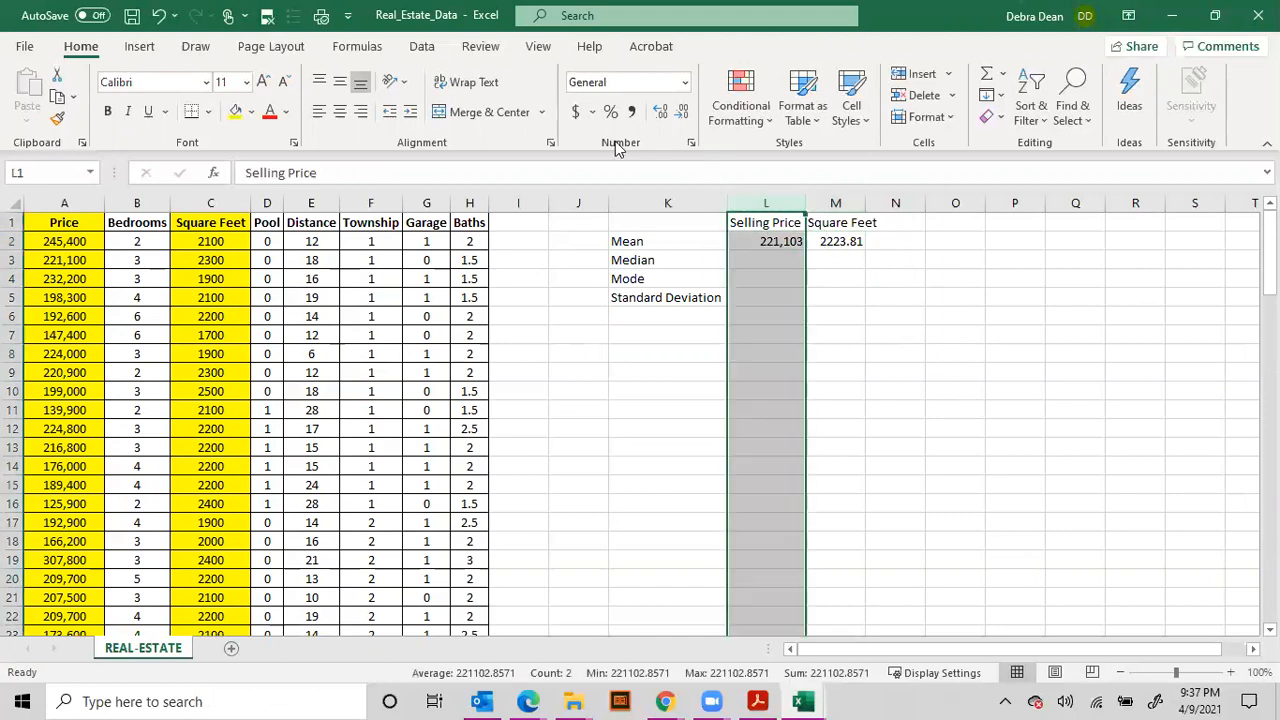
{"action": "left_click", "coordinate": [766, 241]}
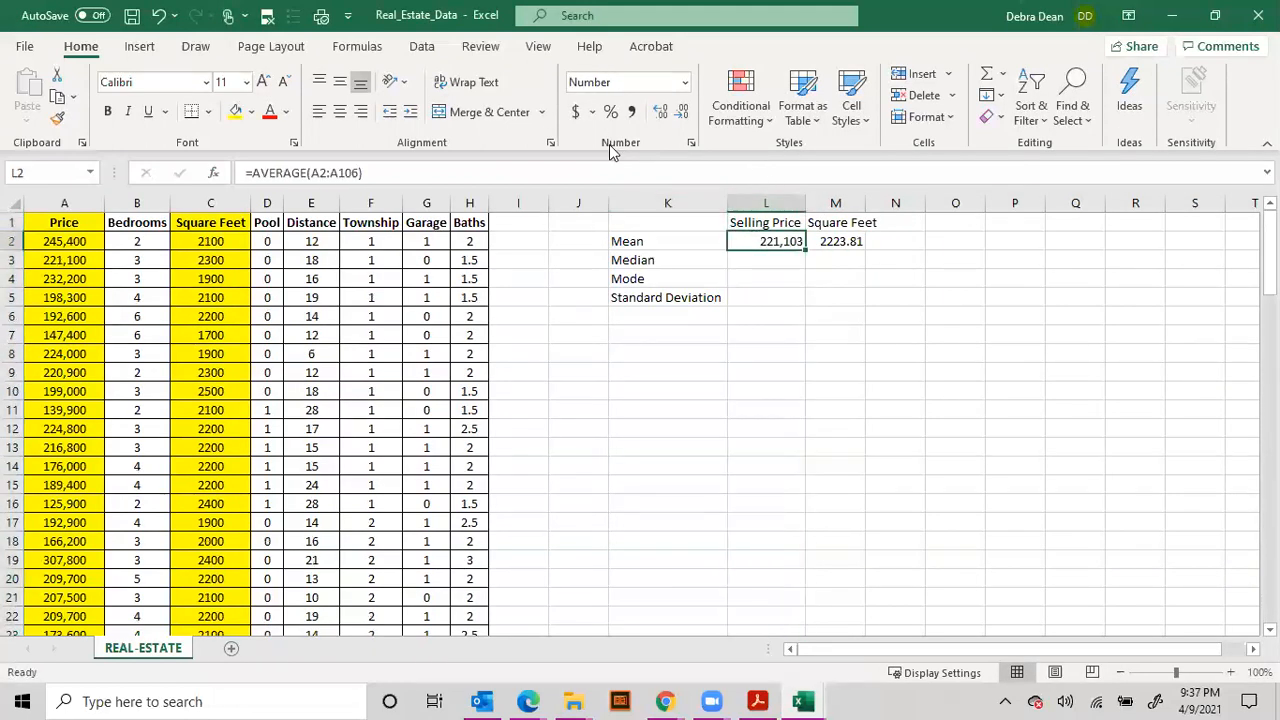
{"action": "left_click", "coordinate": [591, 111]}
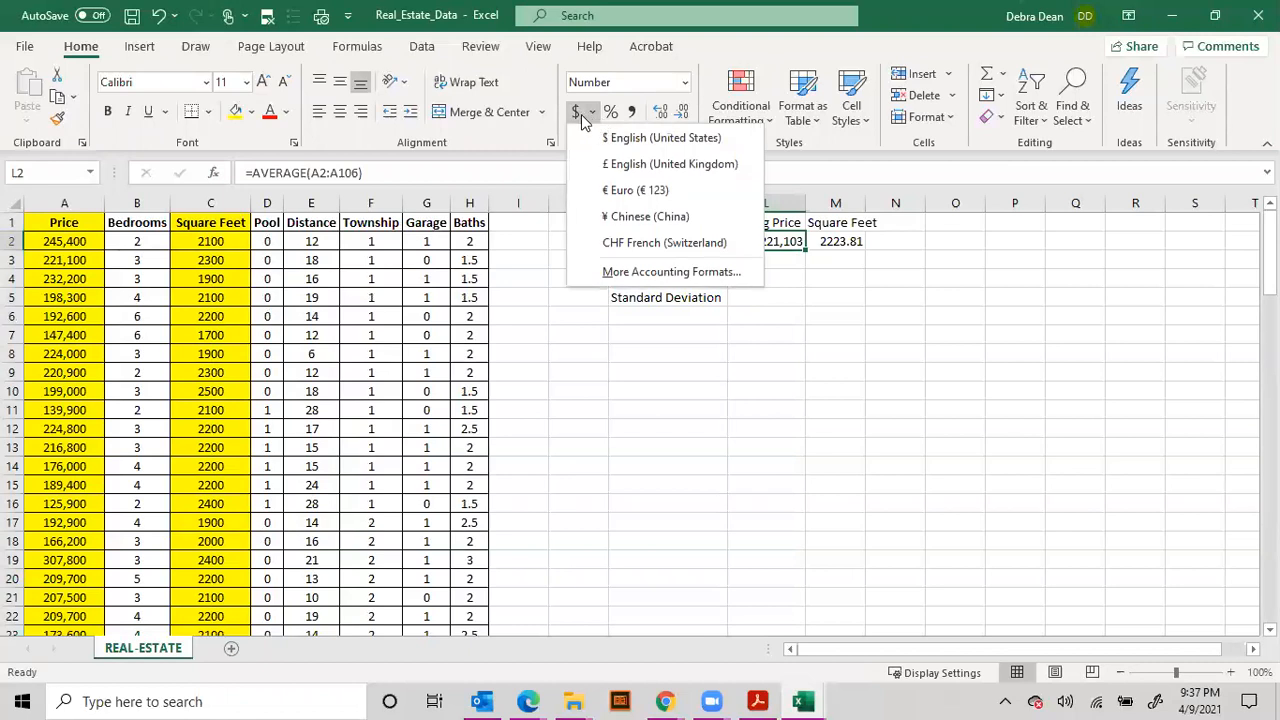
{"action": "left_click", "coordinate": [662, 138]}
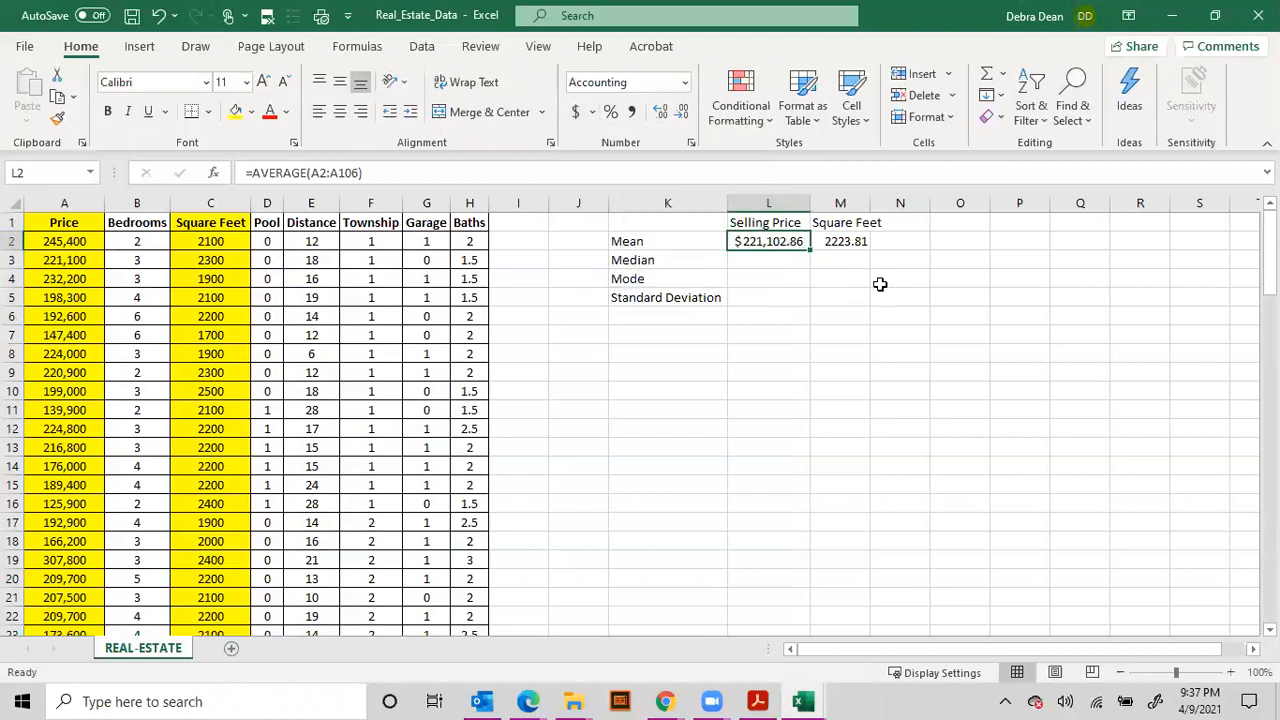
Round the Square Feet mean to 2224 and widen column M.
{"action": "left_click", "coordinate": [840, 241]}
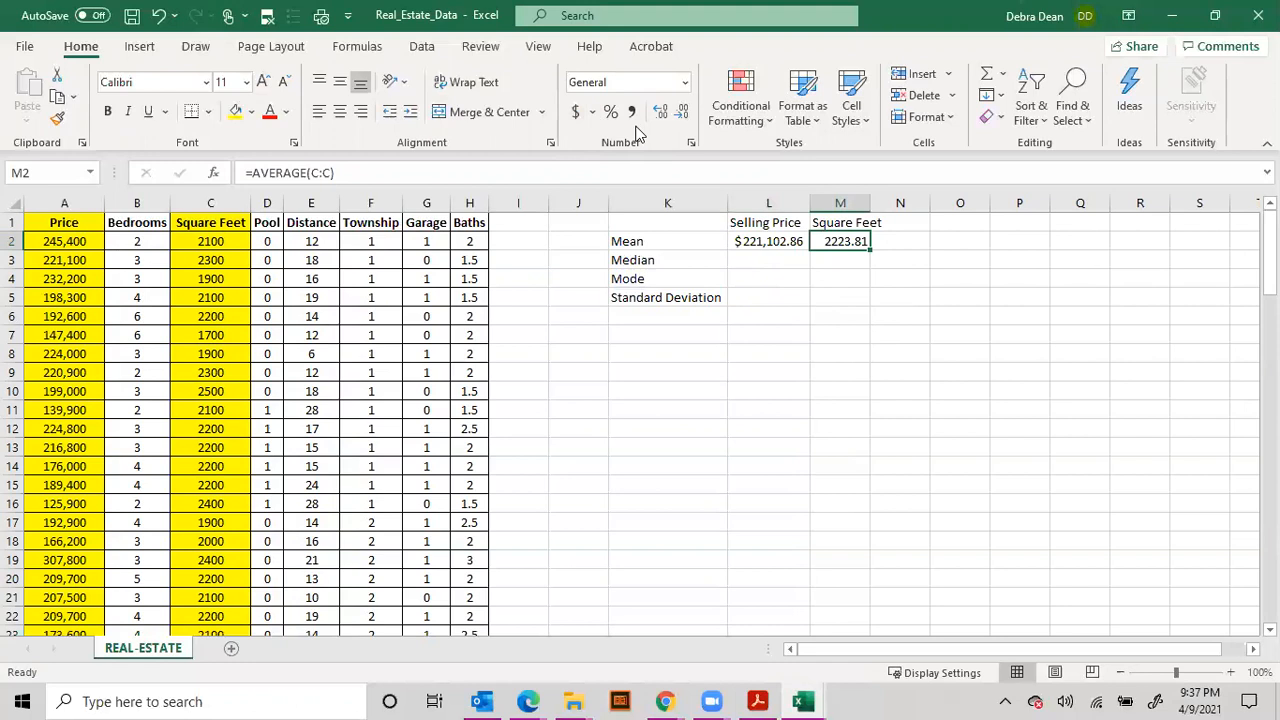
{"action": "left_click", "coordinate": [683, 111]}
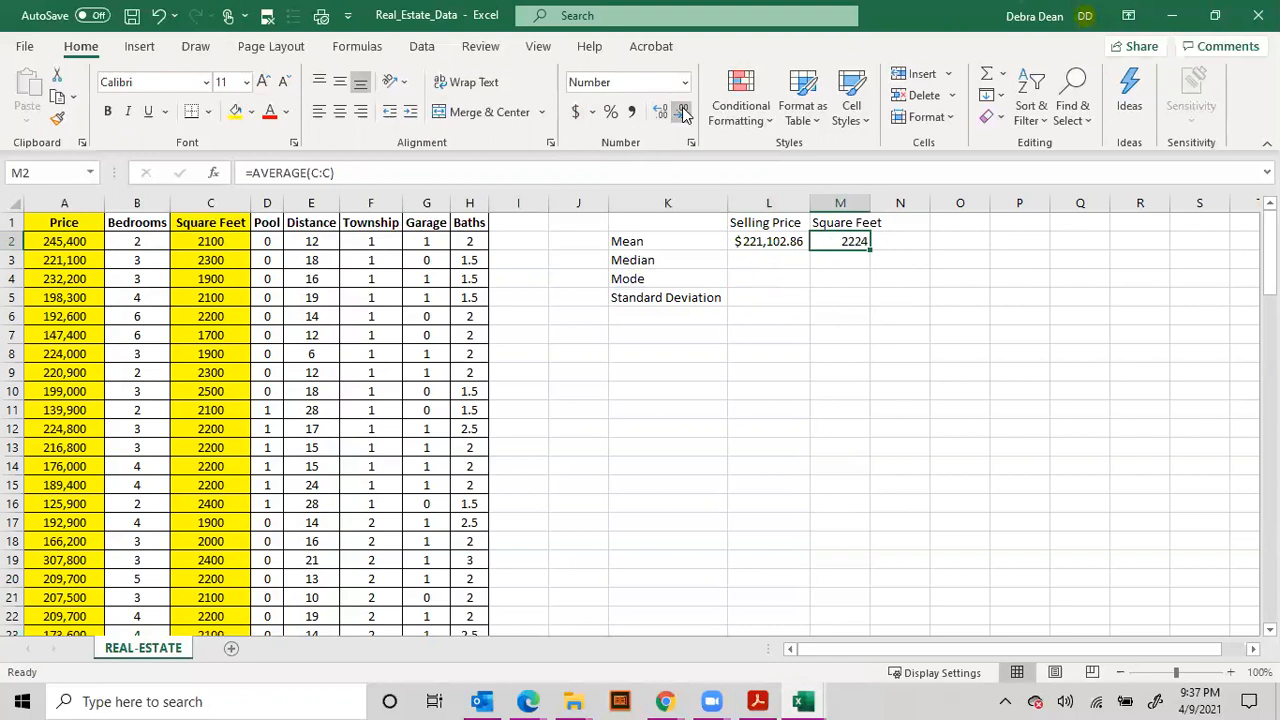
{"action": "mouse_move", "coordinate": [869, 203]}
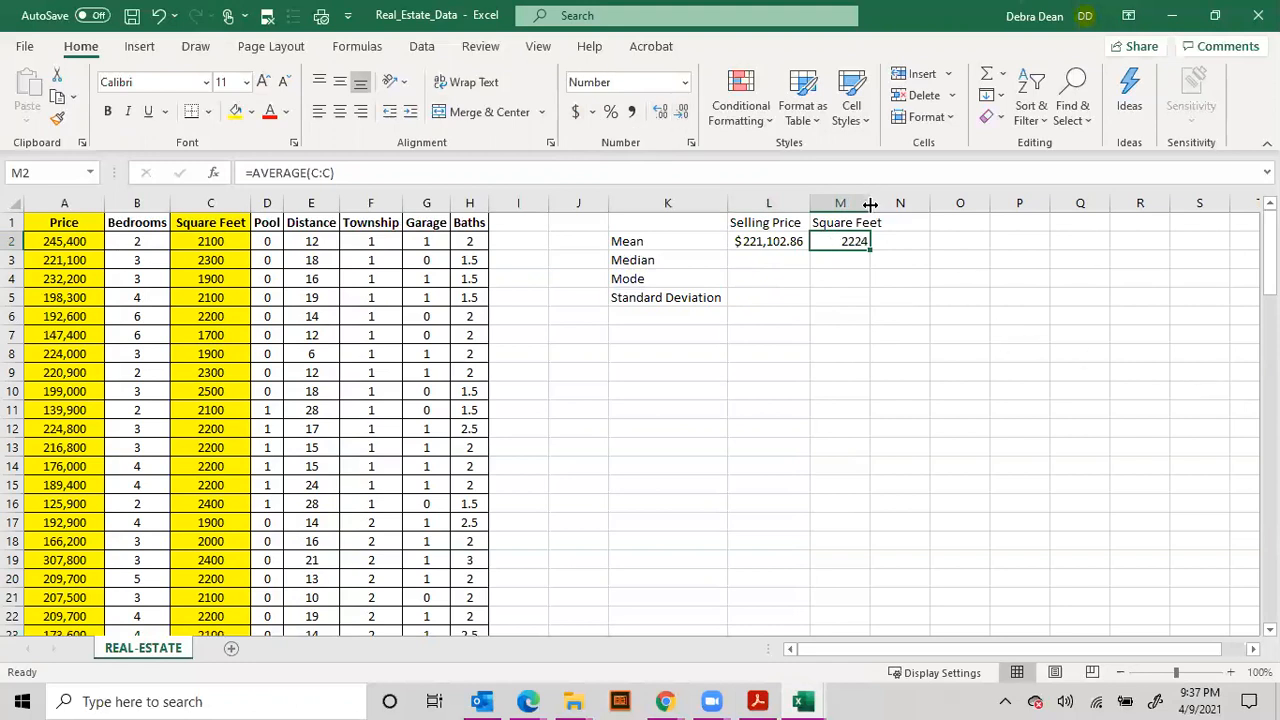
{"action": "left_click_drag", "start_coordinate": [870, 202], "coordinate": [885, 202]}
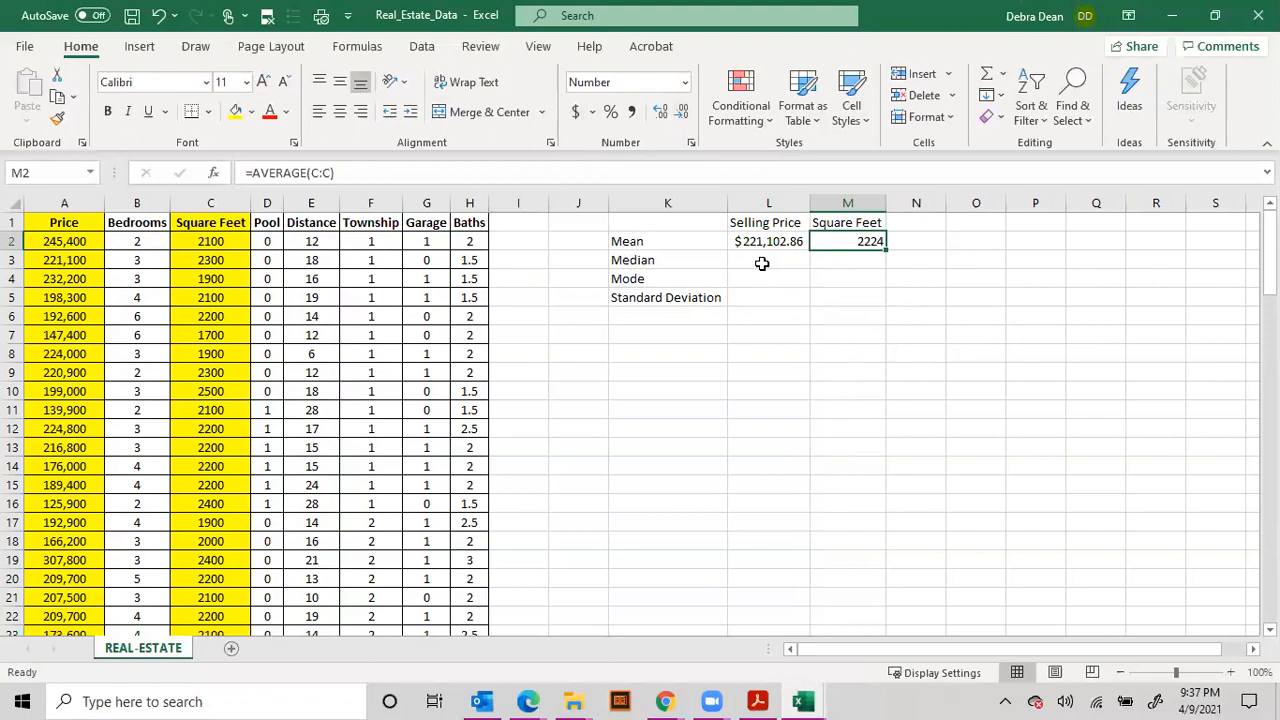
{"action": "left_click", "coordinate": [768, 259]}
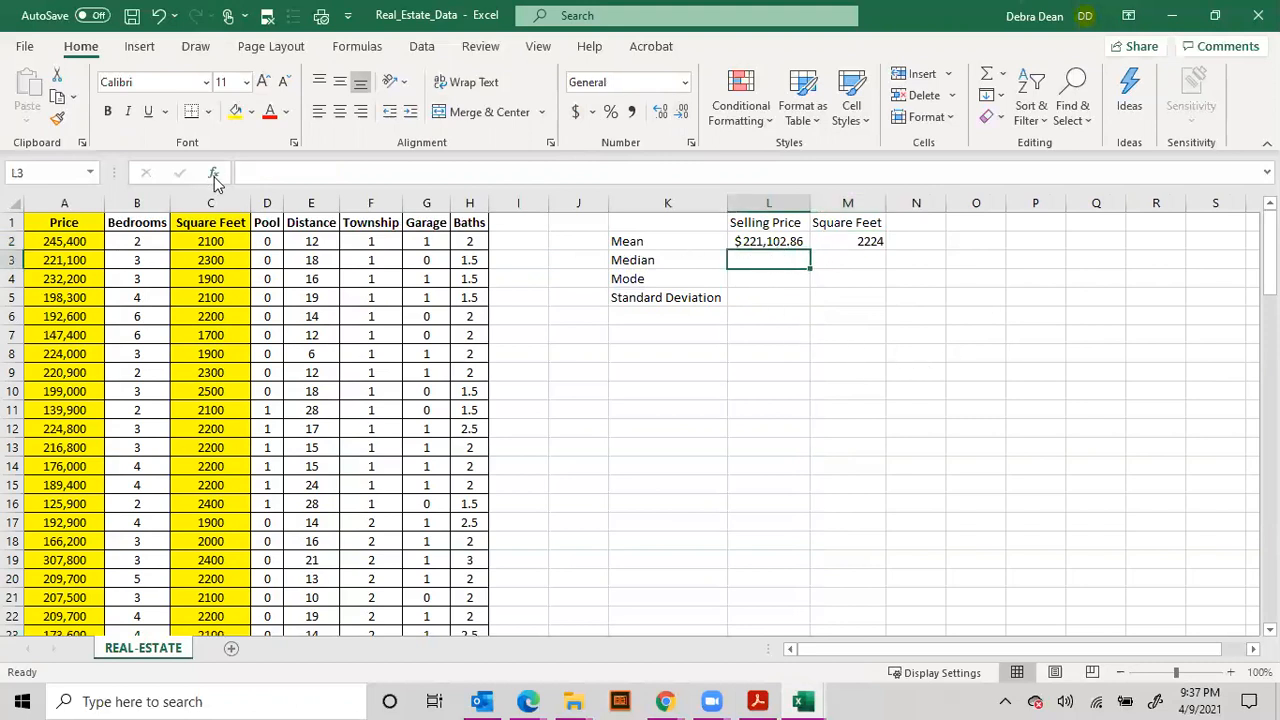
Put MEDIAN of A2:A106 in L3, giving a Selling Price median of 213,600.
{"action": "left_click", "coordinate": [213, 172]}
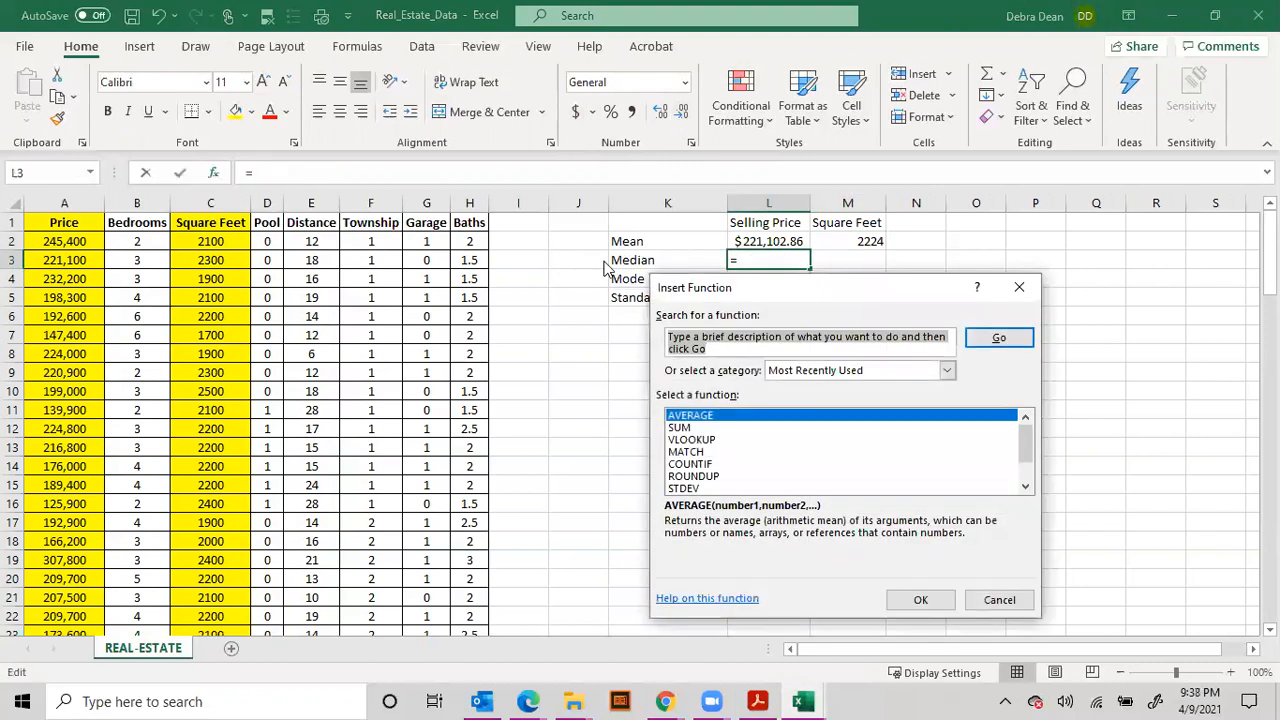
{"action": "type", "text": "median"}
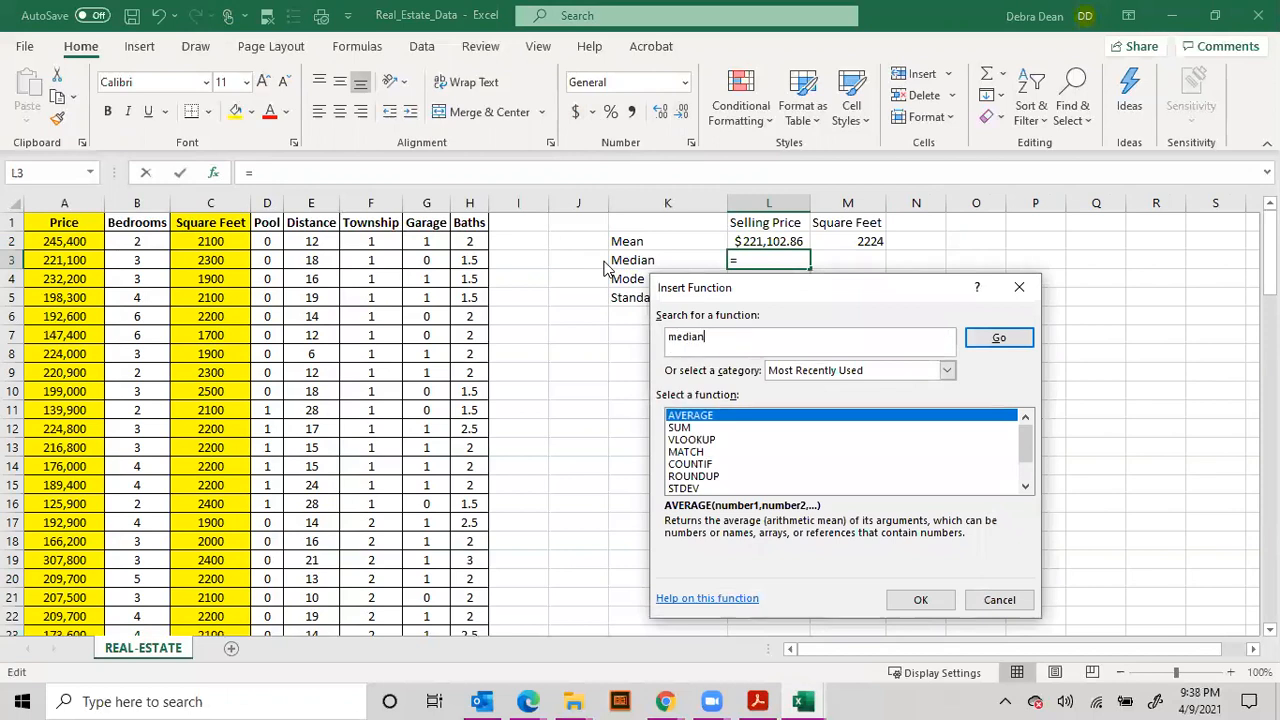
{"action": "mouse_move", "coordinate": [665, 340]}
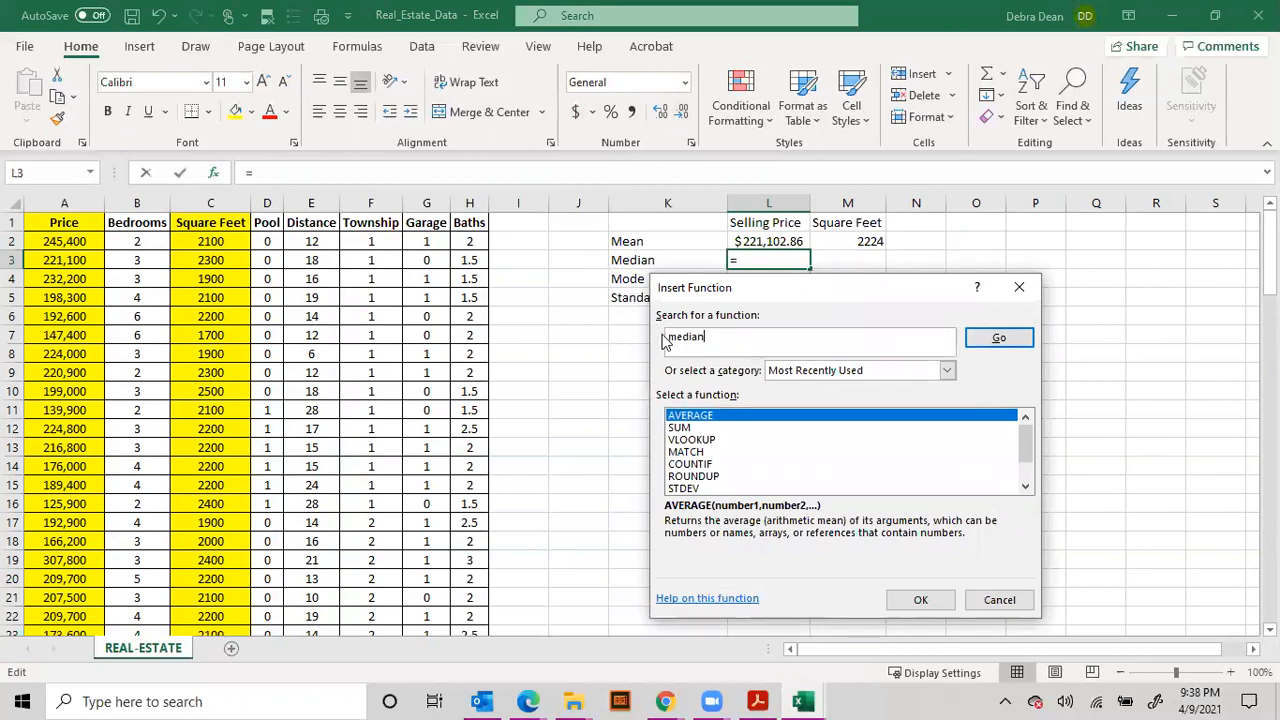
{"action": "left_click", "coordinate": [998, 337]}
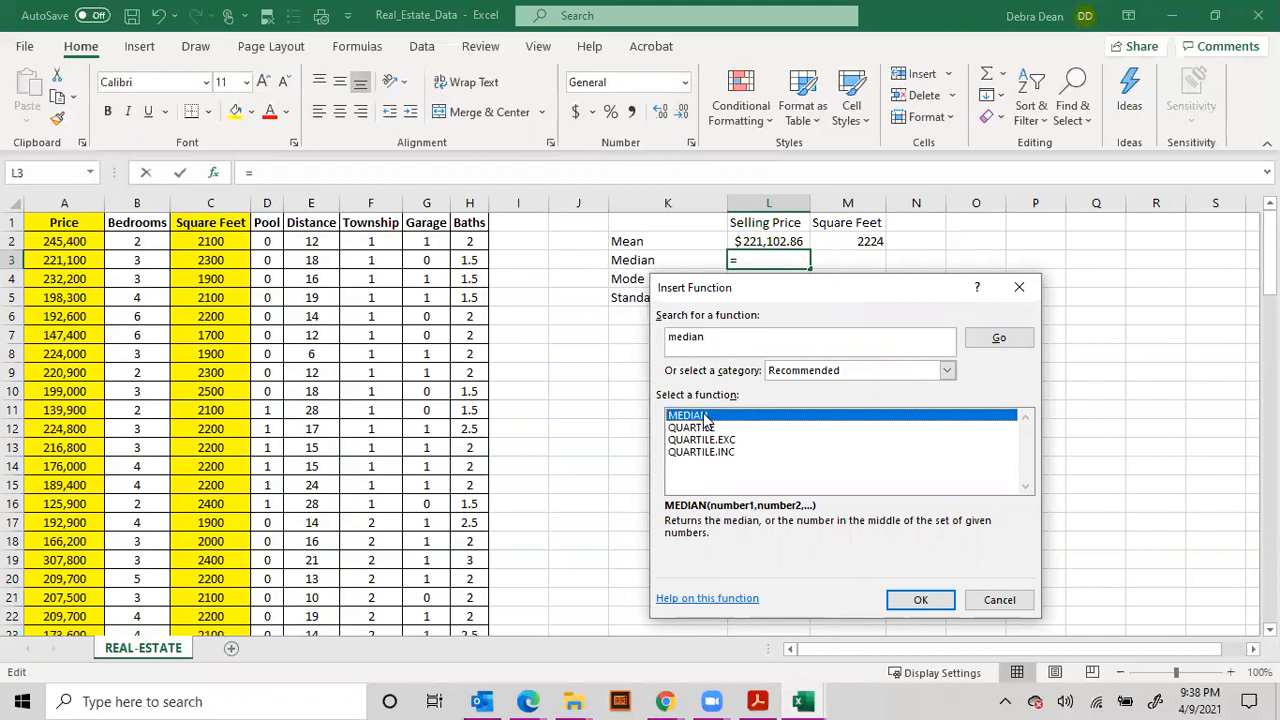
{"action": "left_click", "coordinate": [919, 599]}
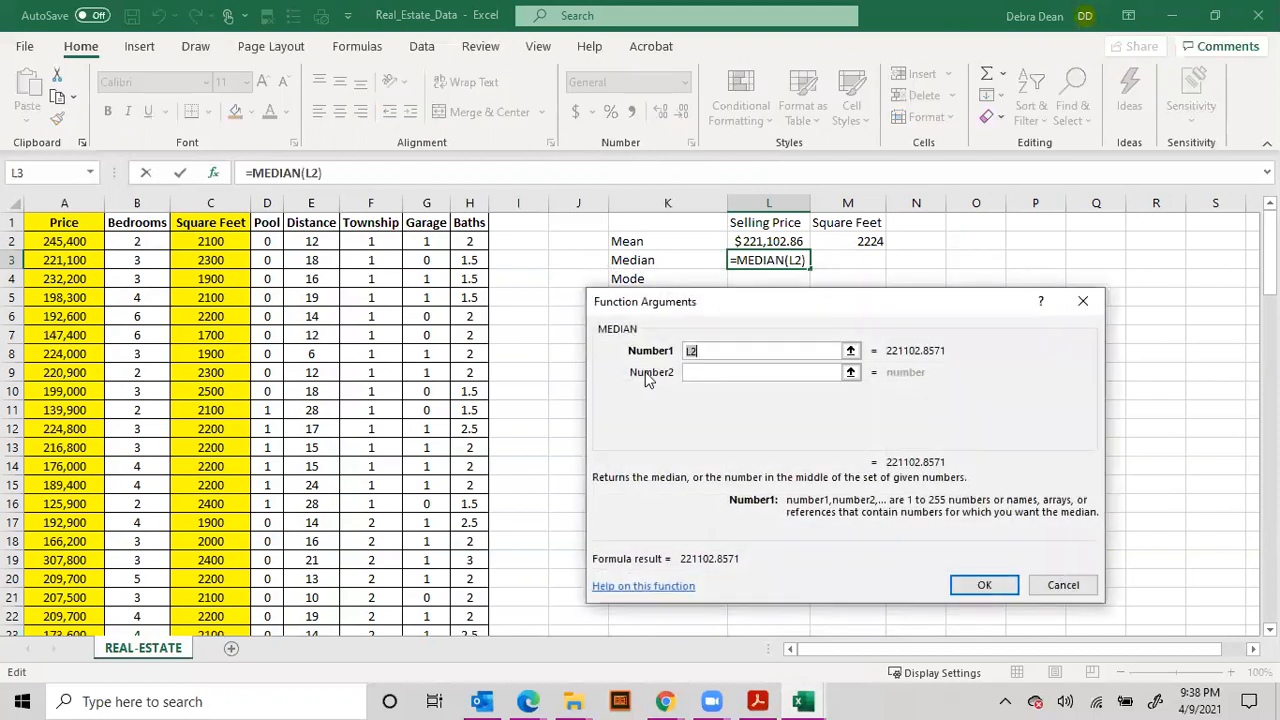
{"action": "left_click", "coordinate": [64, 241]}
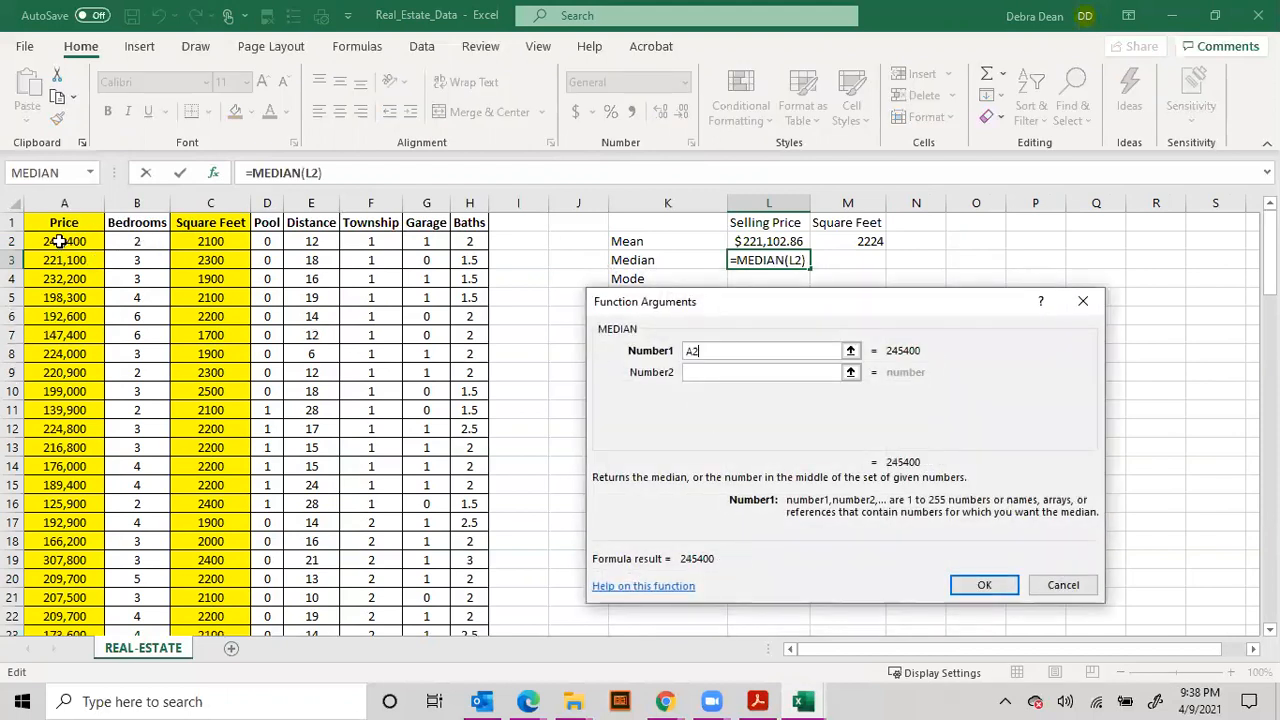
{"action": "left_click_drag", "start_coordinate": [64, 241], "coordinate": [64, 619]}
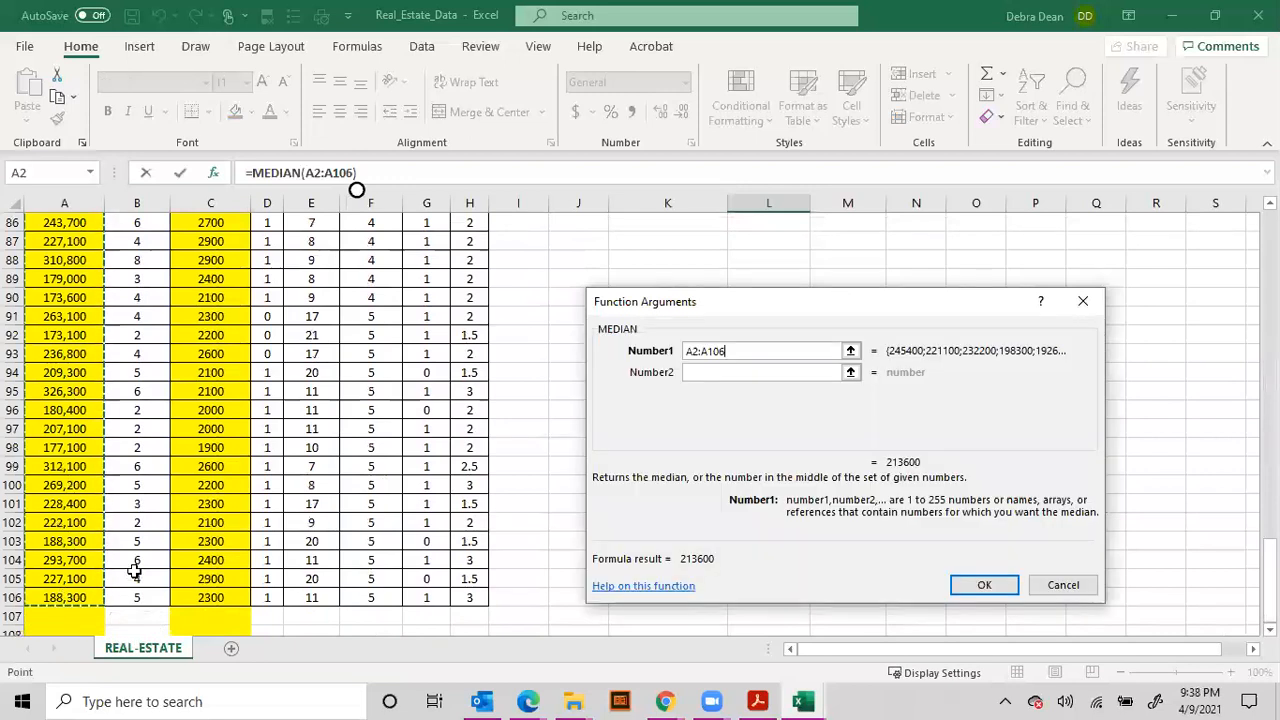
{"action": "left_click", "coordinate": [984, 585]}
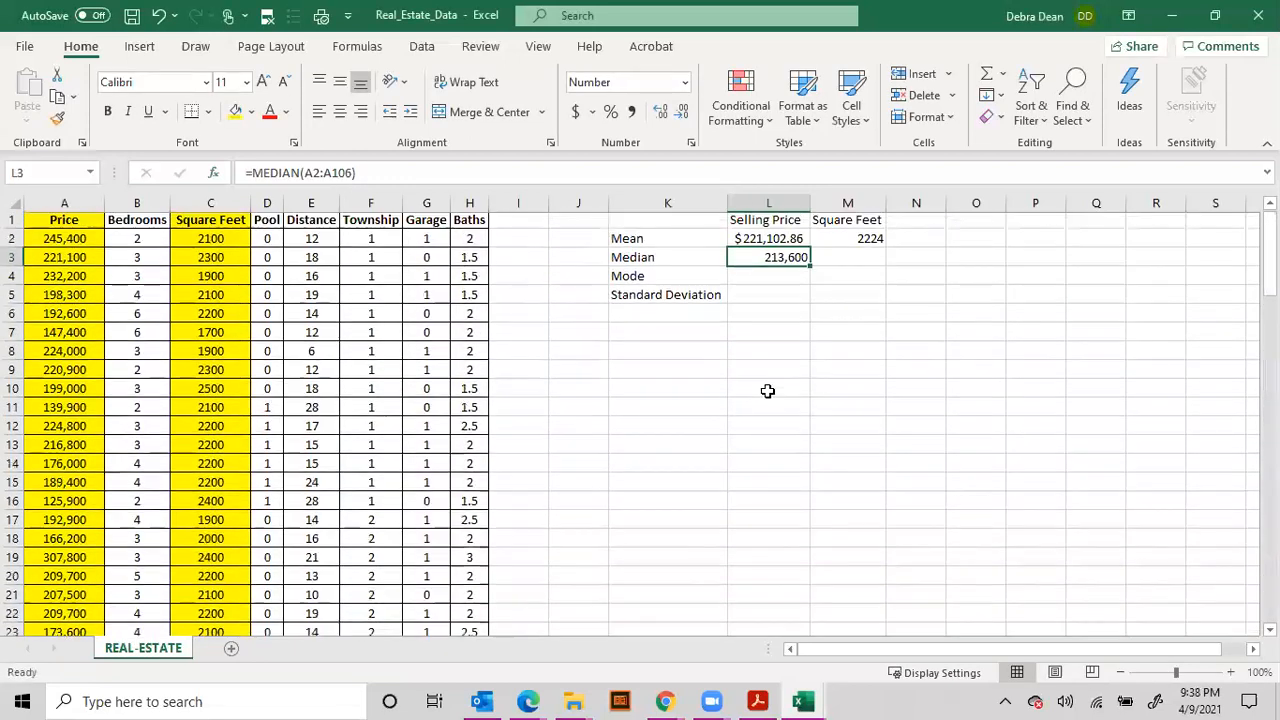
{"action": "left_click", "coordinate": [847, 259]}
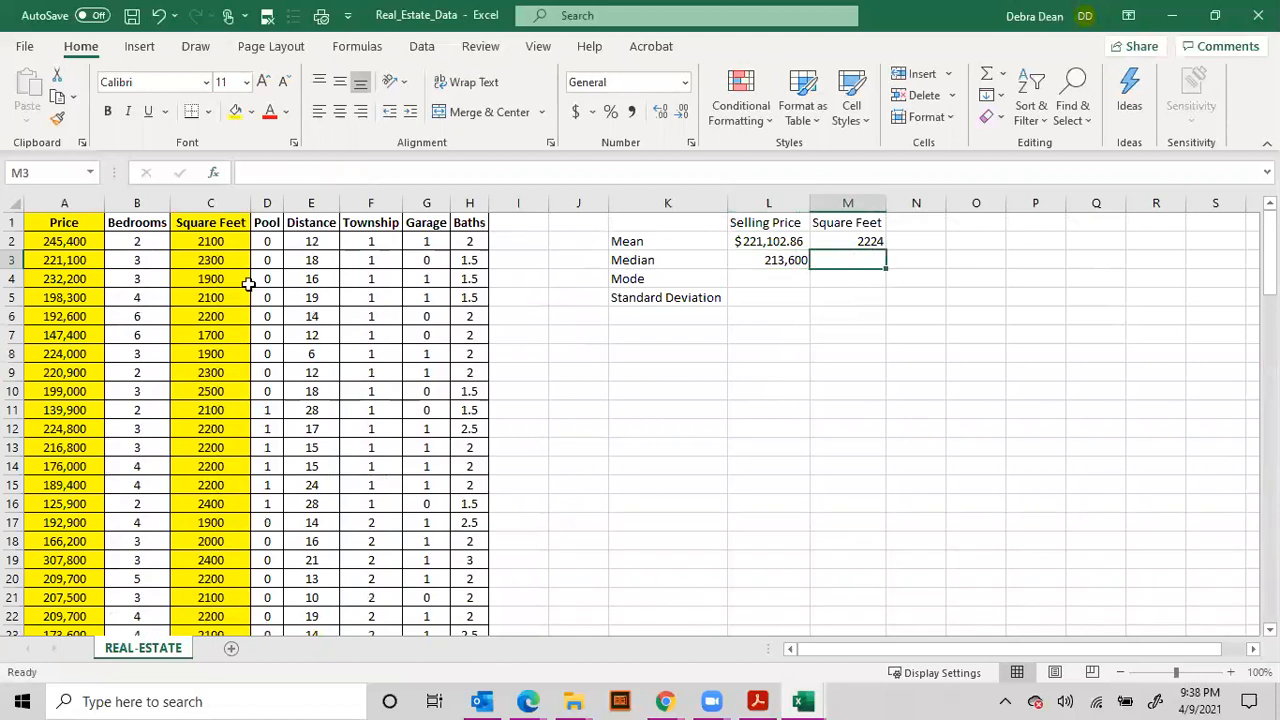
Put MEDIAN of column C in M3, giving a Square Feet median of 2200.
{"action": "left_click", "coordinate": [213, 173]}
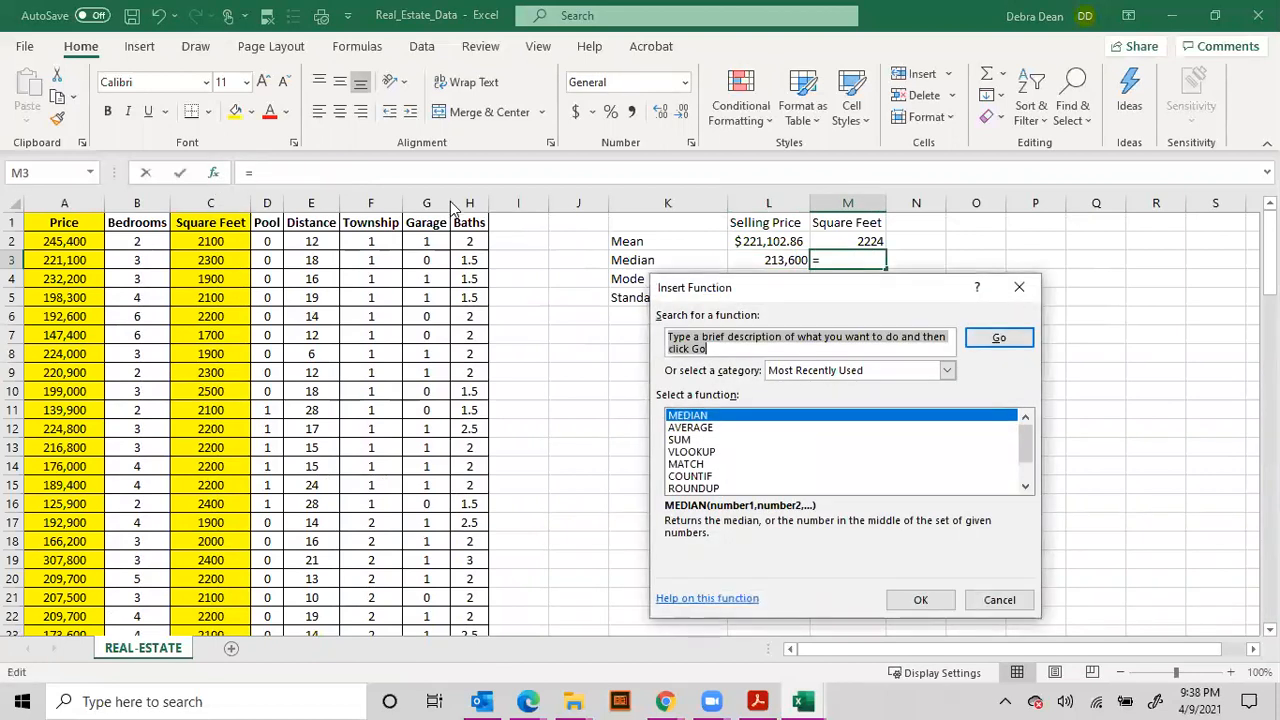
{"action": "type", "text": "median"}
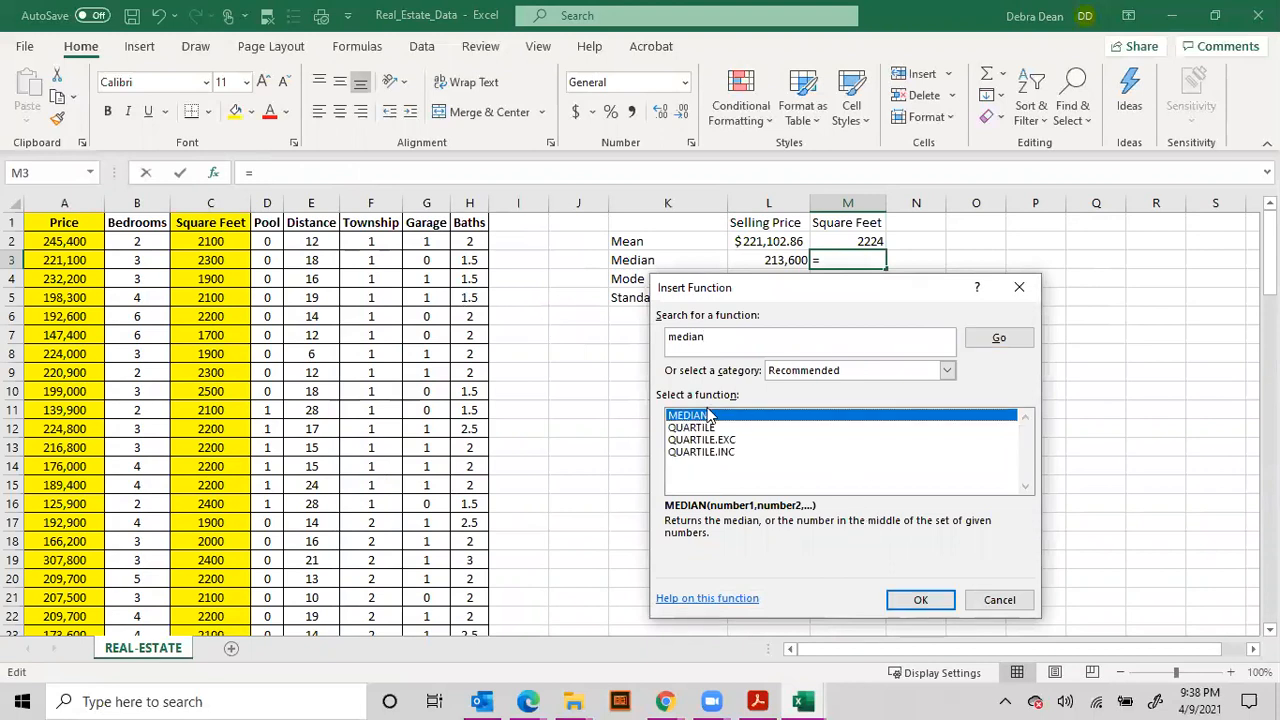
{"action": "left_click", "coordinate": [919, 599]}
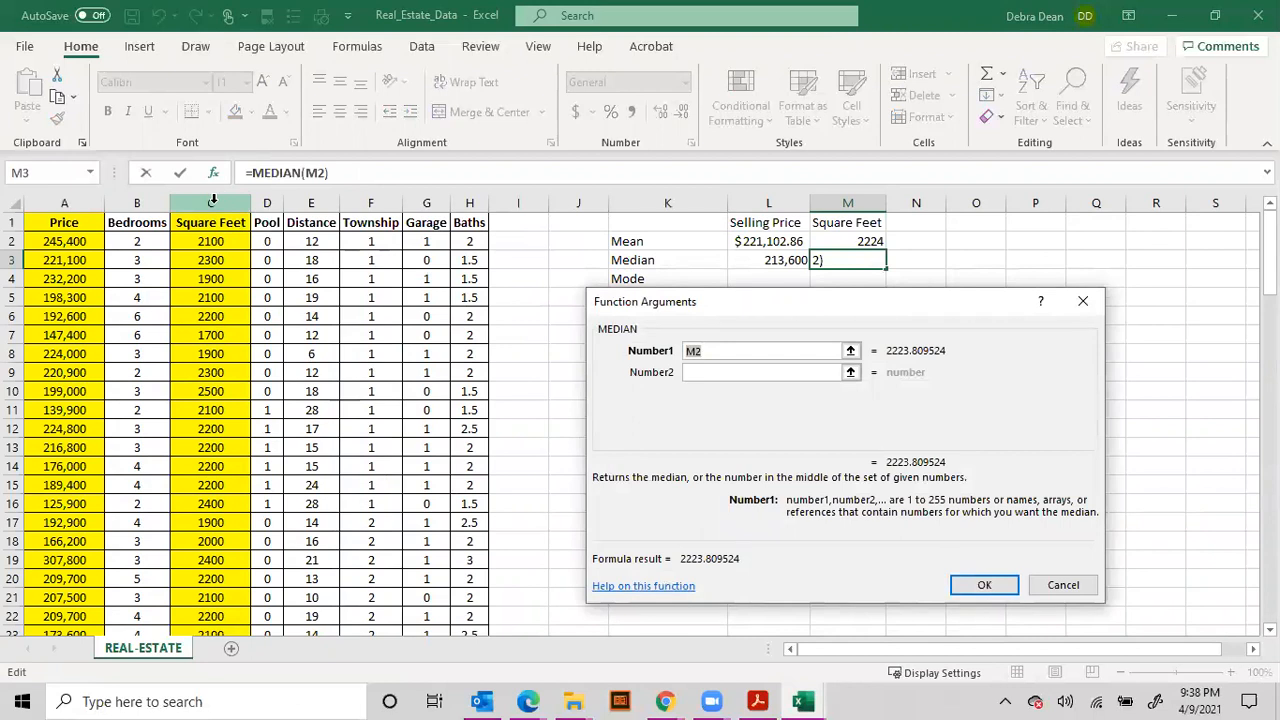
{"action": "left_click", "coordinate": [984, 585]}
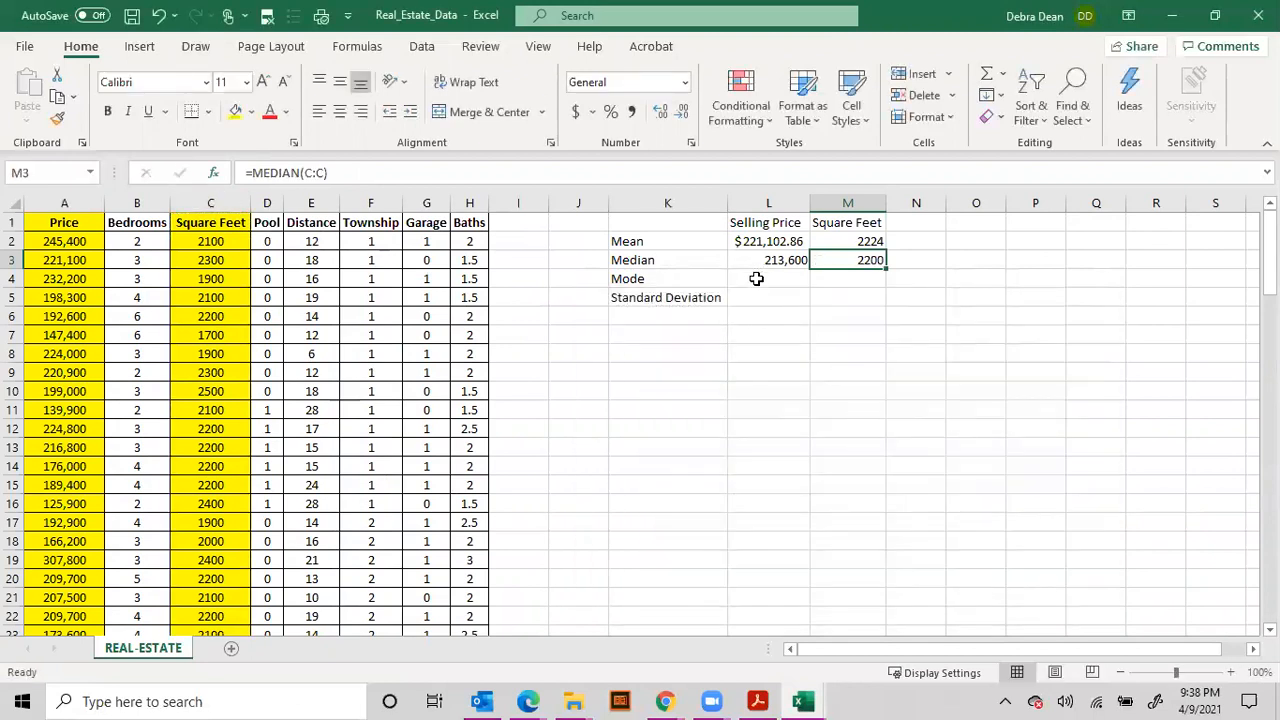
{"action": "left_click", "coordinate": [212, 173]}
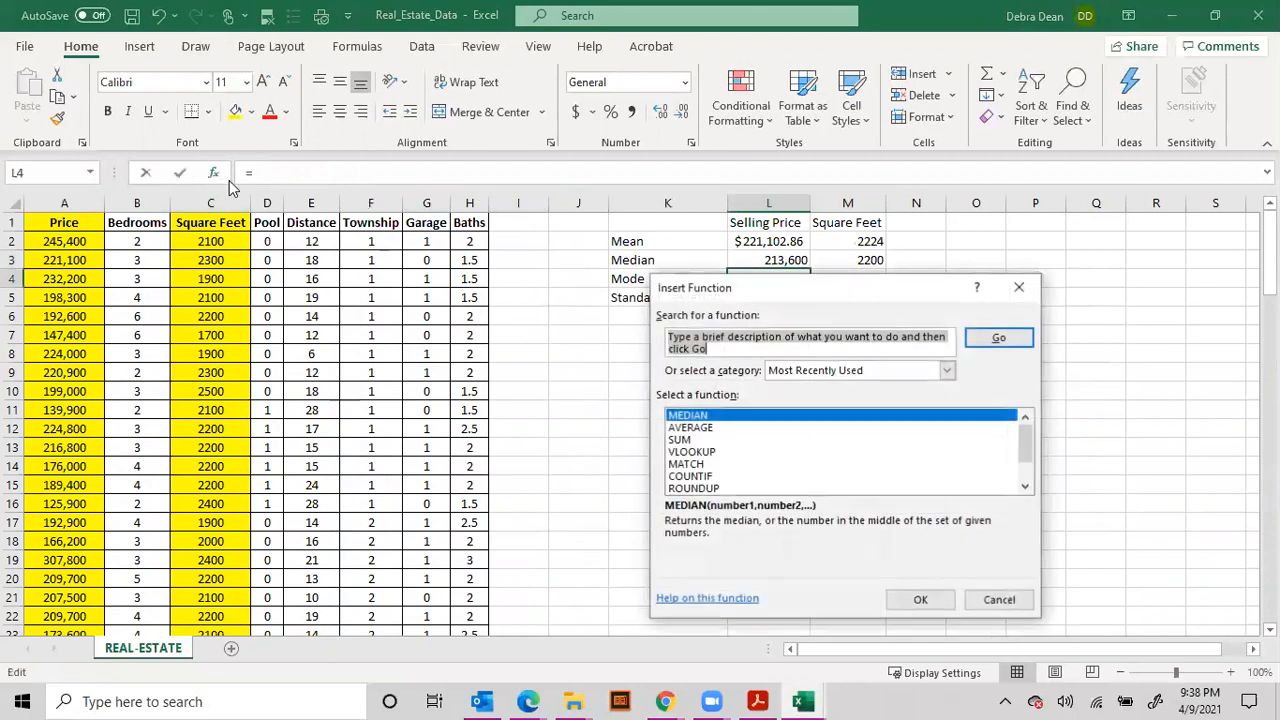
Put MODE of column A in L4, giving a Selling Price mode of $188,300.00.
{"action": "type", "text": "mode"}
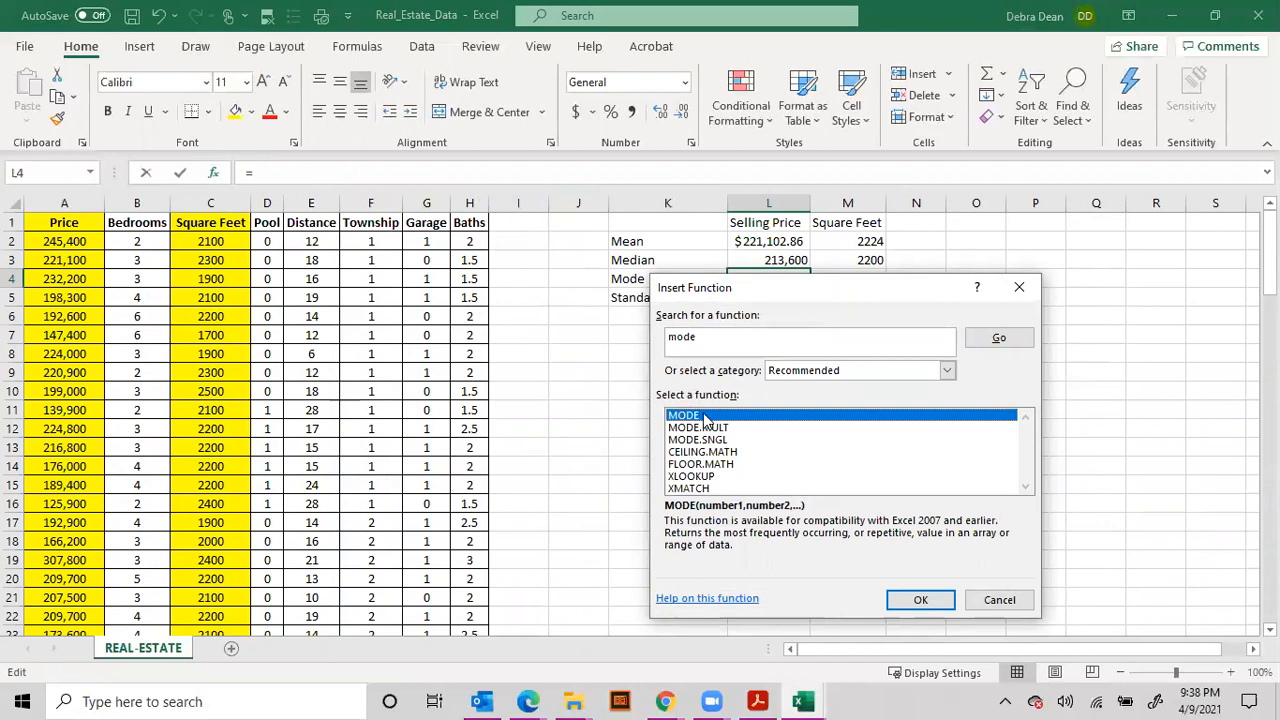
{"action": "left_click", "coordinate": [919, 599]}
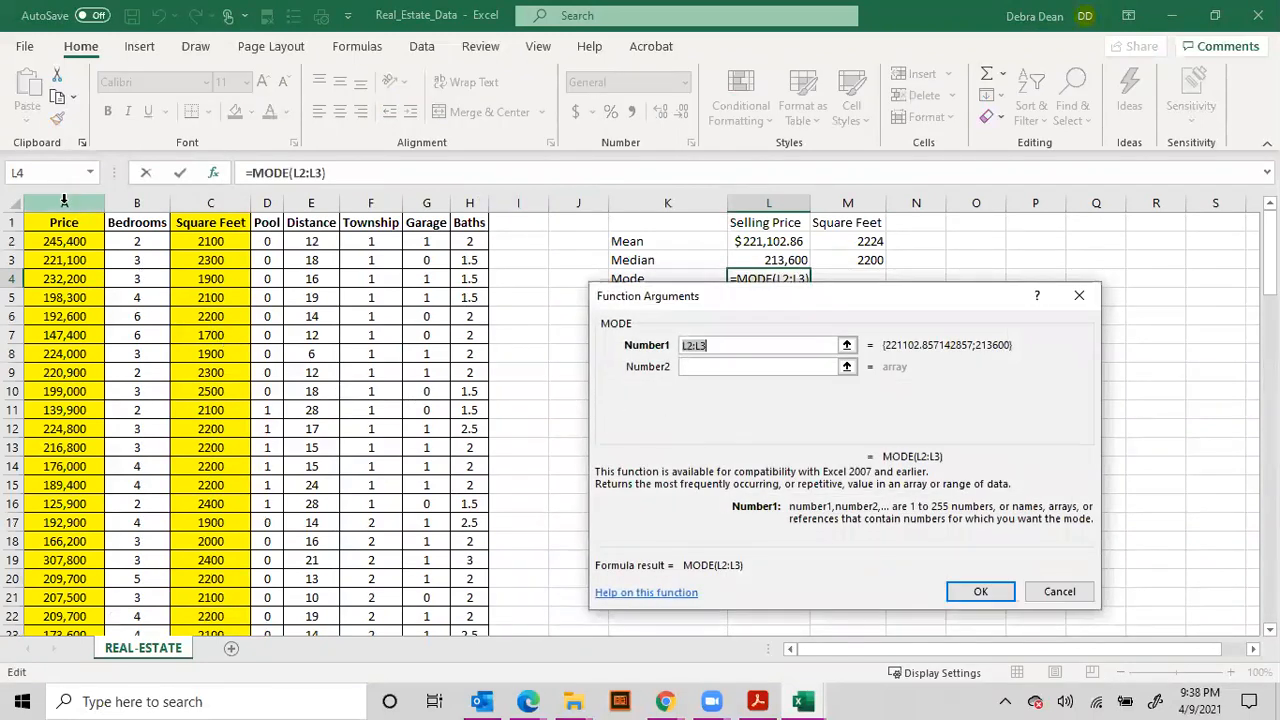
{"action": "left_click", "coordinate": [64, 202]}
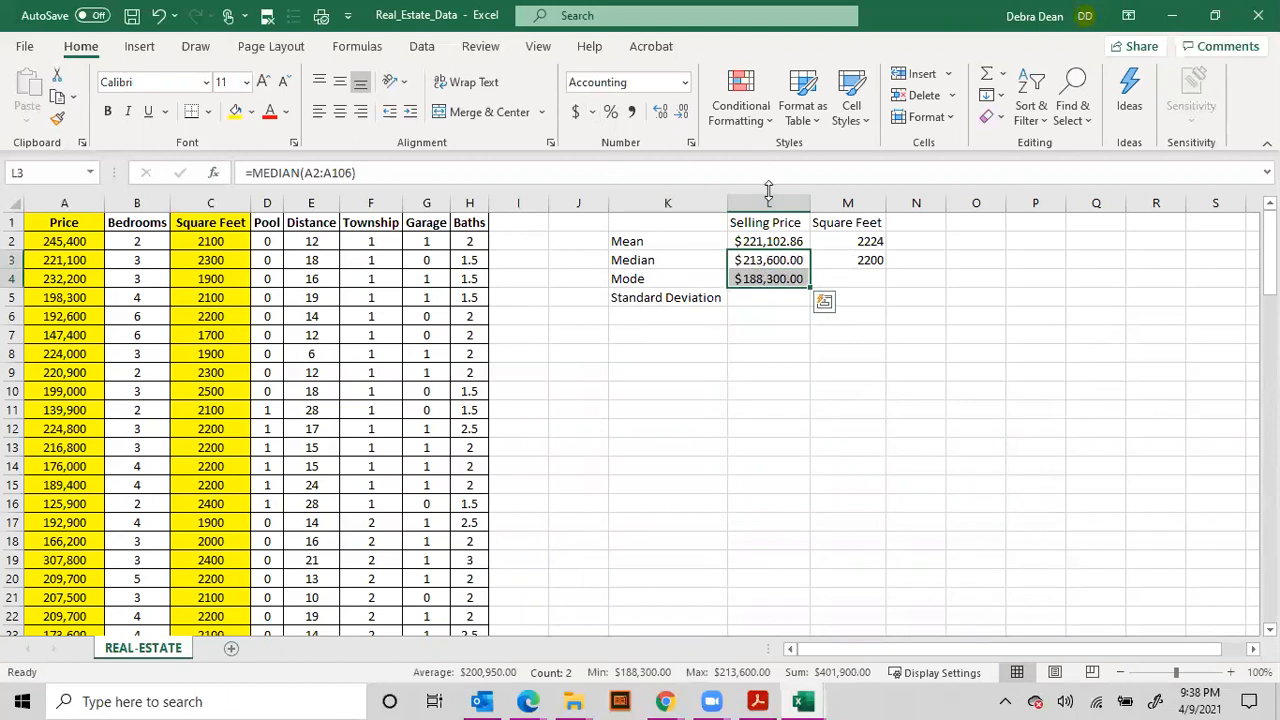
{"action": "left_click", "coordinate": [847, 278]}
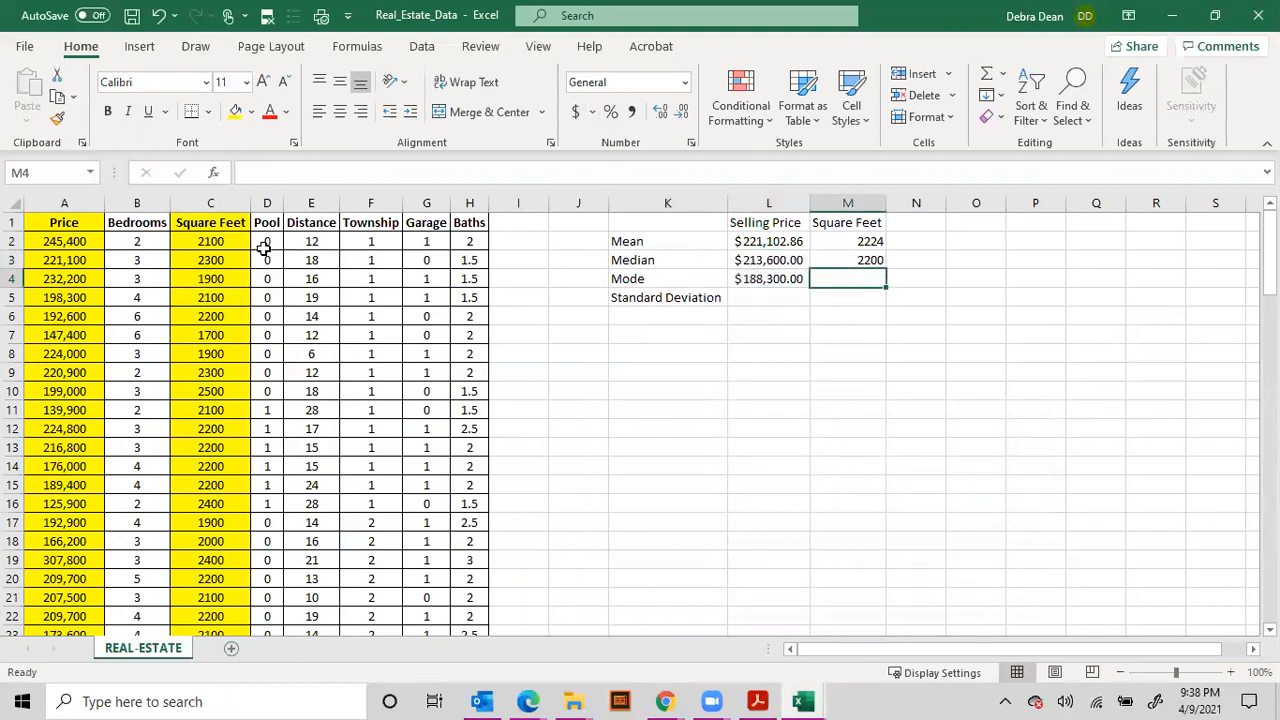
{"action": "left_click", "coordinate": [667, 278]}
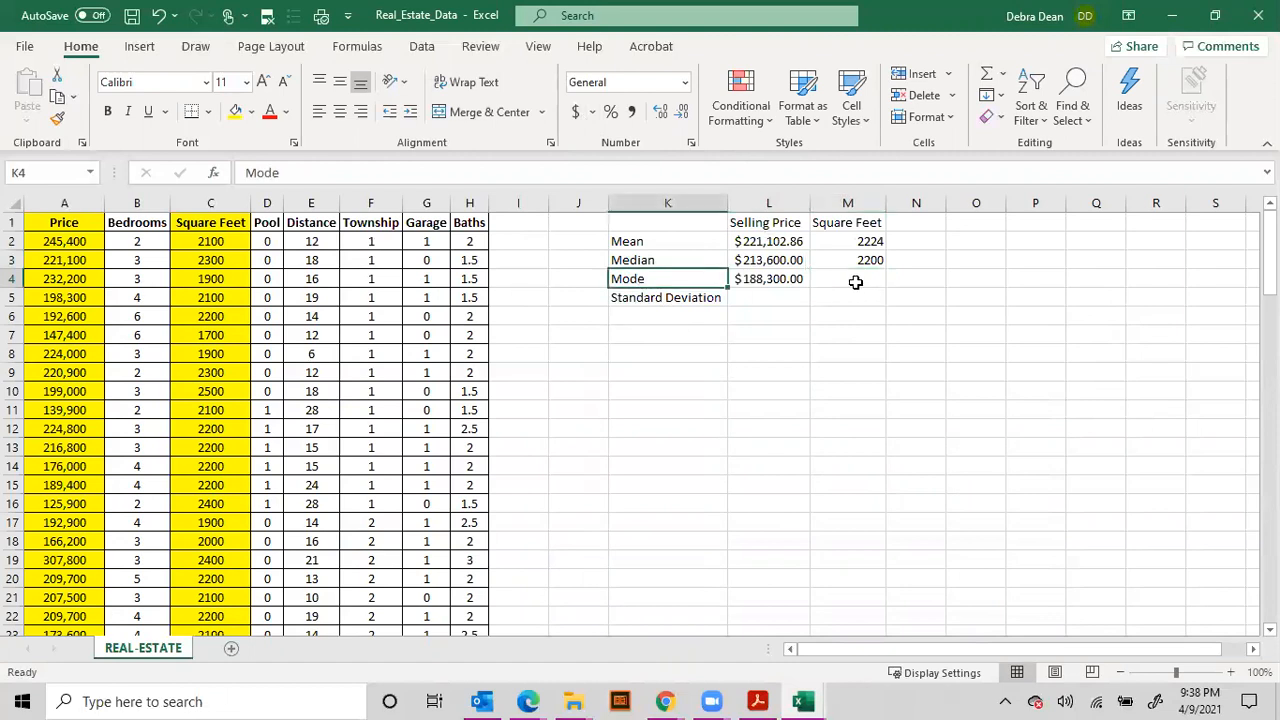
{"action": "left_click", "coordinate": [847, 278]}
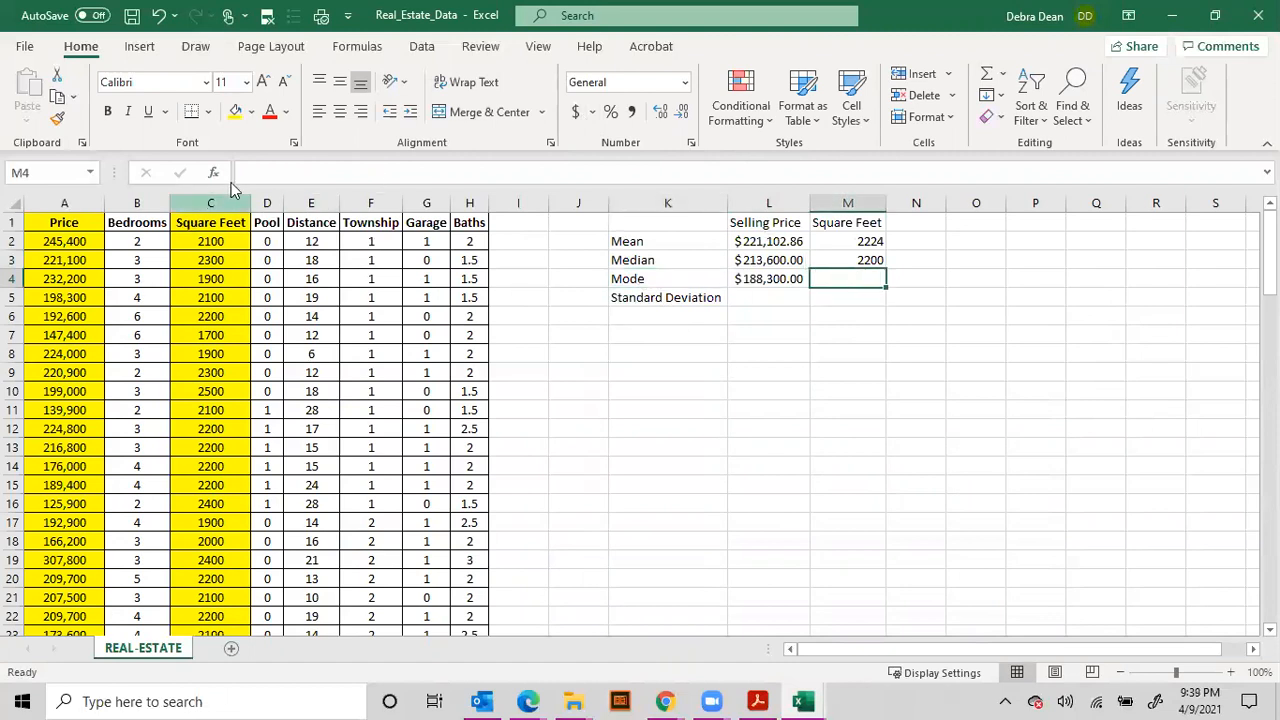
Put MODE of column C in M4, giving a Square Feet mode of 2100.
{"action": "left_click", "coordinate": [213, 172]}
{"action": "type", "text": "mode"}
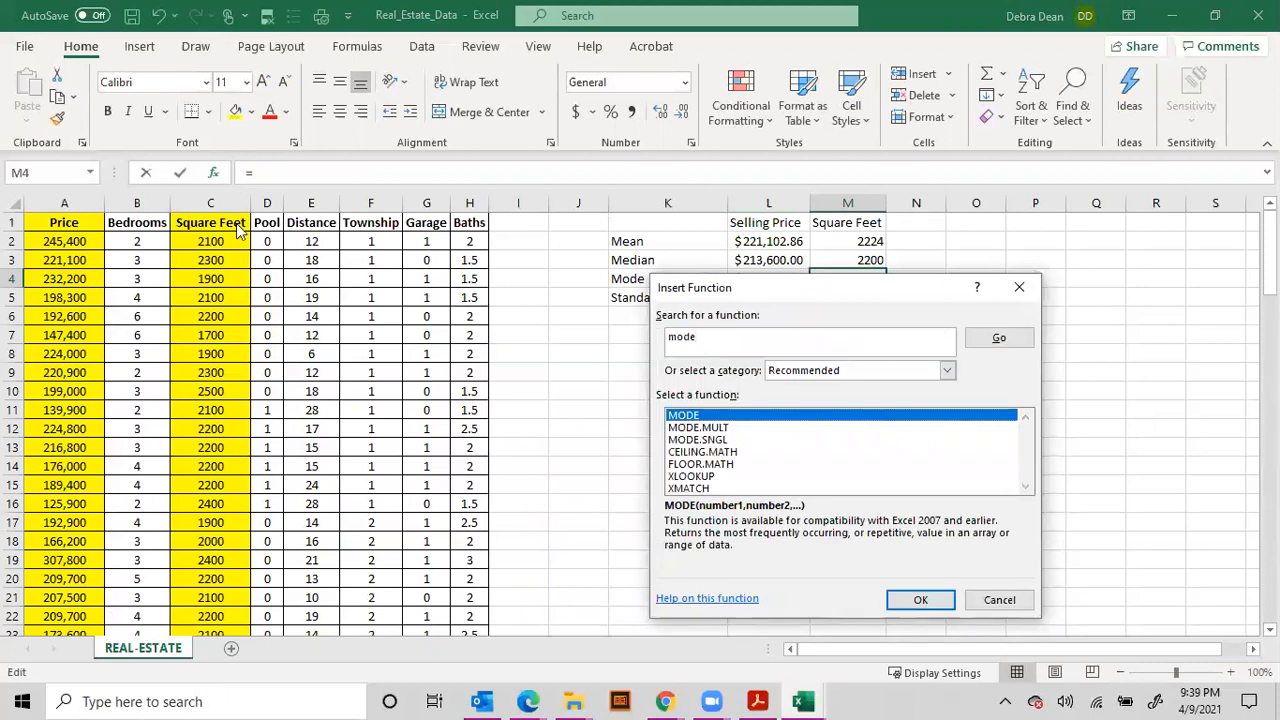
{"action": "left_click", "coordinate": [920, 599]}
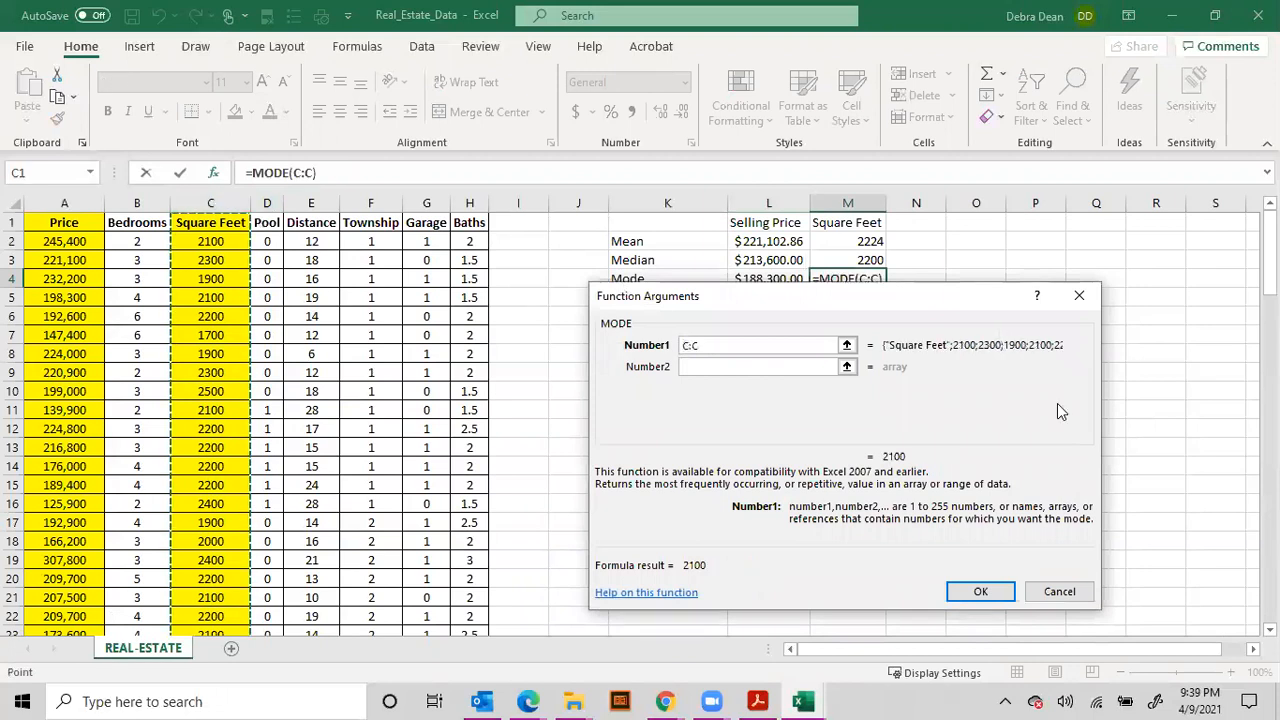
{"action": "left_click", "coordinate": [980, 591]}
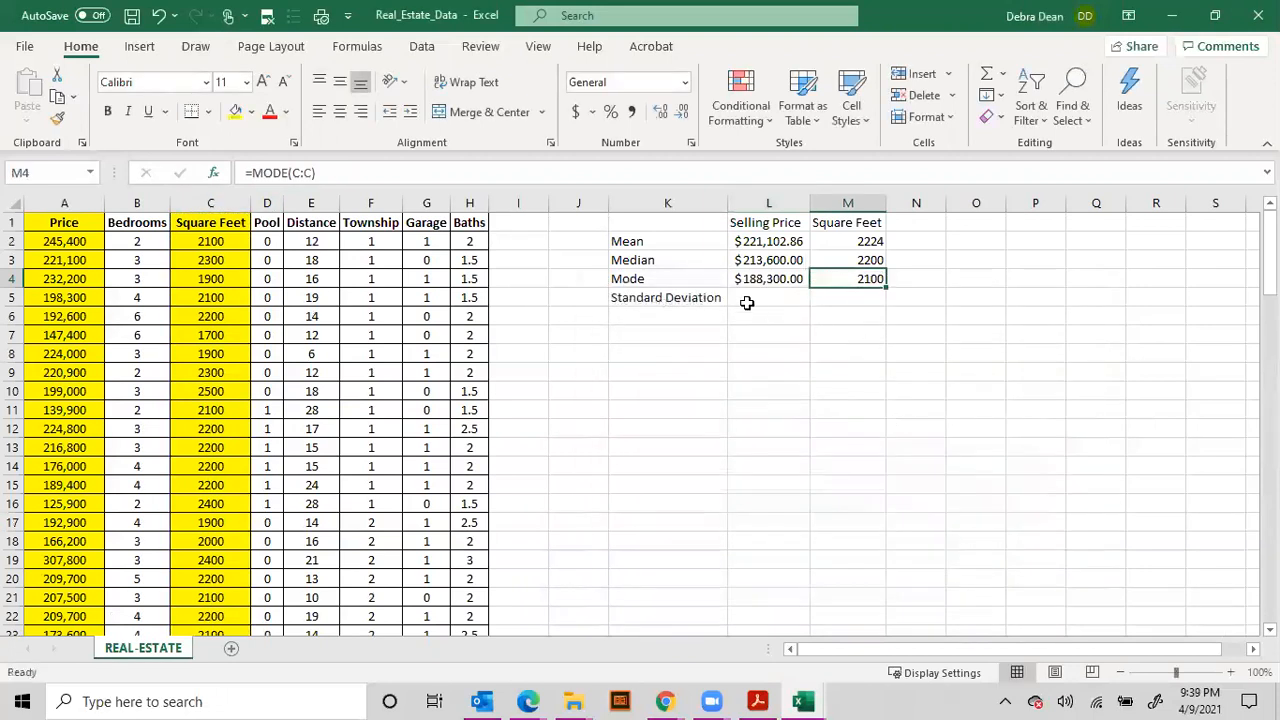
{"action": "left_click", "coordinate": [768, 297]}
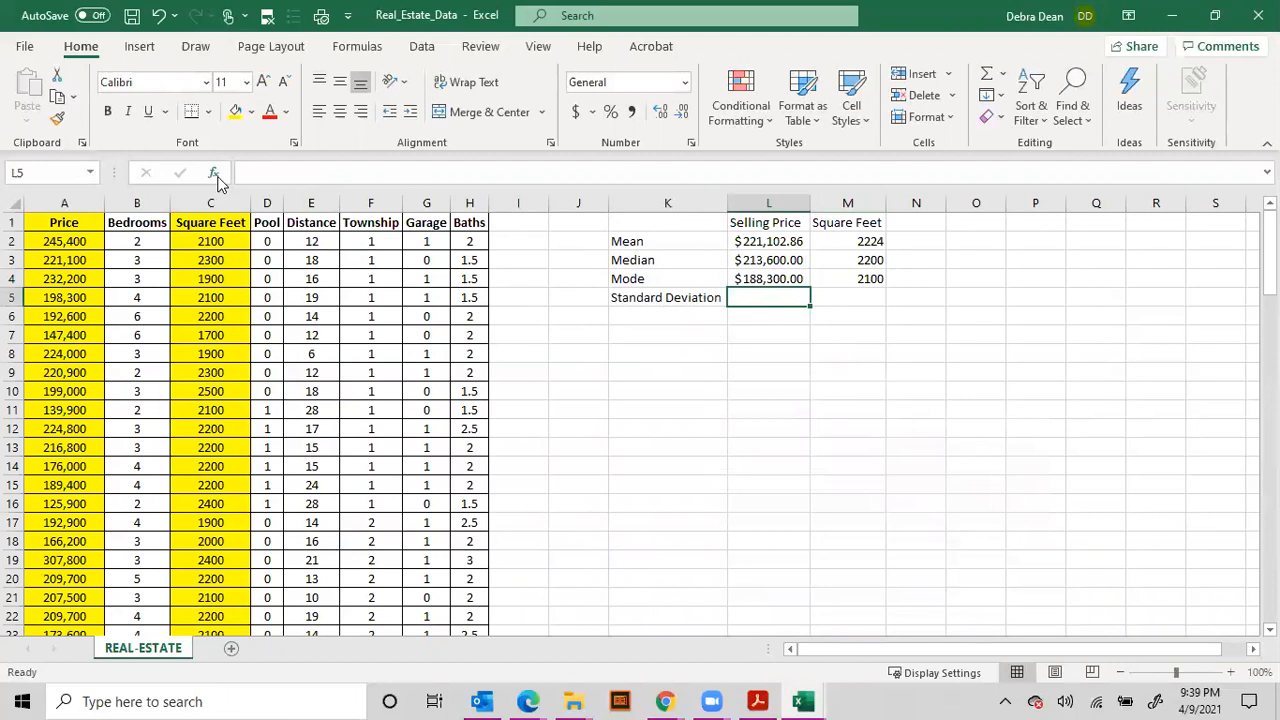
{"action": "left_click", "coordinate": [212, 172]}
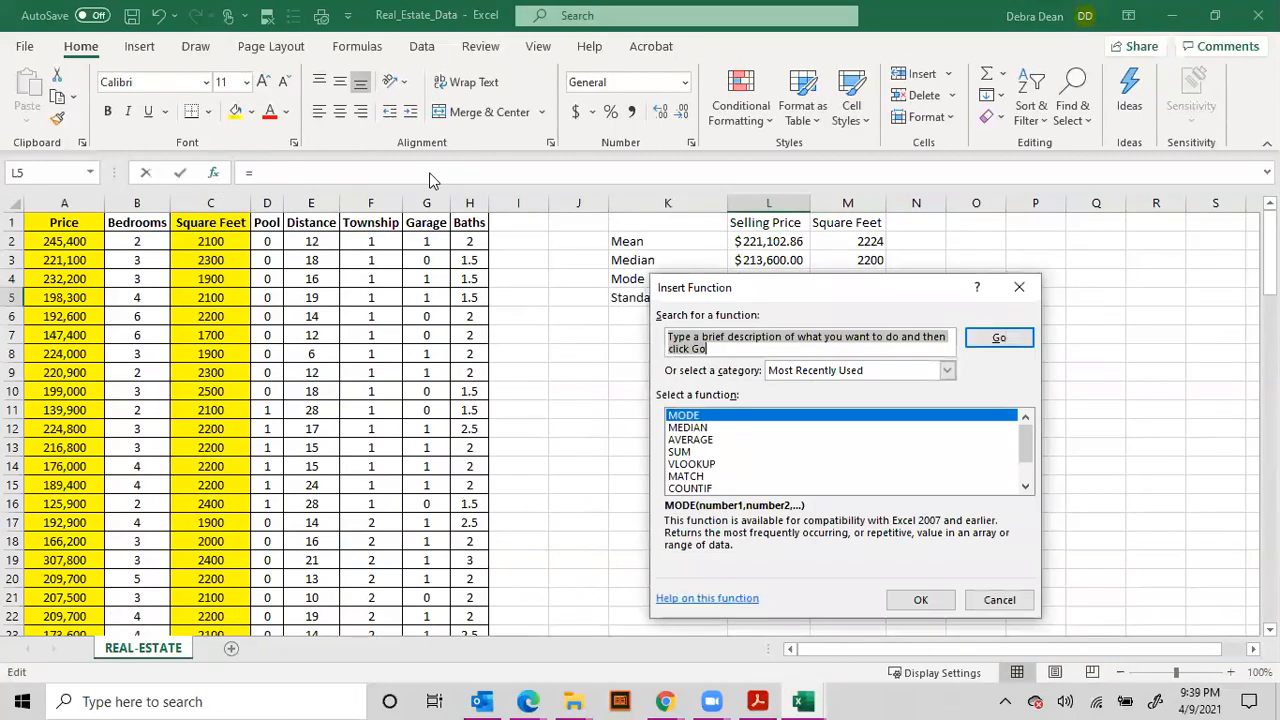
Set the Selling Price standard deviation to STDEV of column A, 47105.40443.
{"action": "type", "text": "standard deviation"}
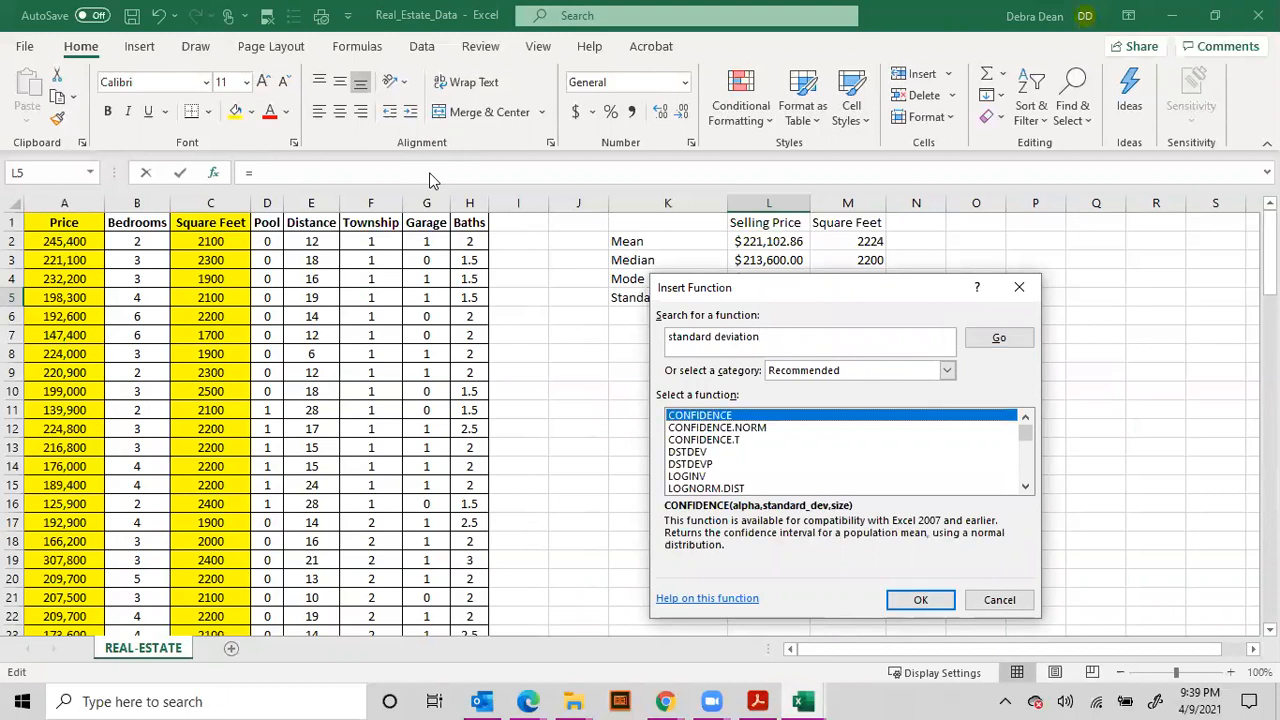
{"action": "mouse_move", "coordinate": [732, 337]}
{"action": "type", "text": "std"}
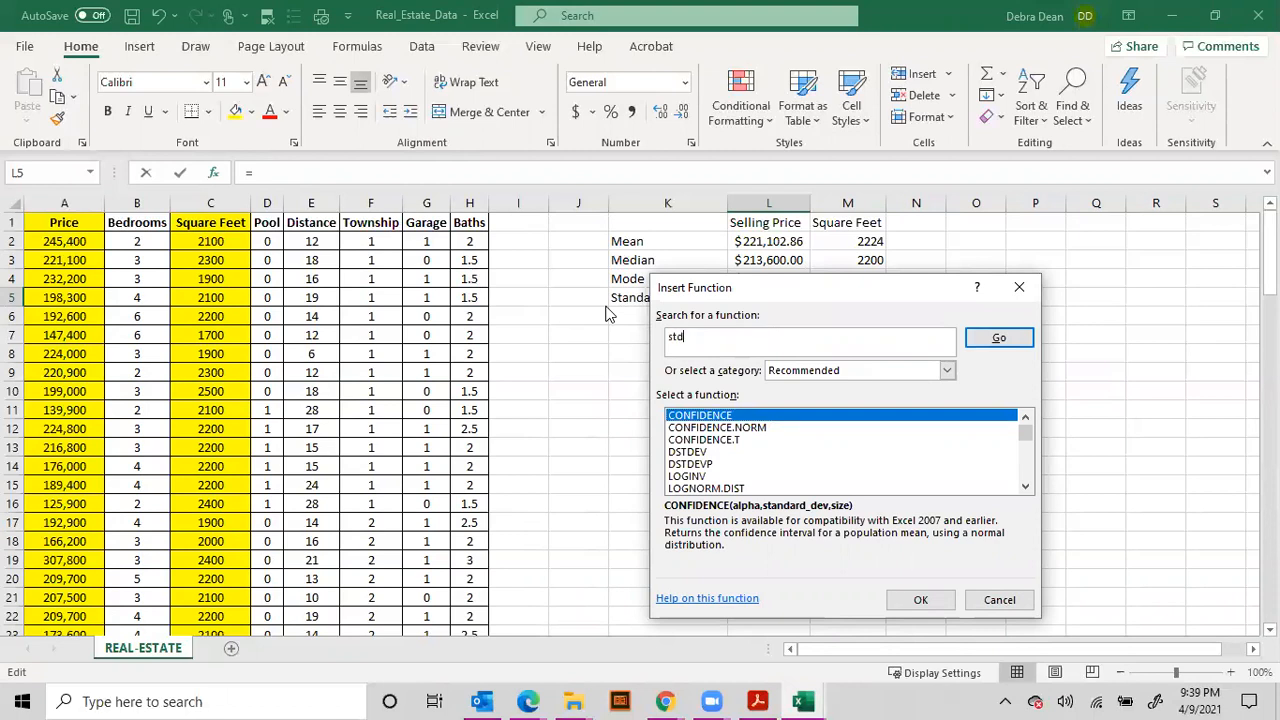
{"action": "left_click", "coordinate": [998, 337]}
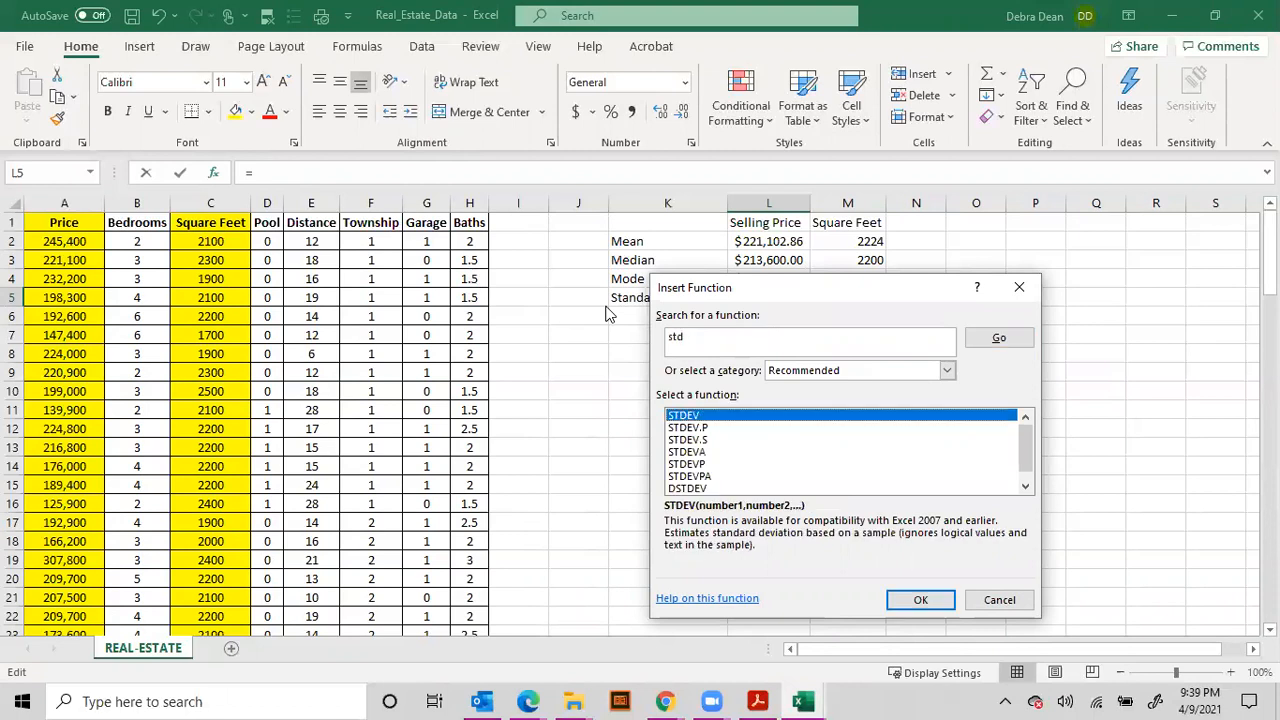
{"action": "mouse_move", "coordinate": [655, 375]}
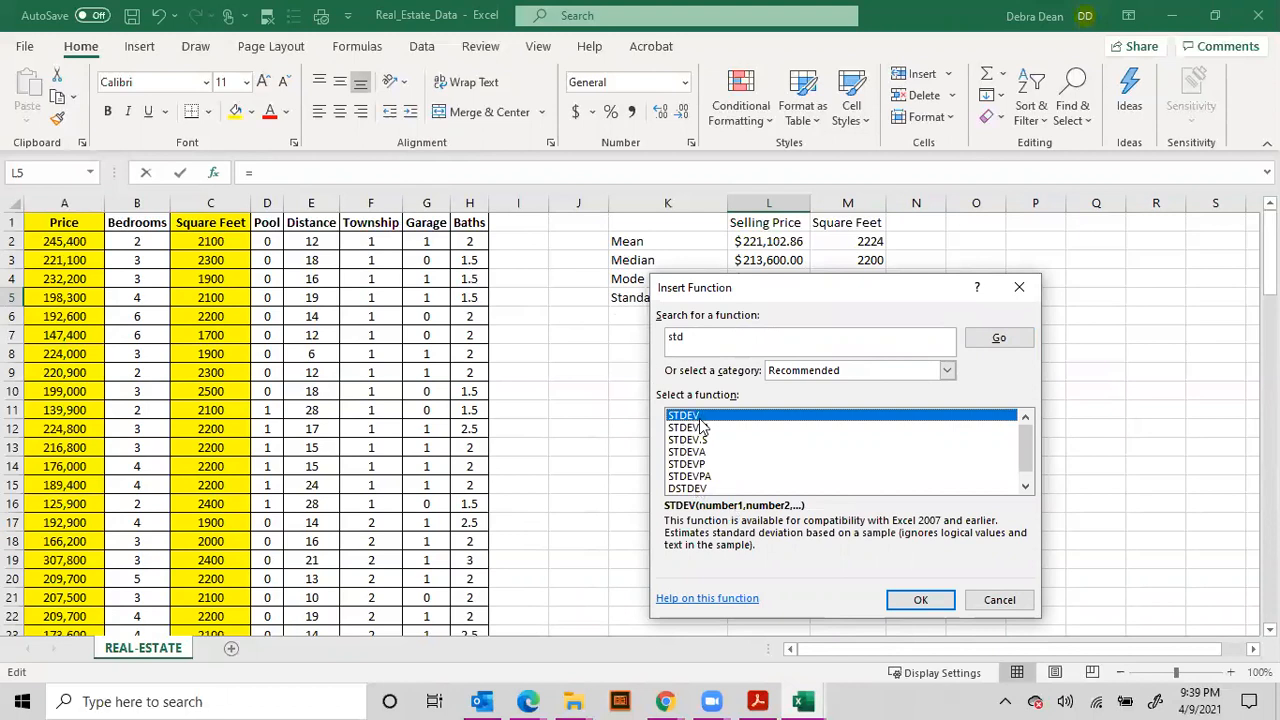
{"action": "mouse_move", "coordinate": [700, 463]}
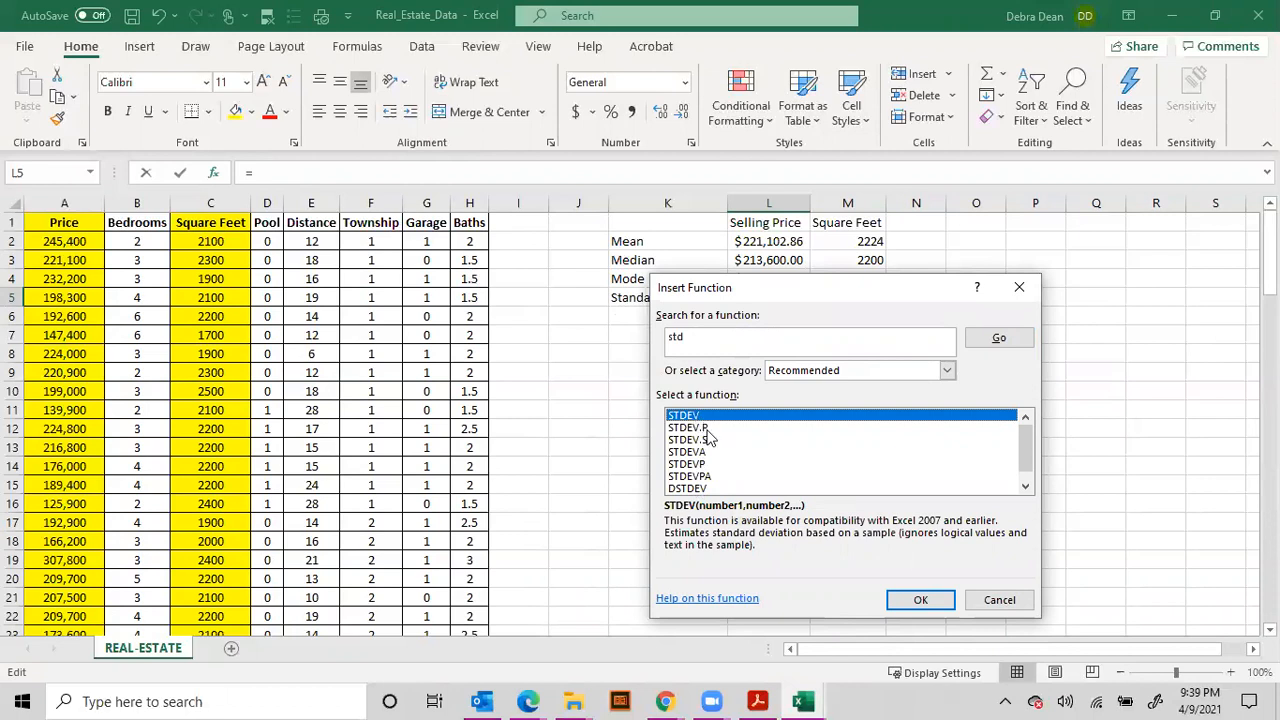
{"action": "left_click", "coordinate": [920, 599]}
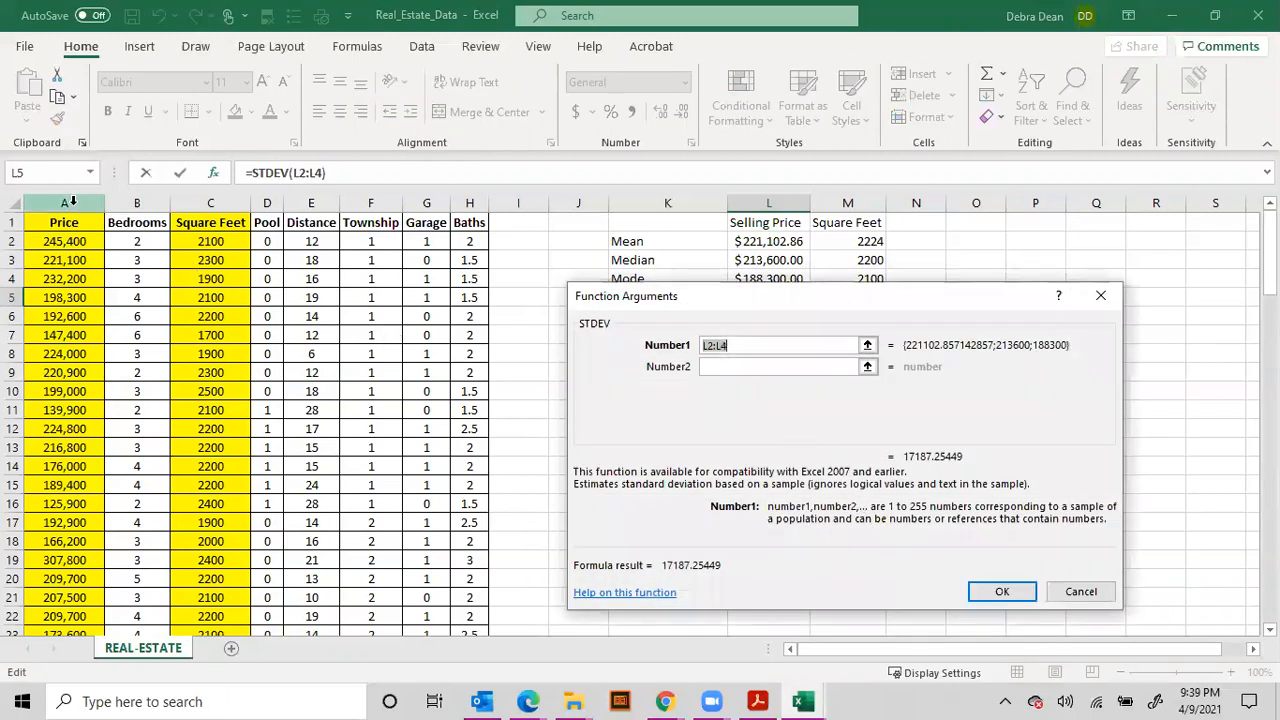
{"action": "left_click", "coordinate": [1002, 591]}
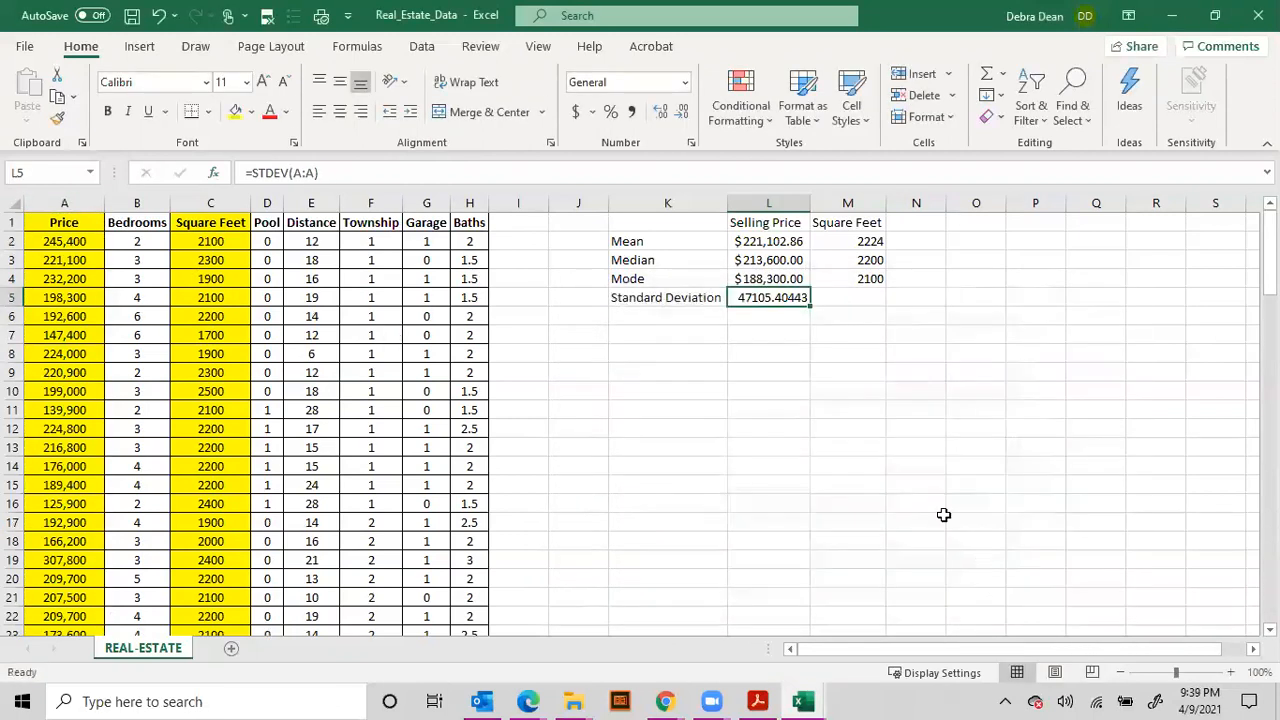
{"action": "mouse_move", "coordinate": [758, 323]}
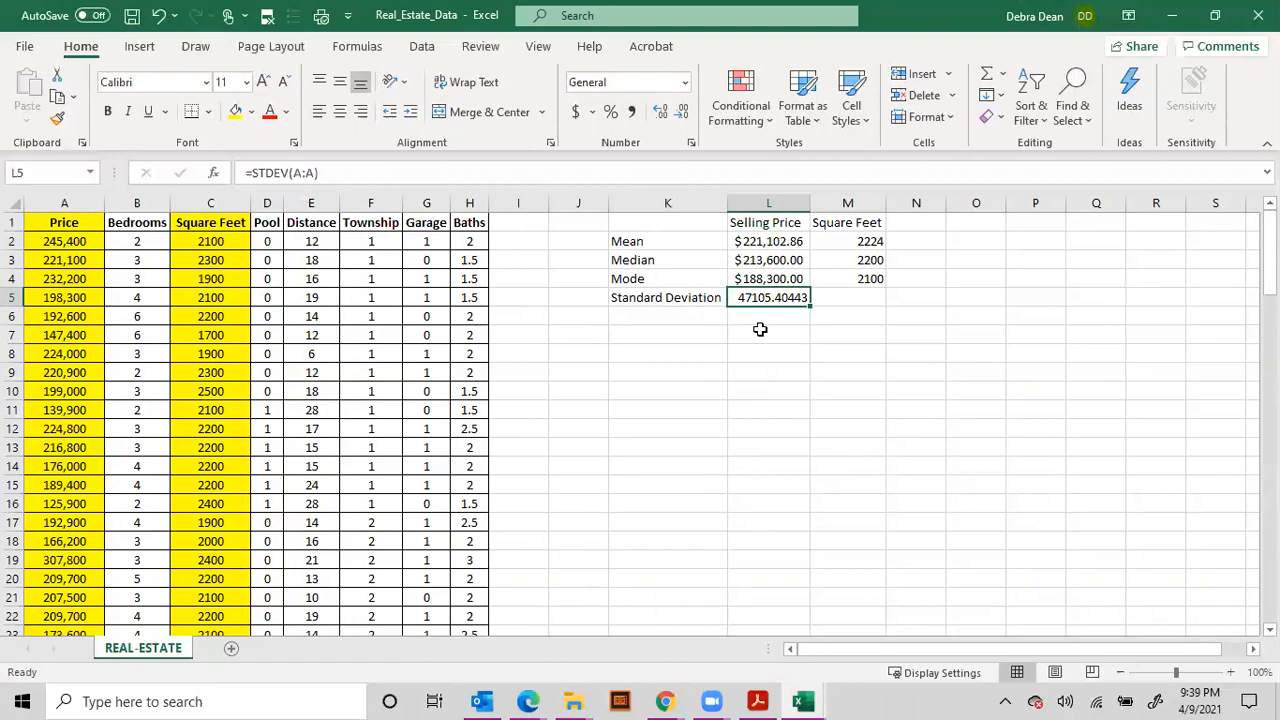
{"action": "left_click", "coordinate": [213, 173]}
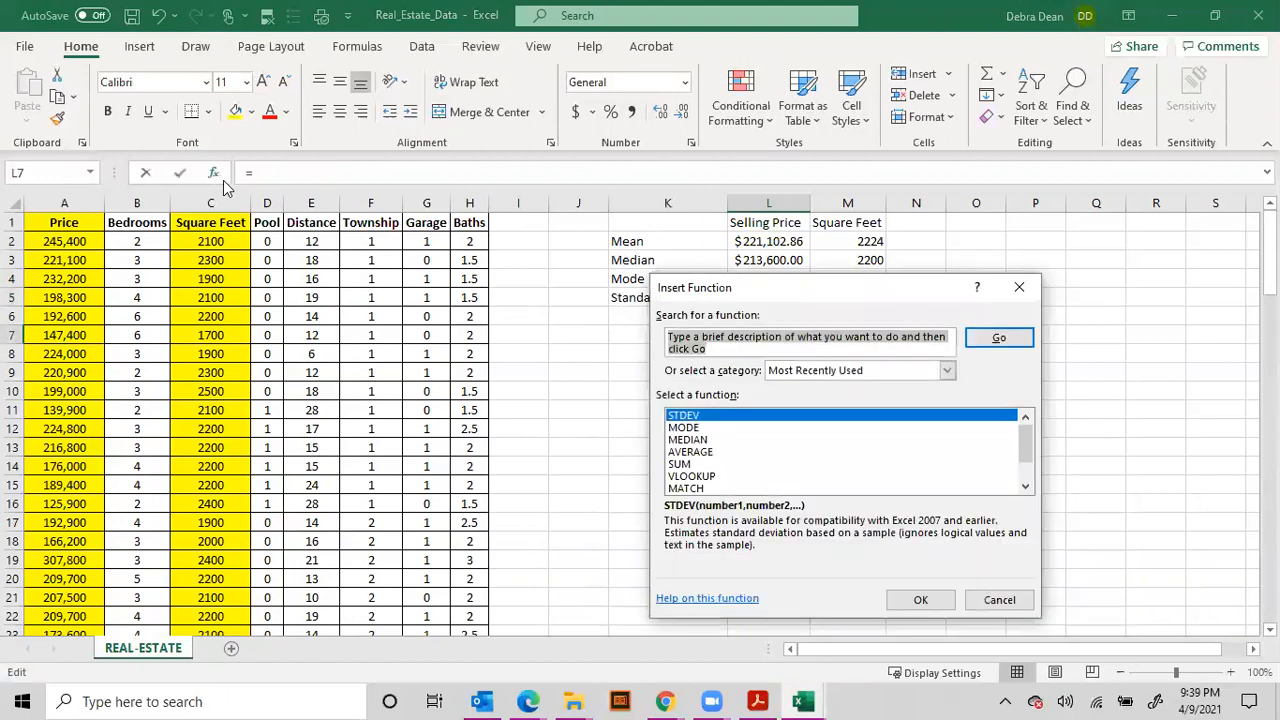
Compute STDEVA of the Price column (column A) in L7.
{"action": "type", "text": "stevd"}
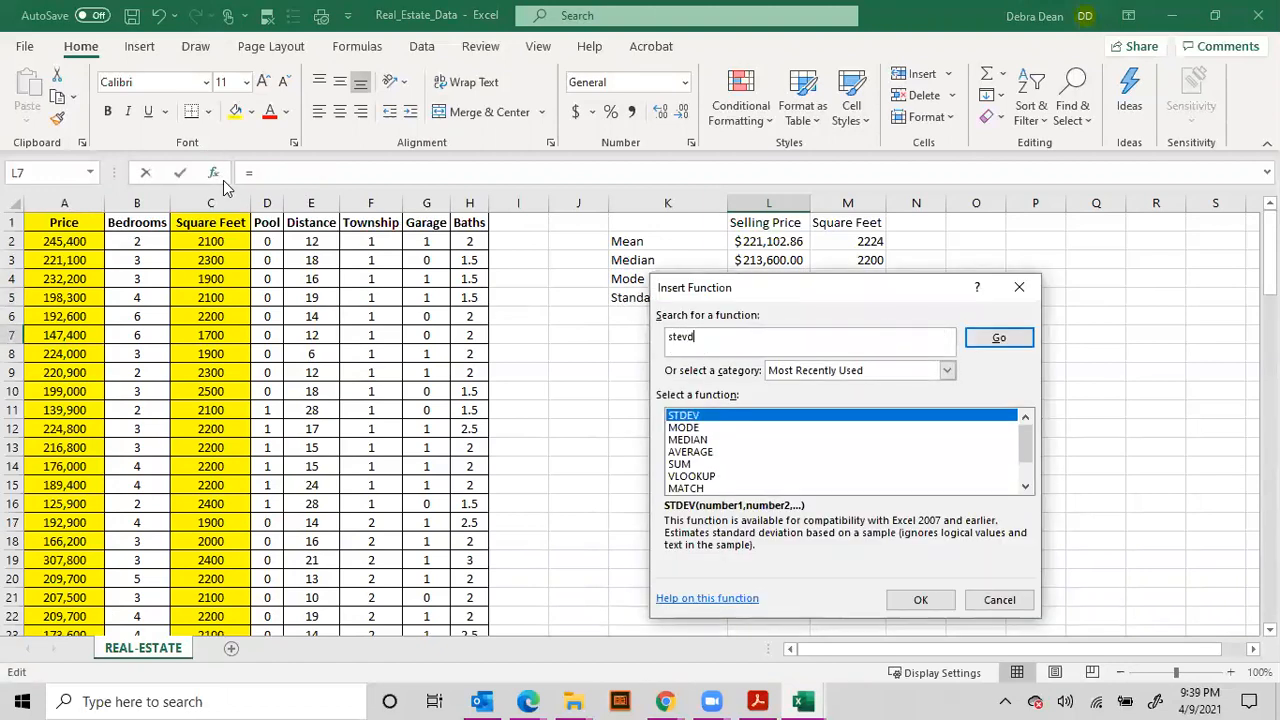
{"action": "type", "text": "e"}
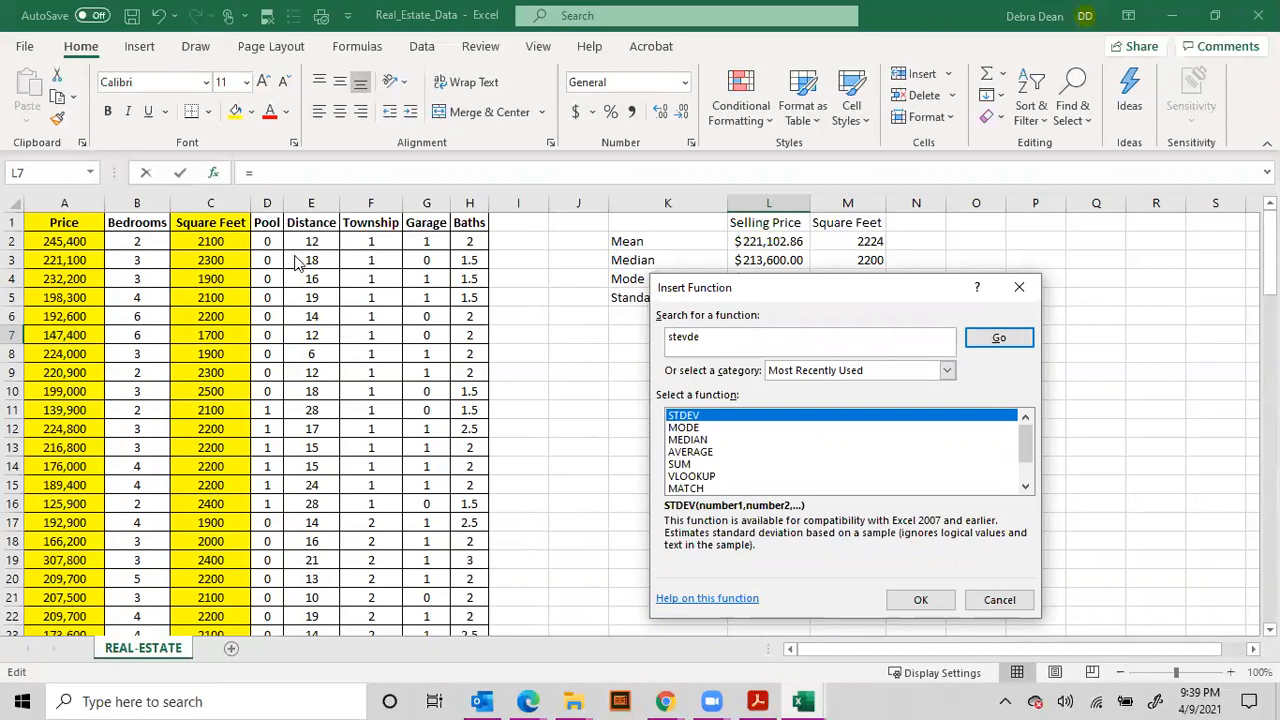
{"action": "key", "text": "BackSpace"}
{"action": "type", "text": "deva"}
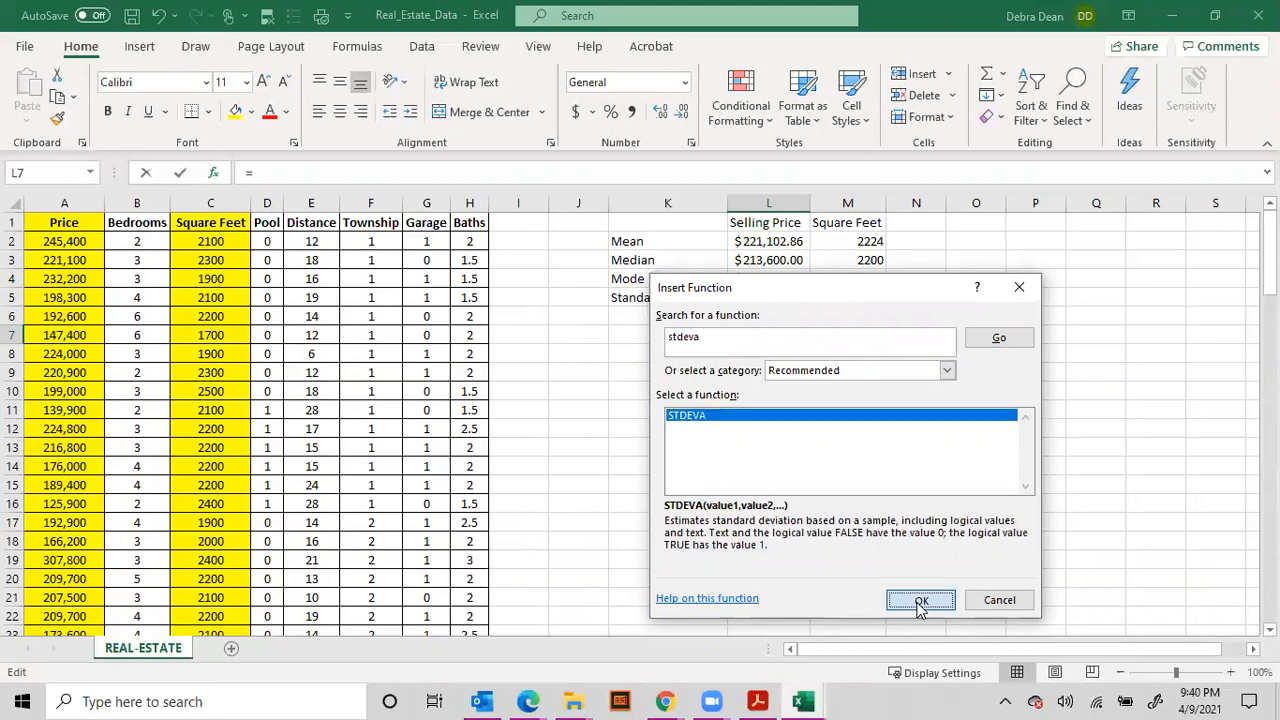
{"action": "left_click", "coordinate": [919, 599]}
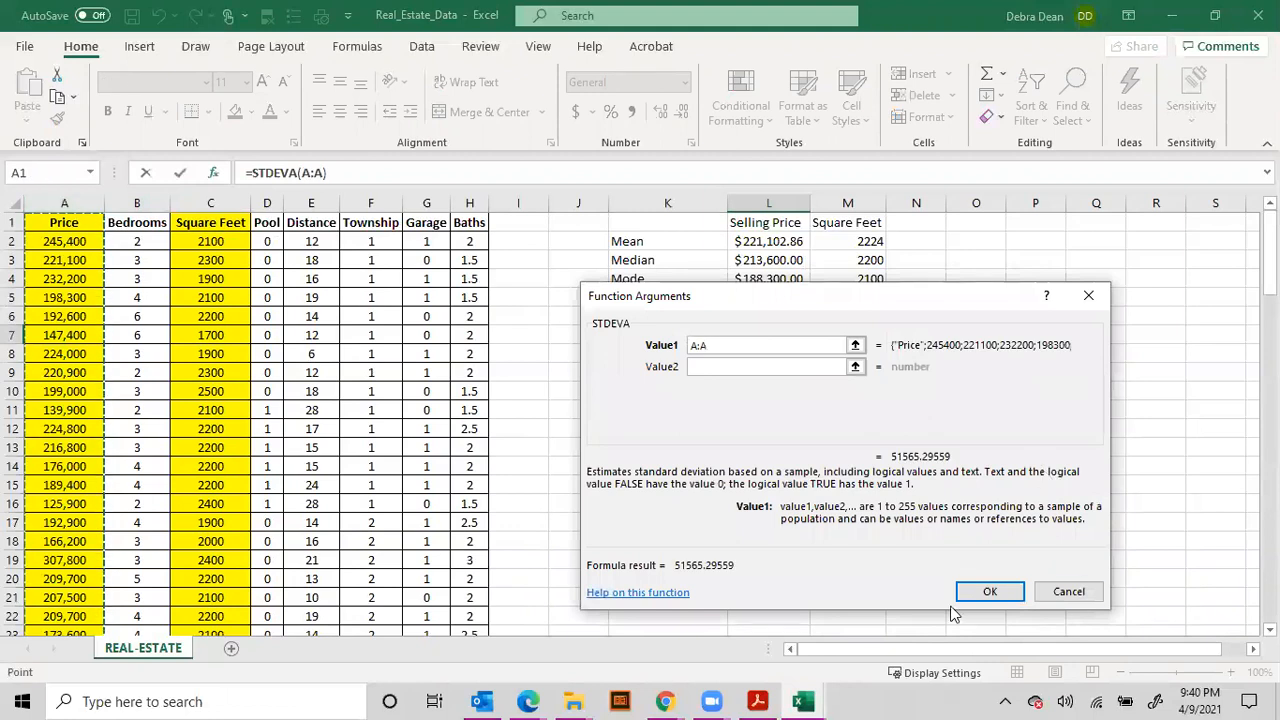
{"action": "left_click", "coordinate": [989, 591]}
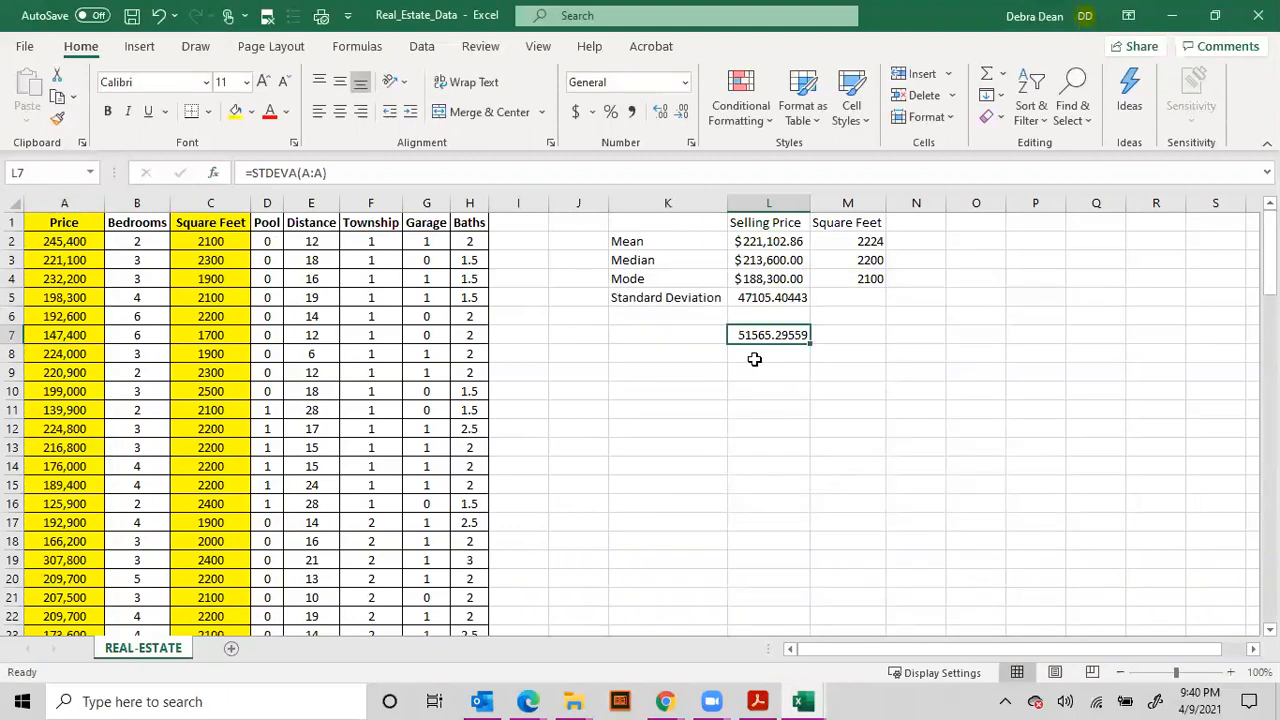
{"action": "mouse_move", "coordinate": [711, 348]}
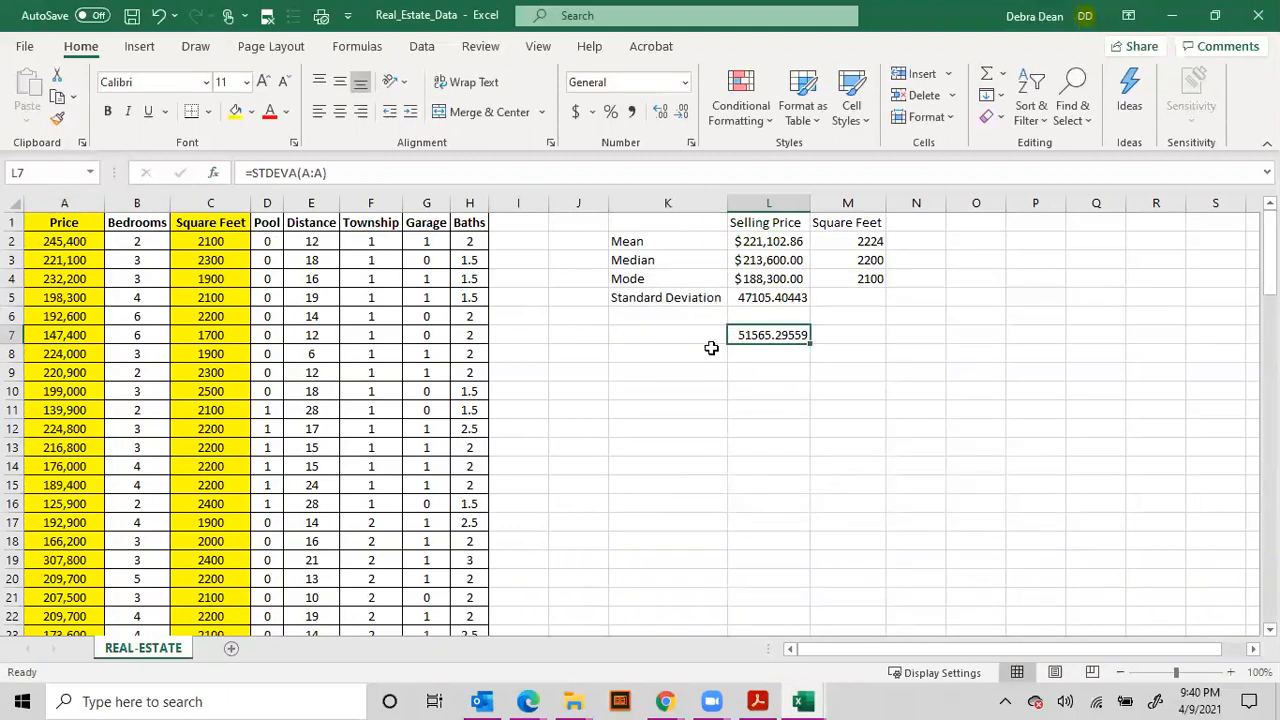
Compare the STDEV result in L5 with the STDEVA result in L7.
{"action": "left_click", "coordinate": [768, 297]}
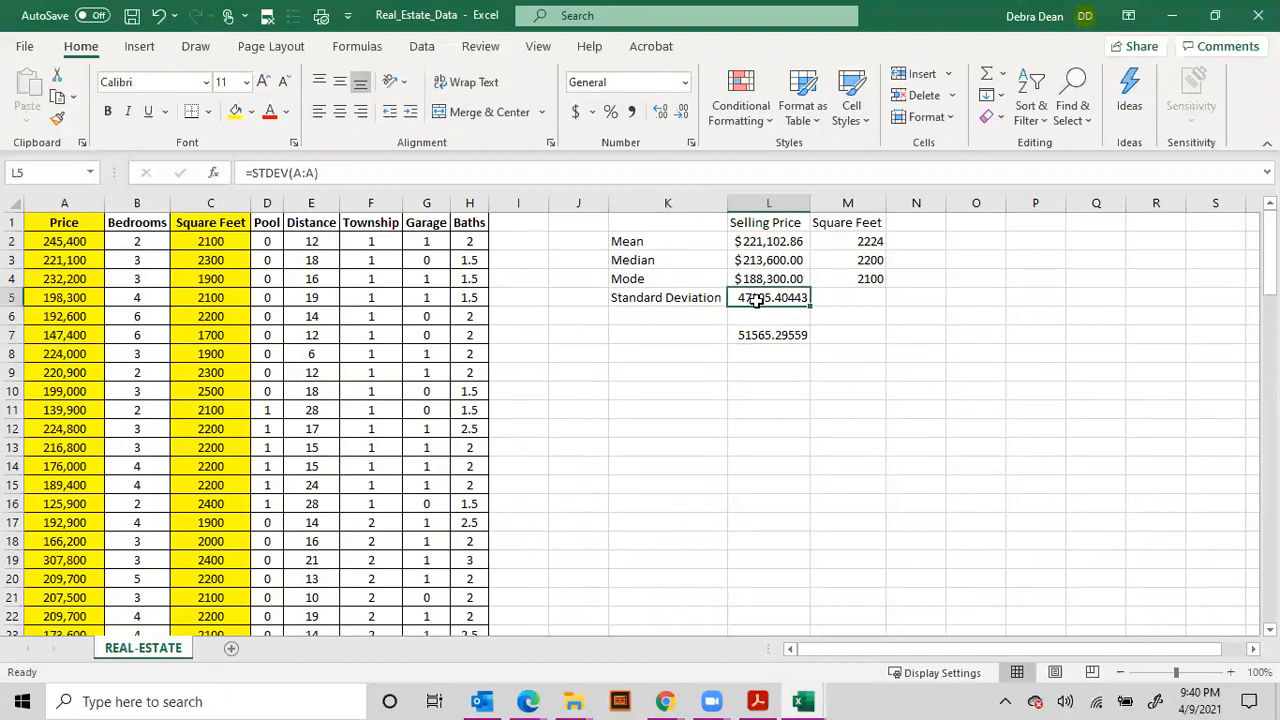
{"action": "mouse_move", "coordinate": [275, 180]}
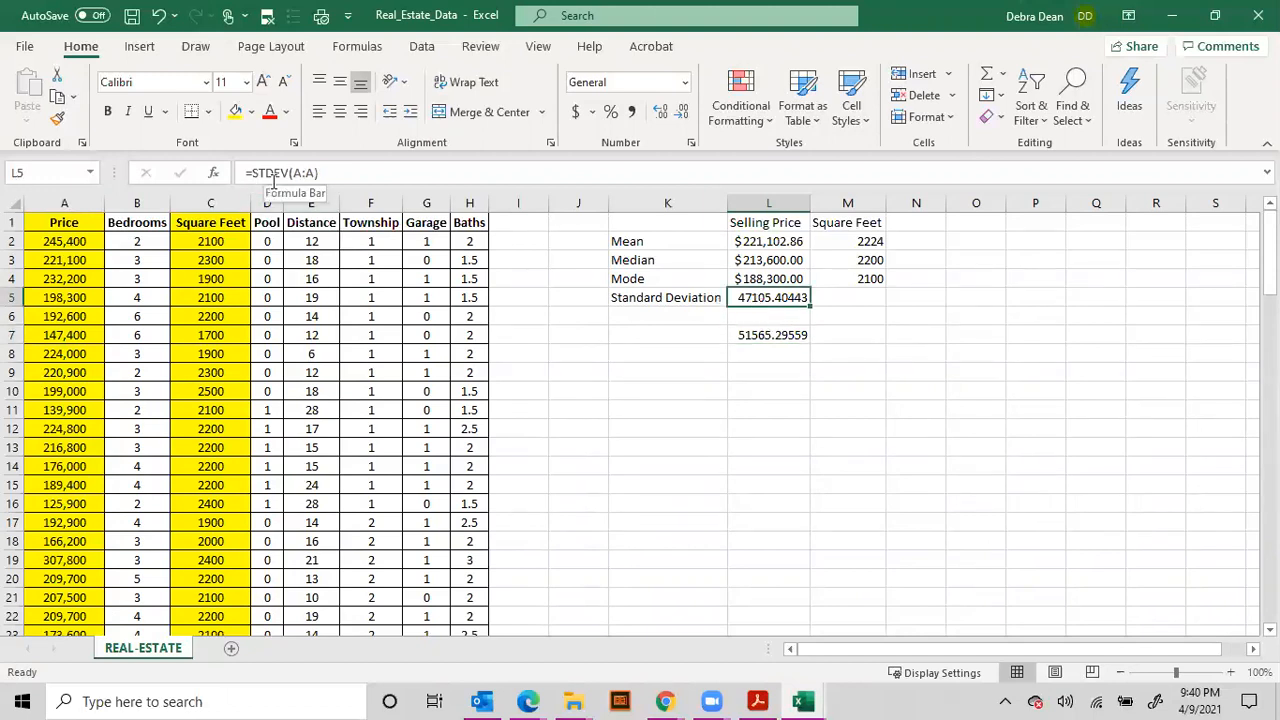
{"action": "left_click", "coordinate": [769, 334]}
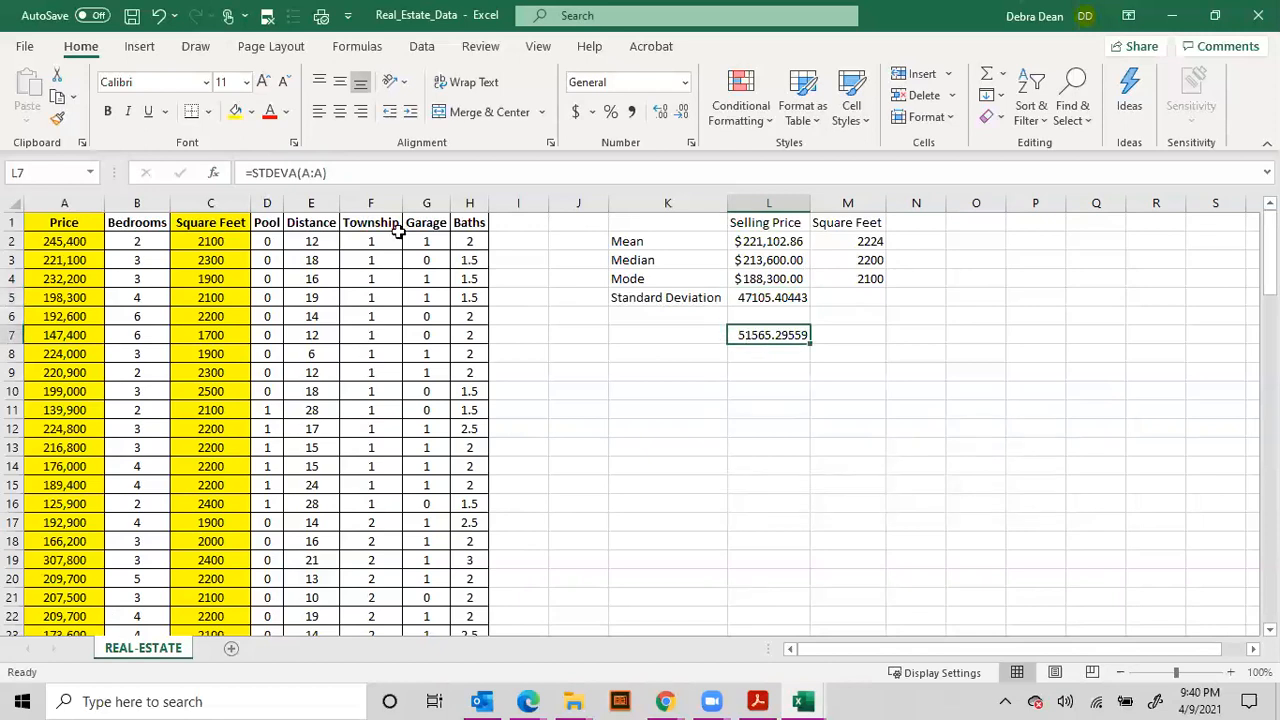
{"action": "mouse_move", "coordinate": [788, 361]}
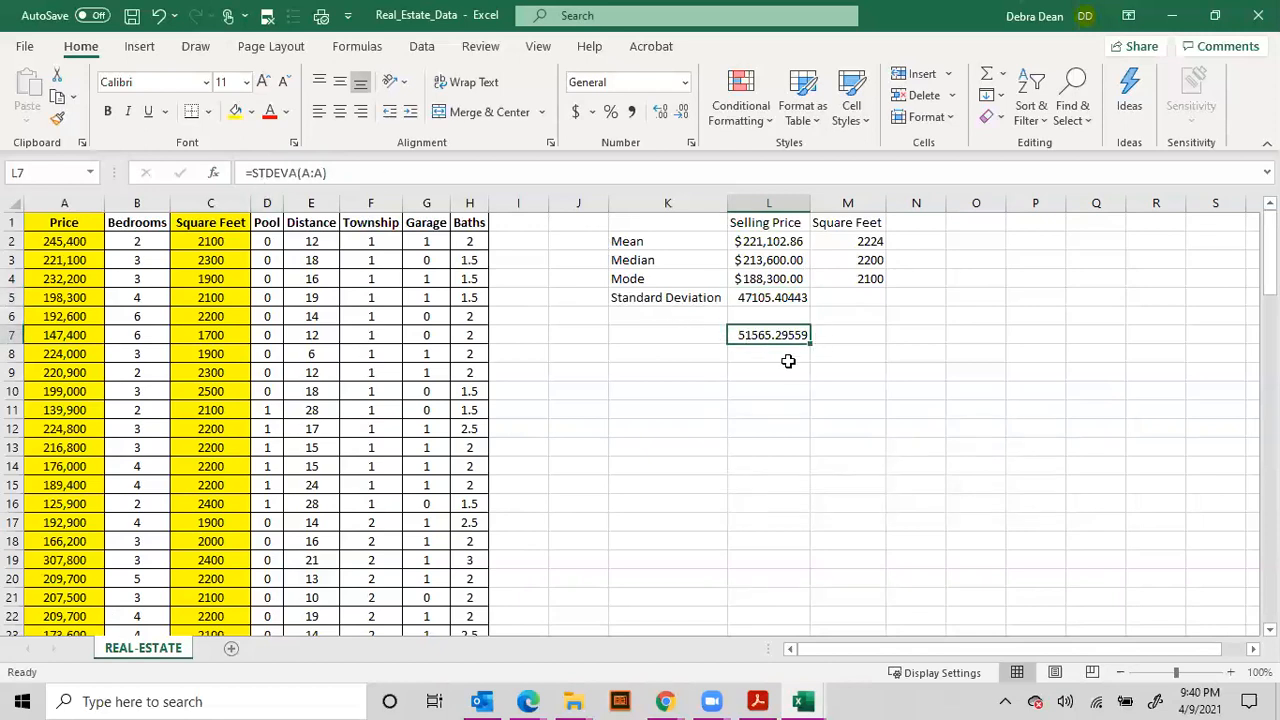
{"action": "left_click", "coordinate": [768, 297]}
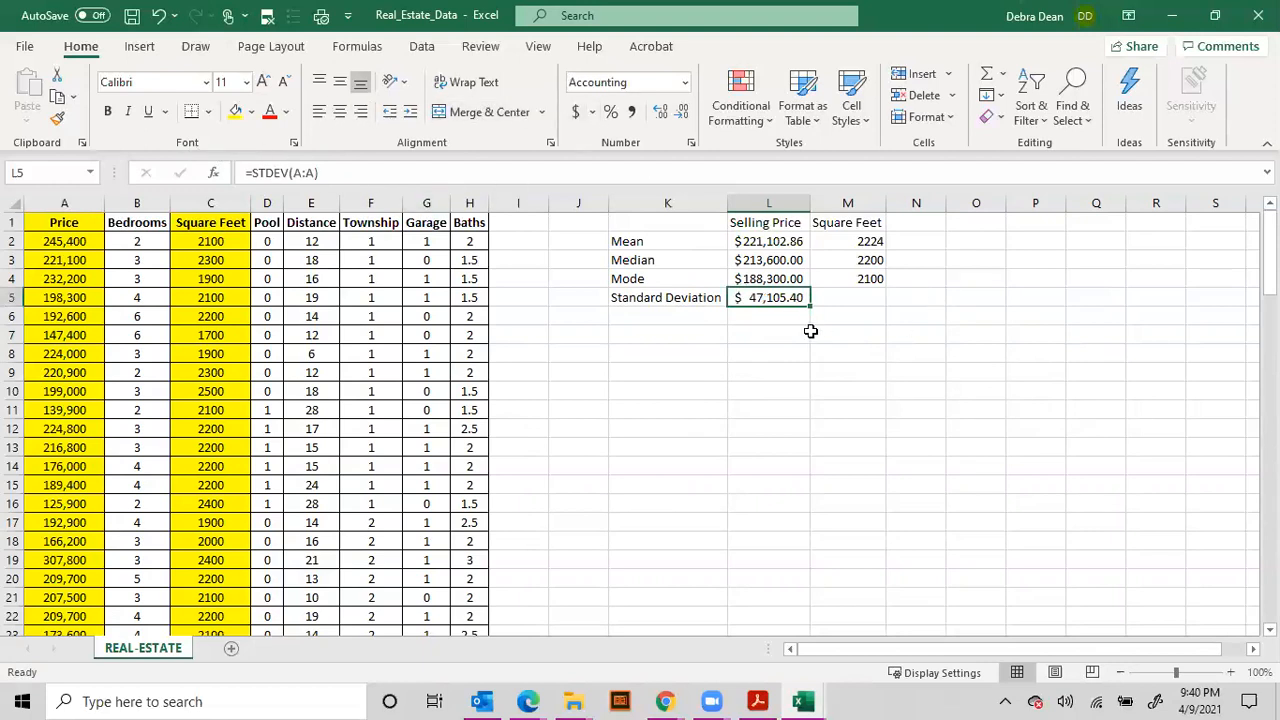
{"action": "mouse_move", "coordinate": [747, 310]}
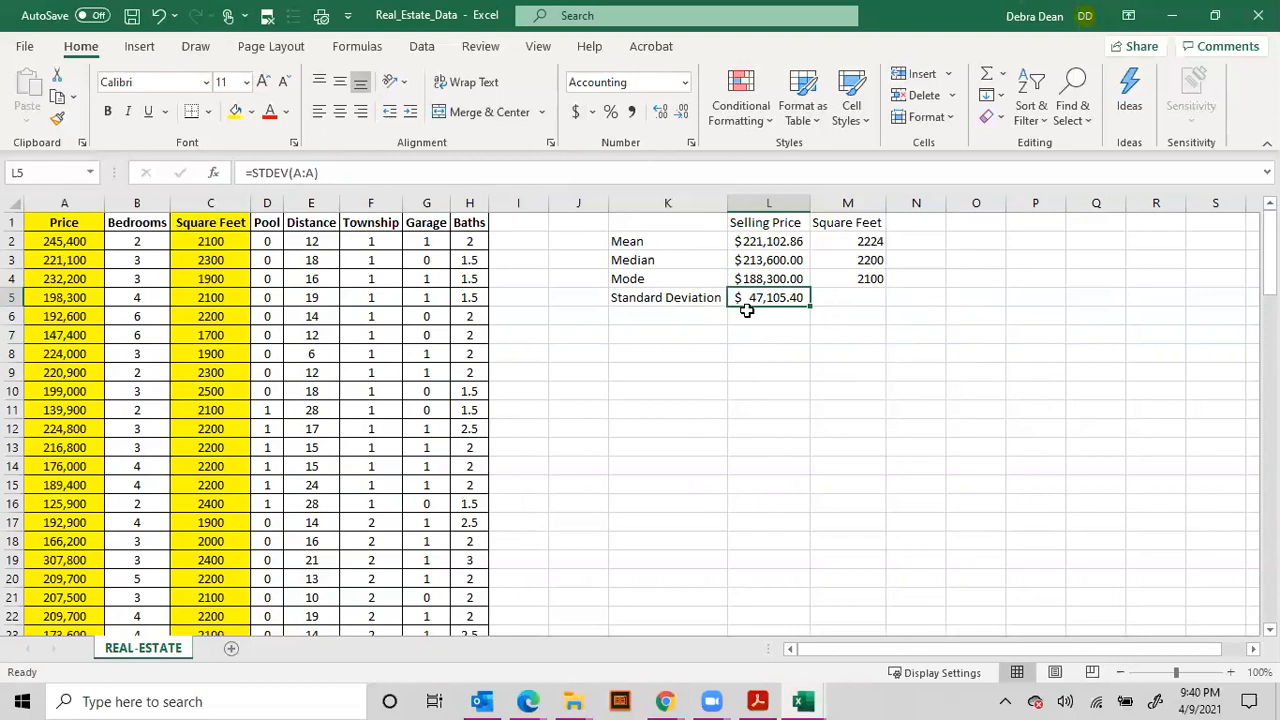
{"action": "mouse_move", "coordinate": [1026, 564]}
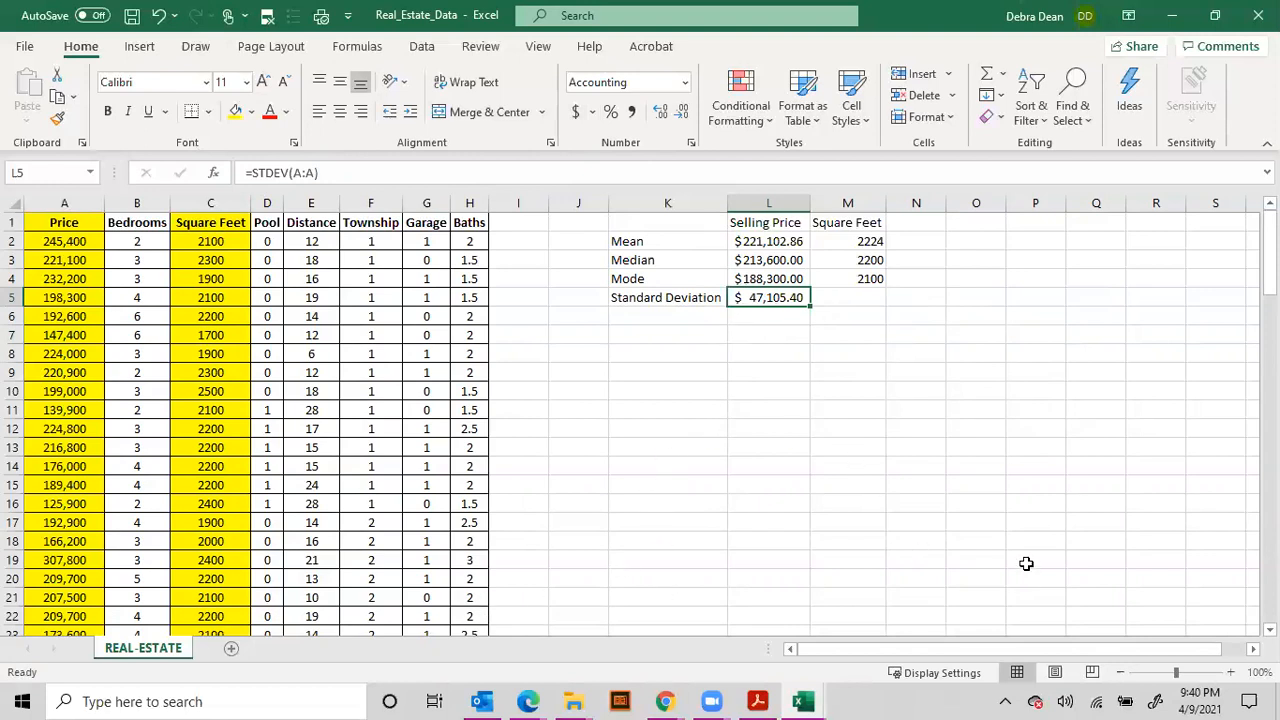
{"action": "mouse_move", "coordinate": [768, 299]}
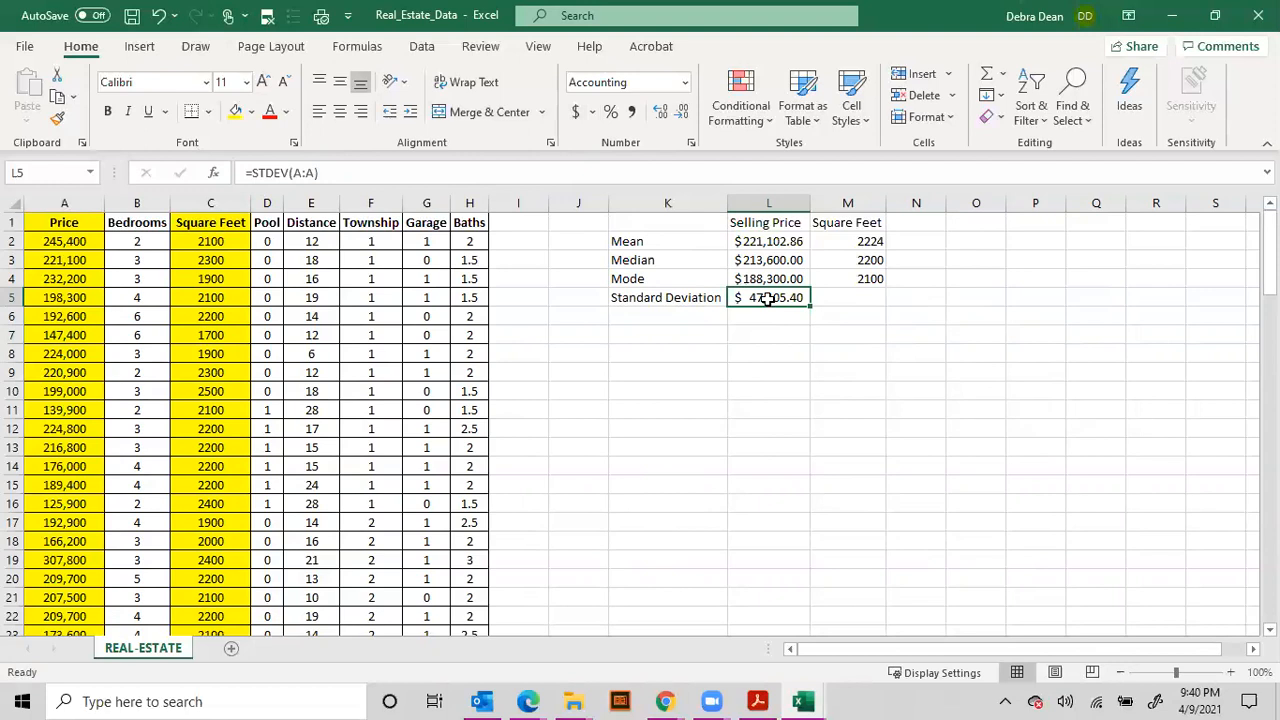
{"action": "mouse_move", "coordinate": [770, 260]}
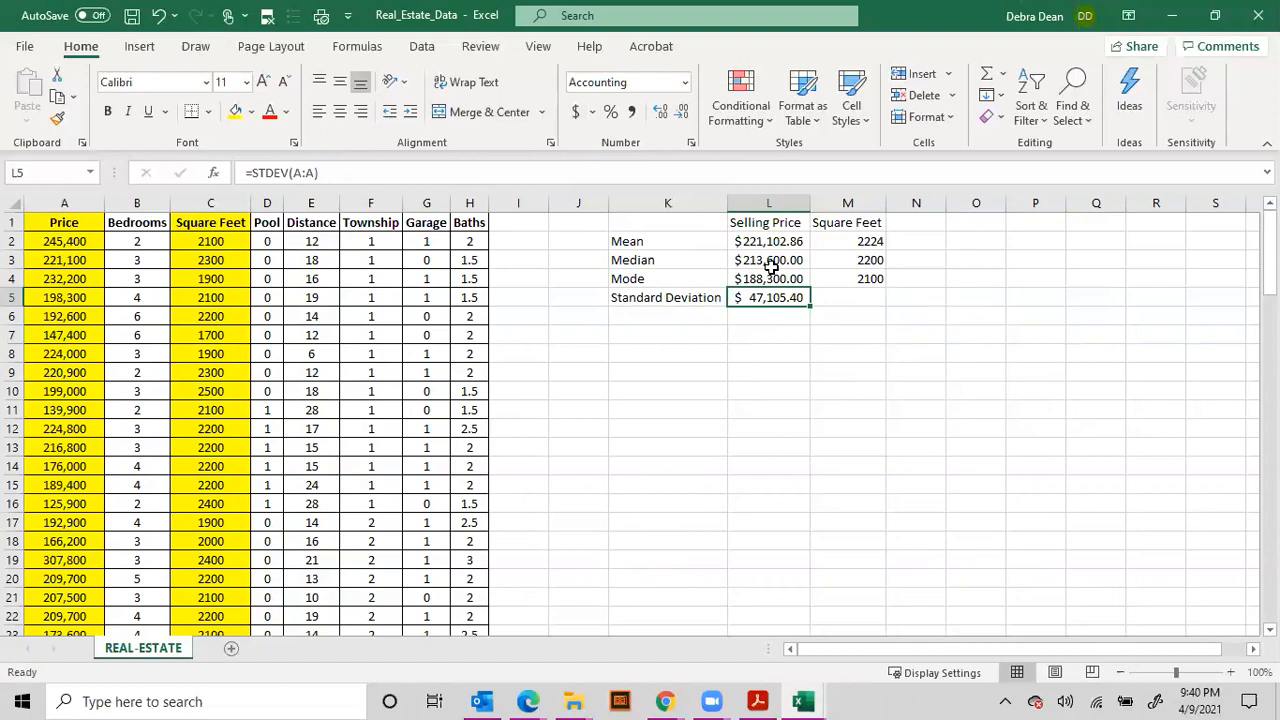
{"action": "mouse_move", "coordinate": [868, 301]}
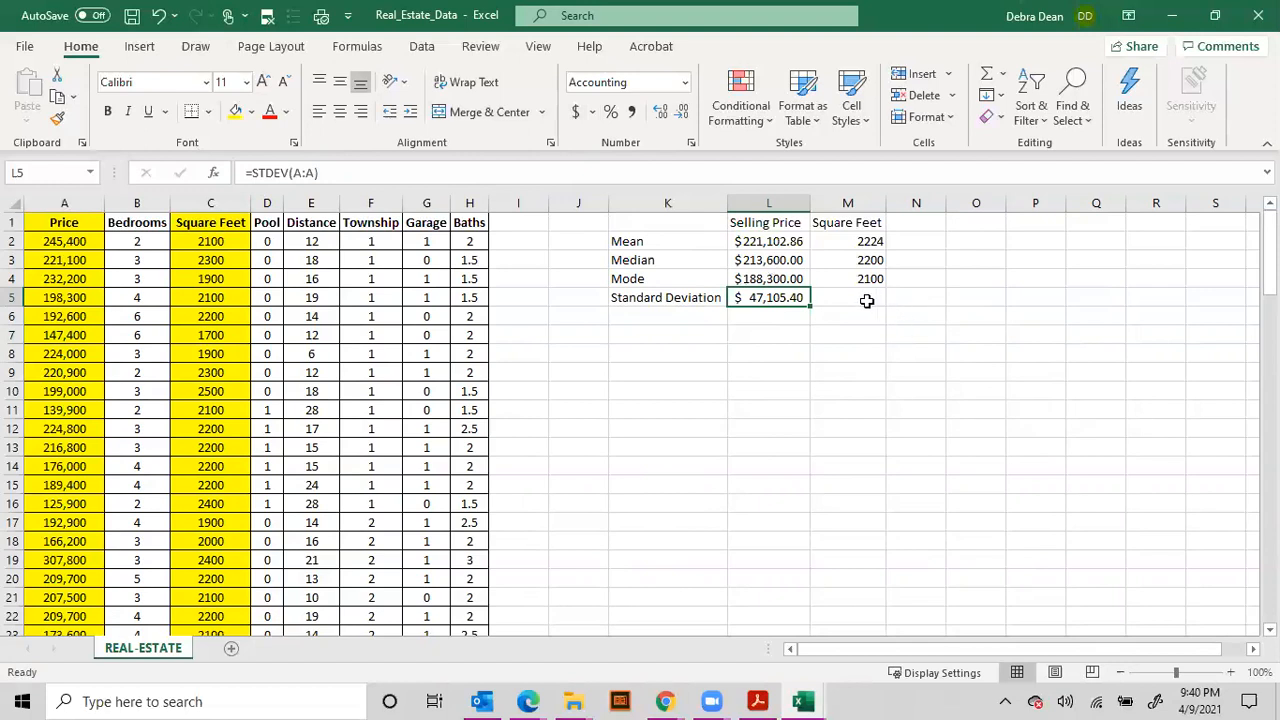
{"action": "left_click", "coordinate": [847, 297]}
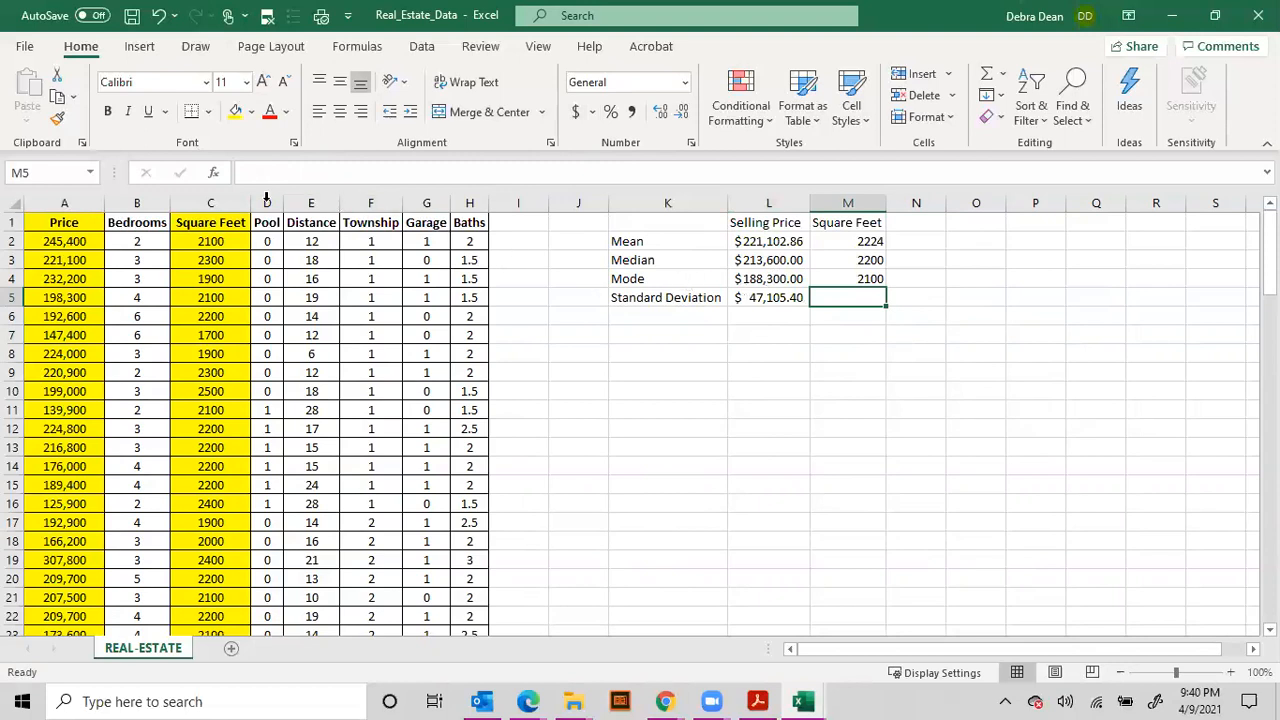
Compute STDEV over column C and reduce its decimals to show 249.
{"action": "left_click", "coordinate": [213, 173]}
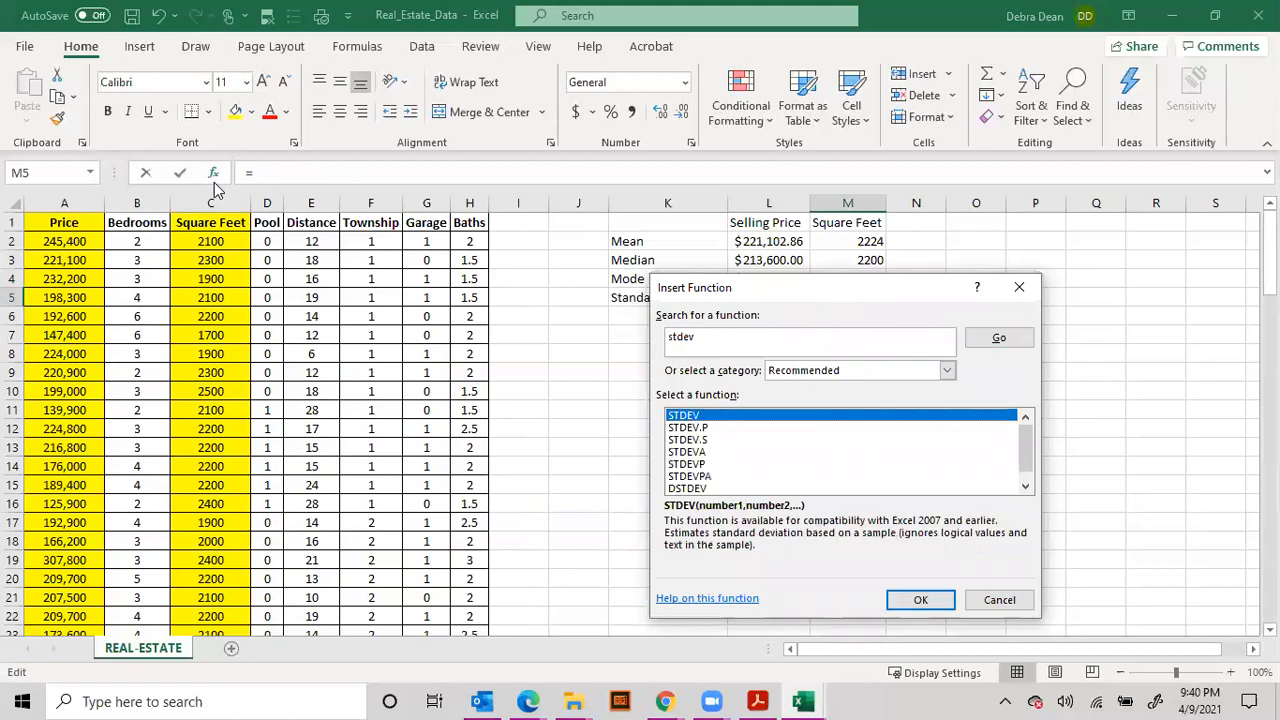
{"action": "mouse_move", "coordinate": [912, 558]}
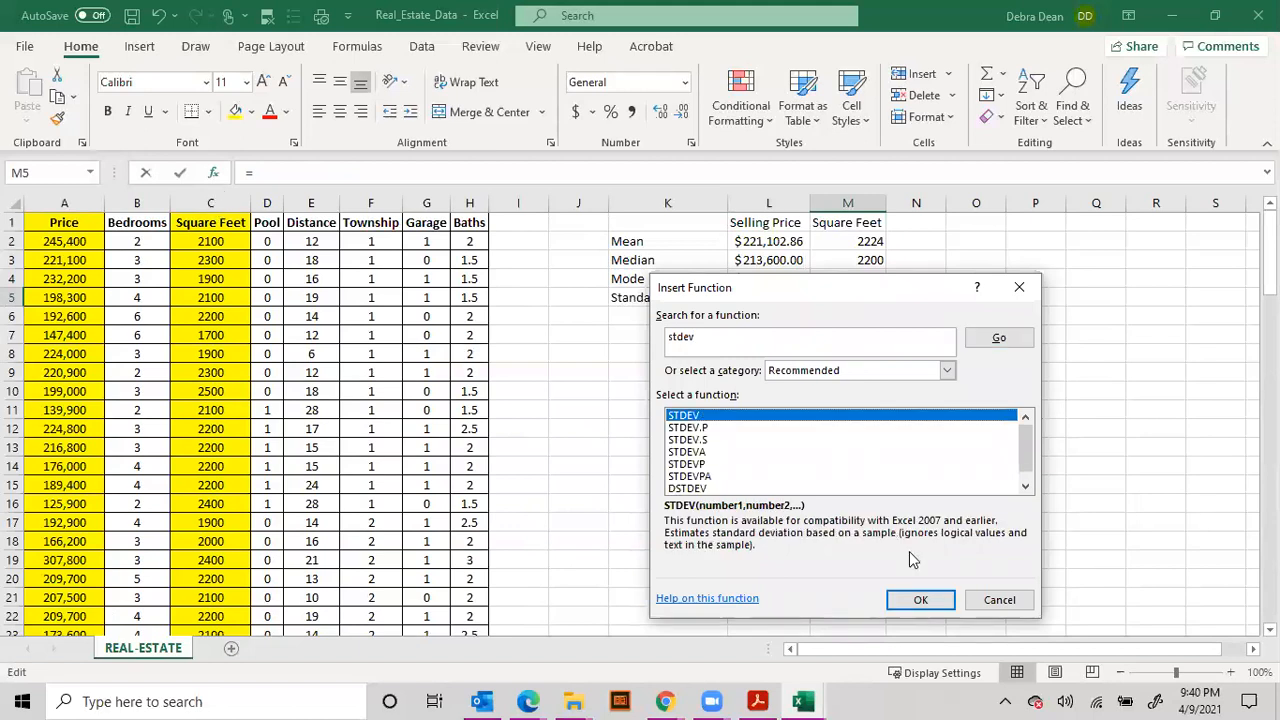
{"action": "left_click", "coordinate": [920, 599]}
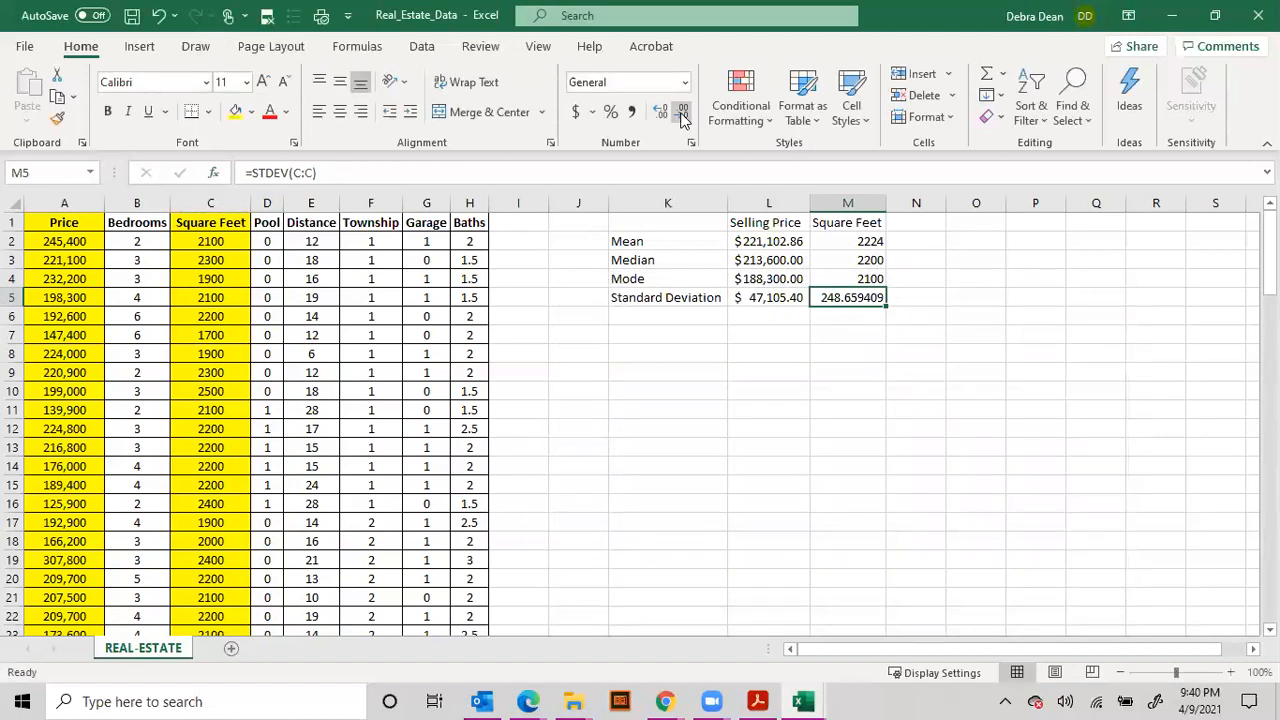
{"action": "left_click", "coordinate": [682, 110]}
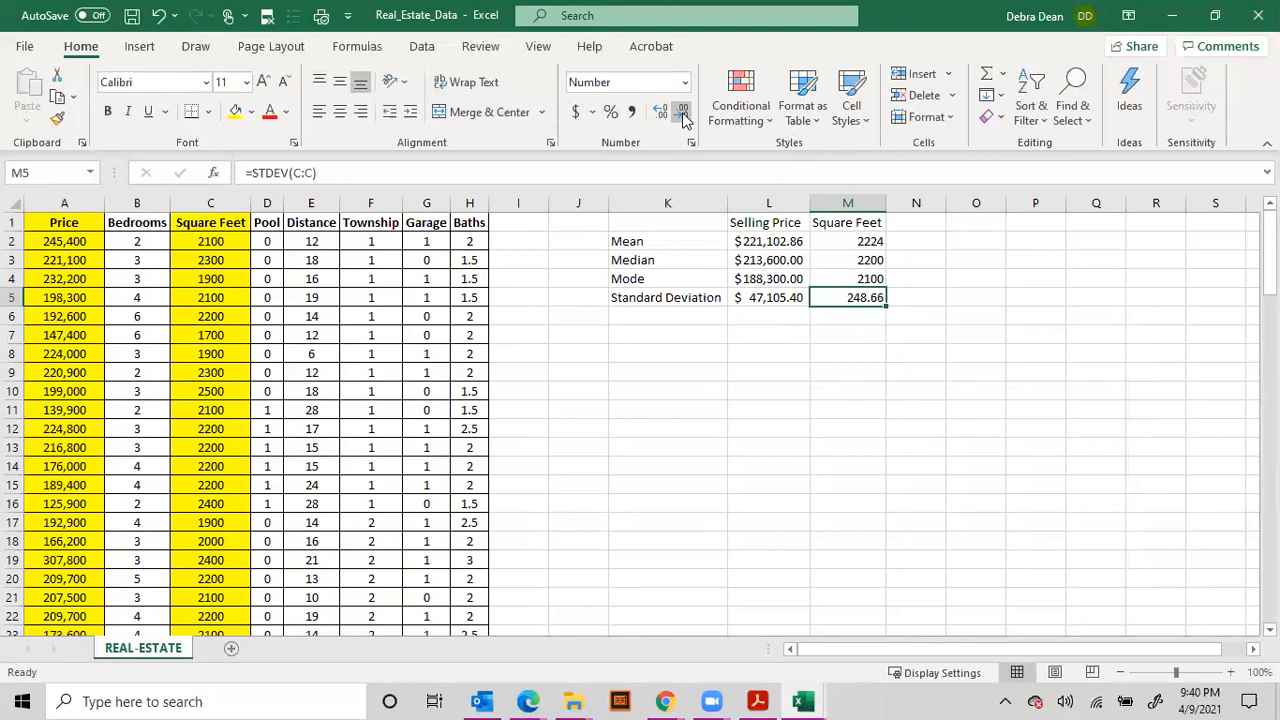
{"action": "left_click", "coordinate": [683, 110]}
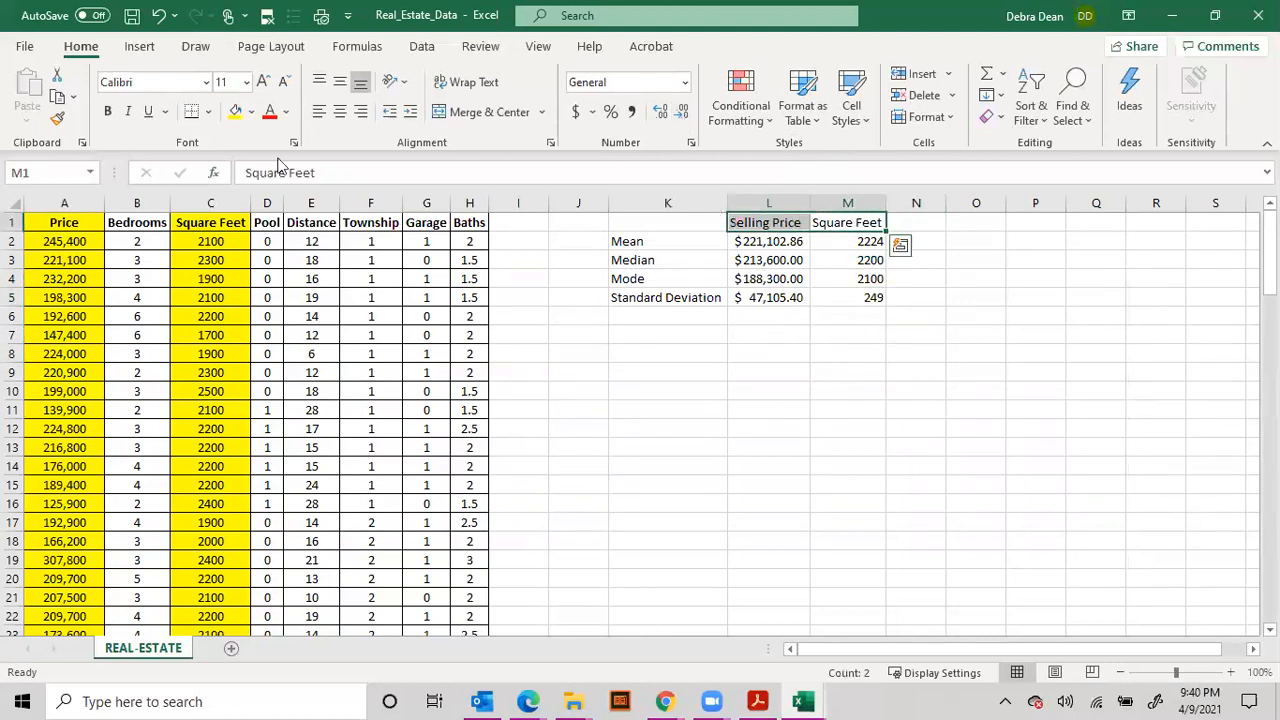
{"action": "mouse_move", "coordinate": [107, 111]}
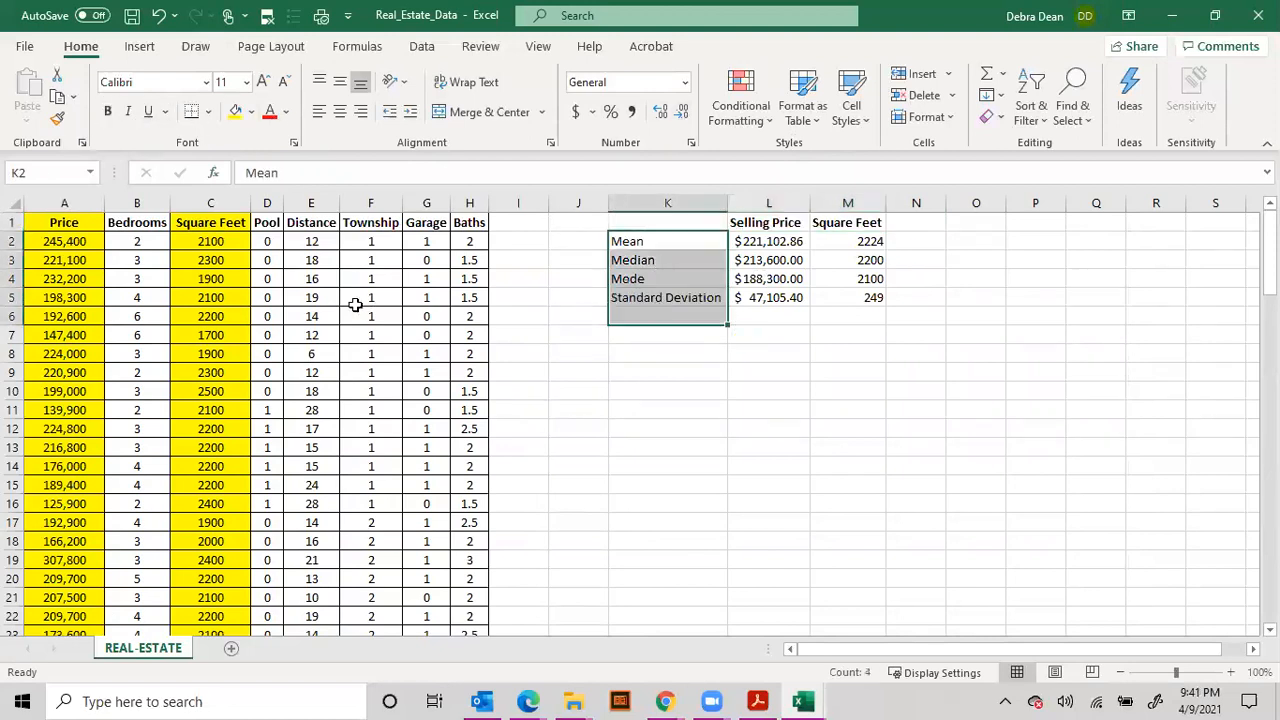
Bold the summary labels in K2:K5 and begin selecting column A's Price values.
{"action": "left_click", "coordinate": [847, 297]}
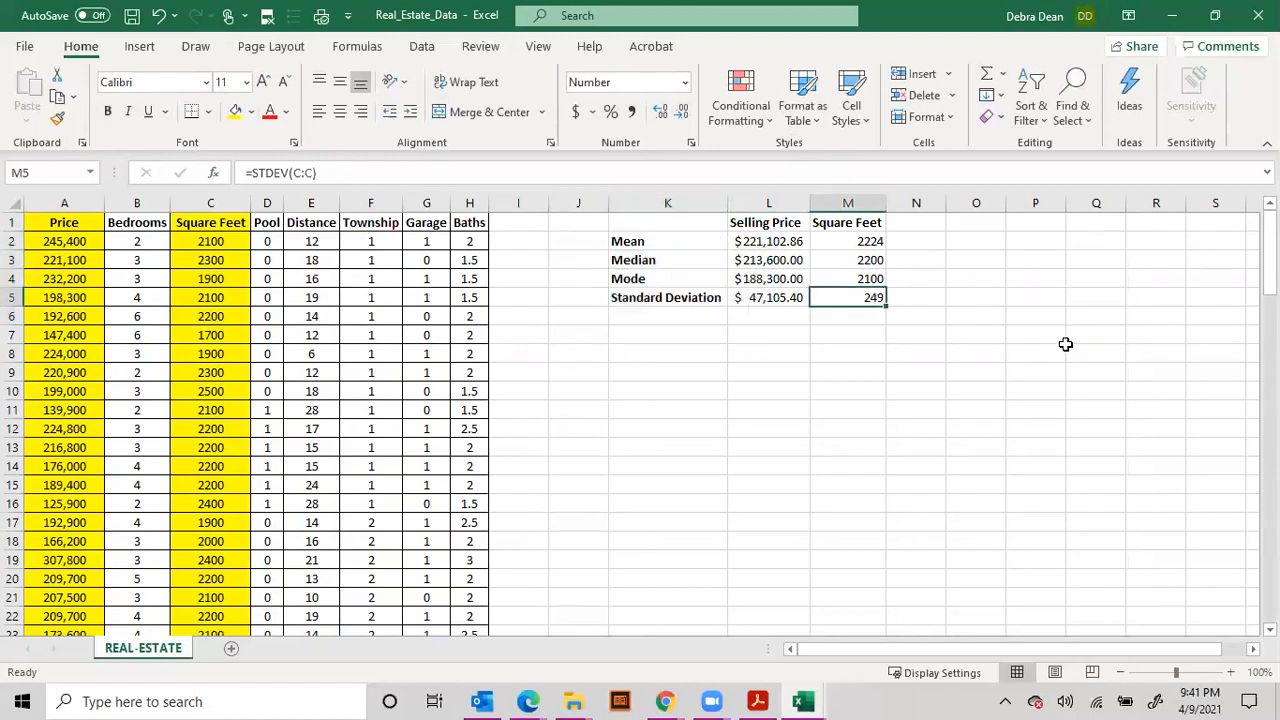
{"action": "mouse_move", "coordinate": [1066, 345]}
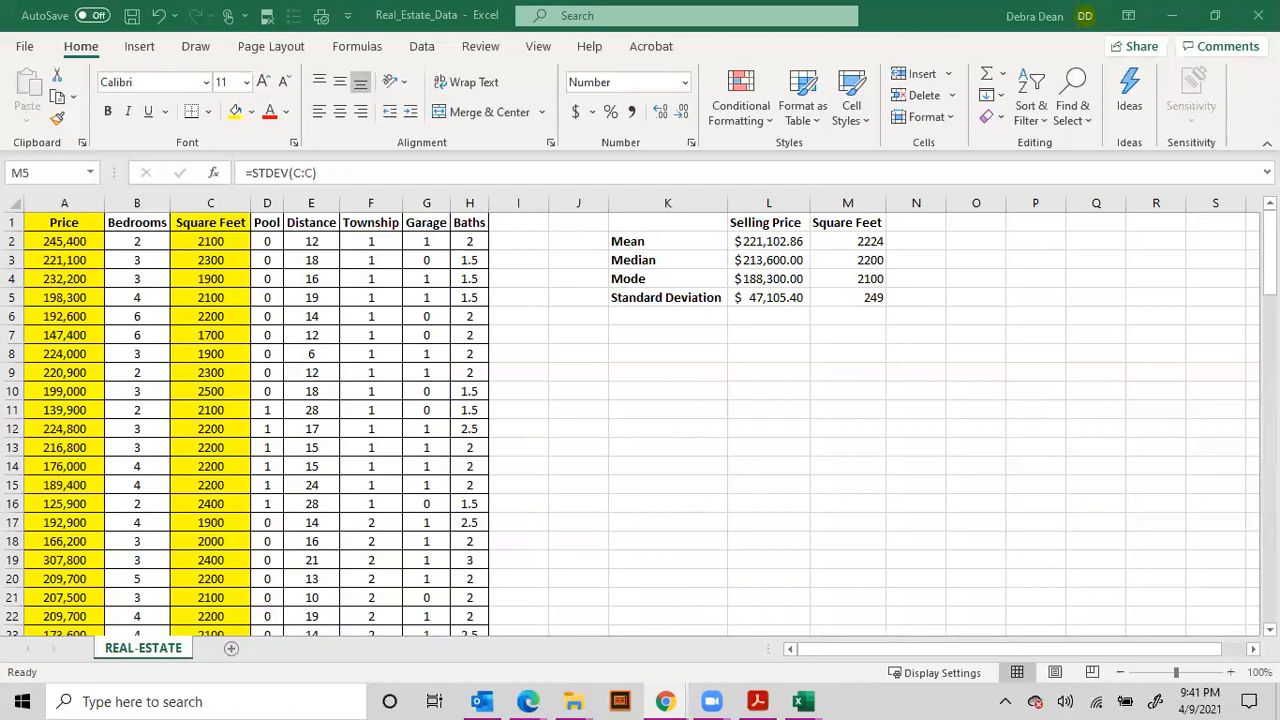
{"action": "mouse_move", "coordinate": [768, 270]}
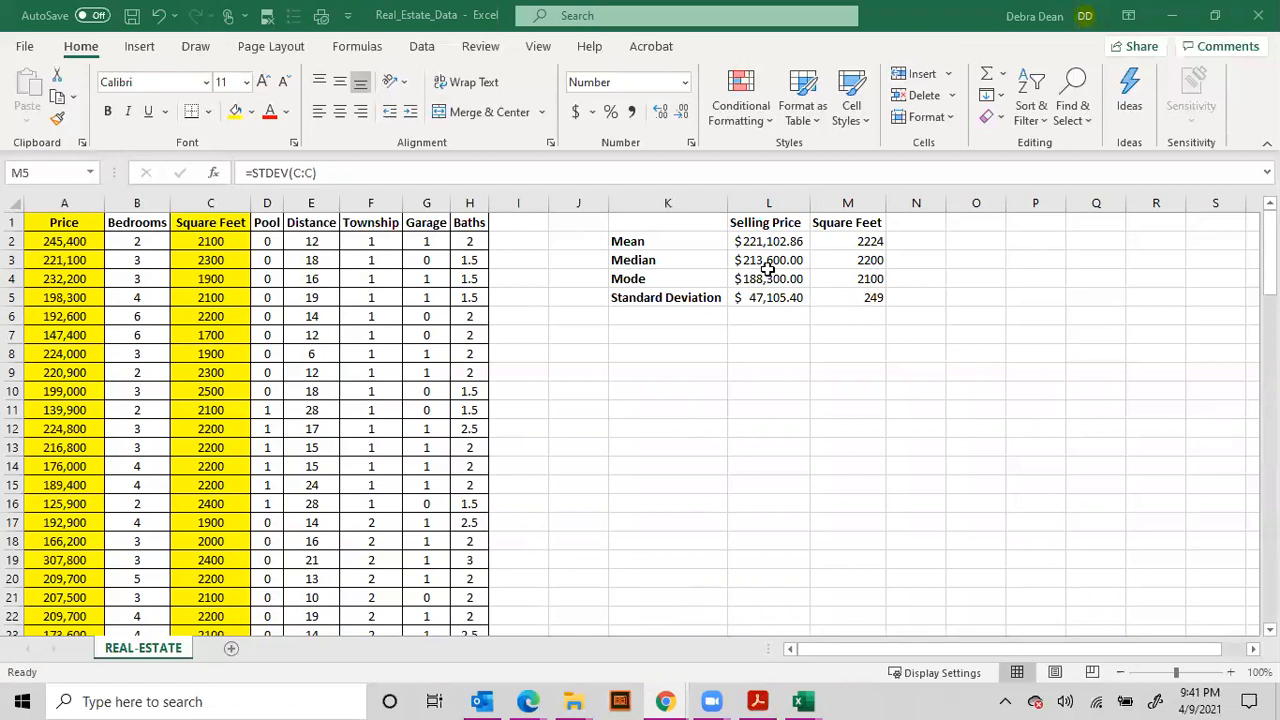
{"action": "left_click", "coordinate": [847, 297]}
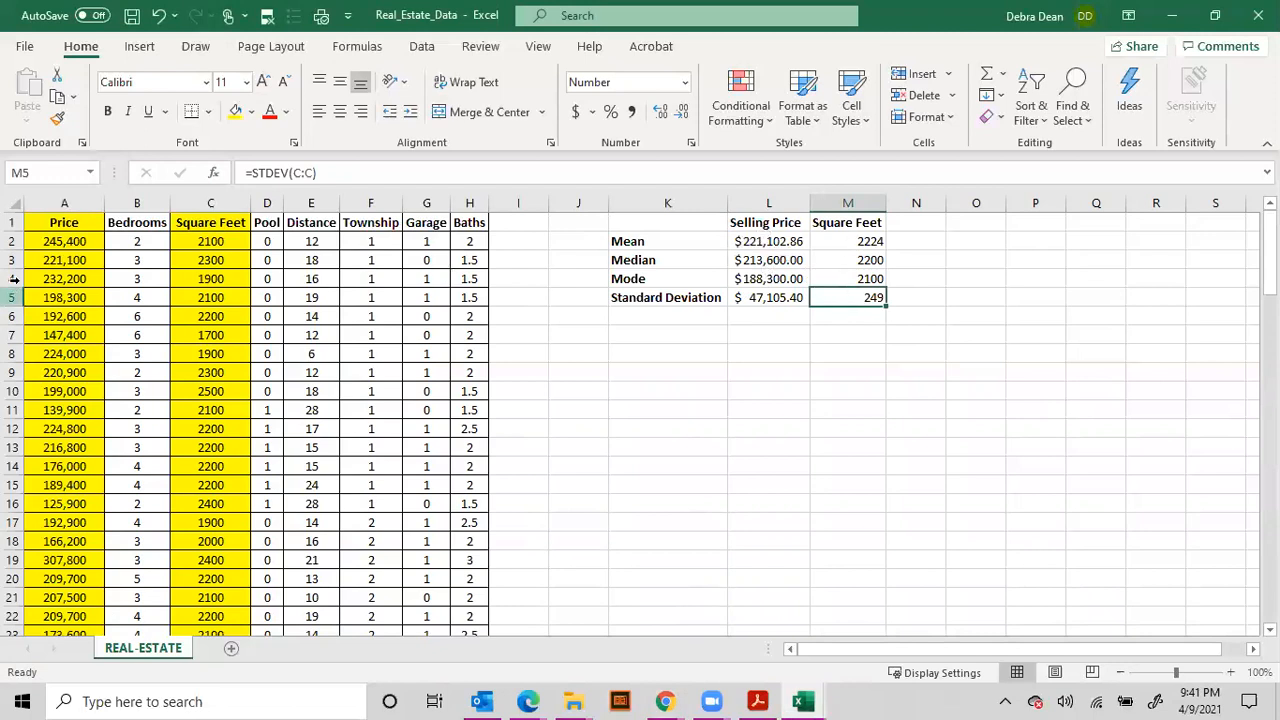
{"action": "left_click_drag", "start_coordinate": [64, 241], "coordinate": [64, 578]}
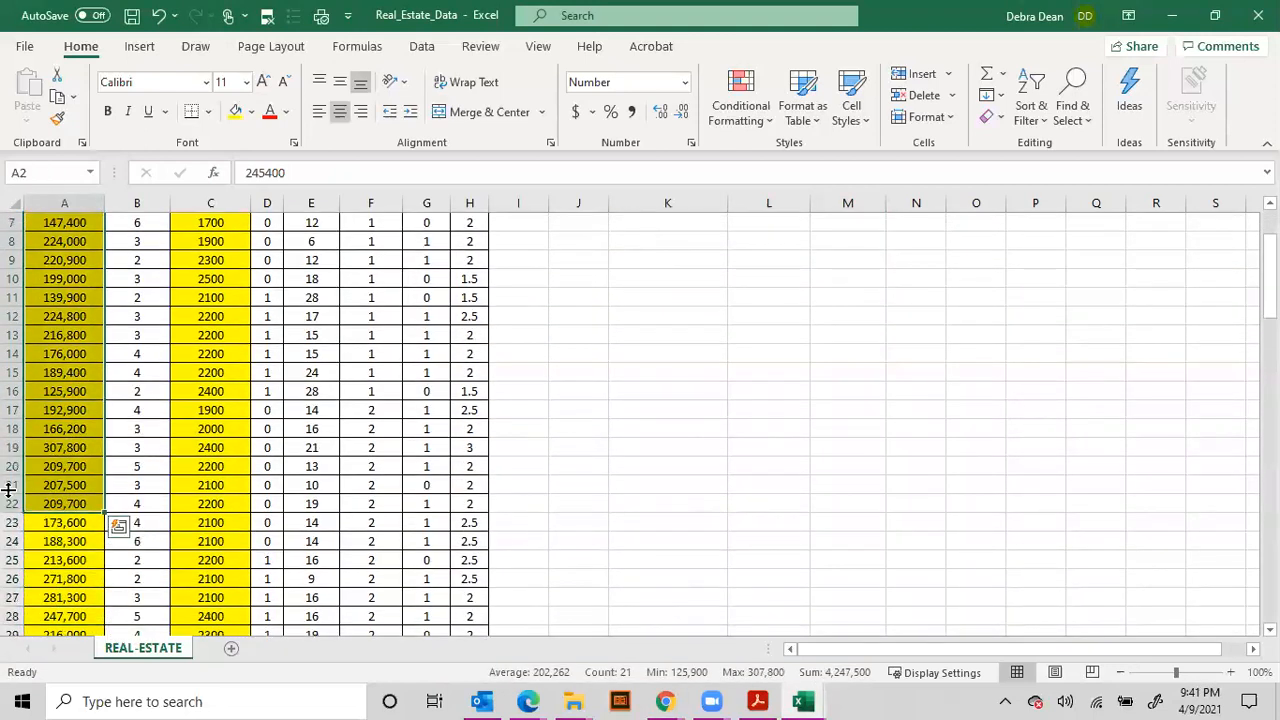
Scroll down to A106 to extend the Price selection, then back to the top.
{"action": "scroll", "scroll_direction": "down", "scroll_amount": 3}
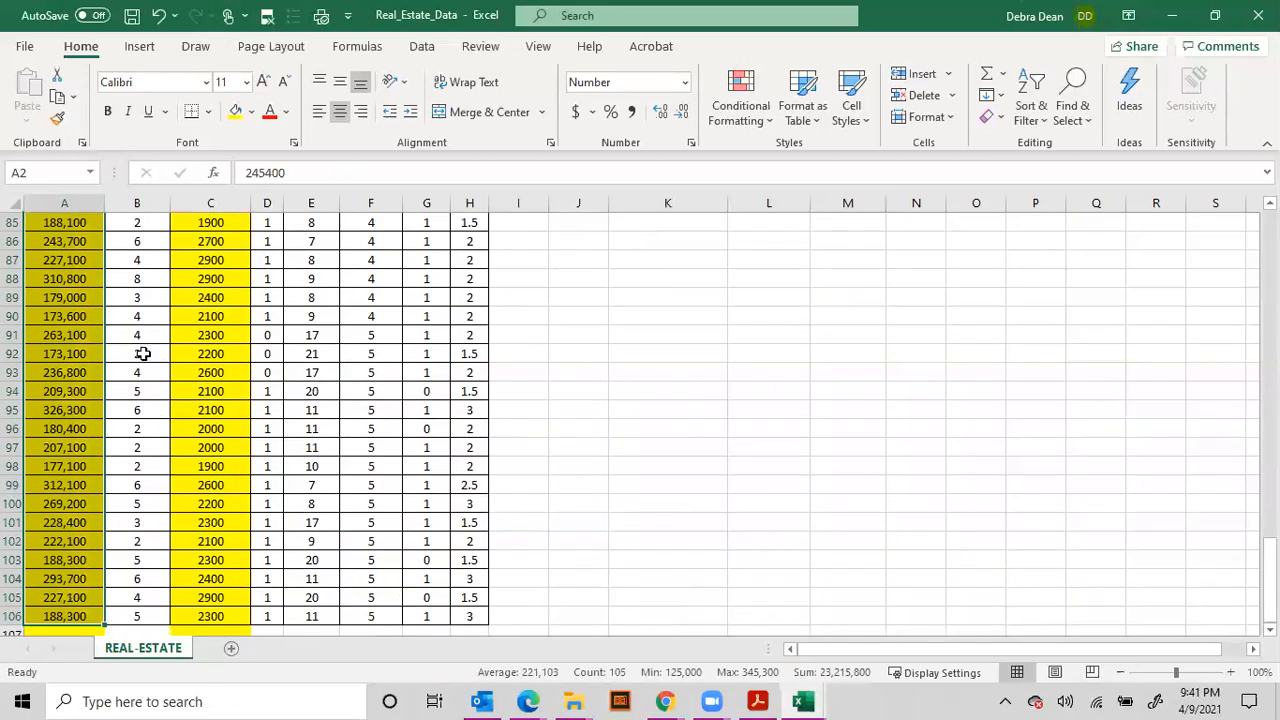
{"action": "scroll", "scroll_direction": "up", "scroll_amount": 3}
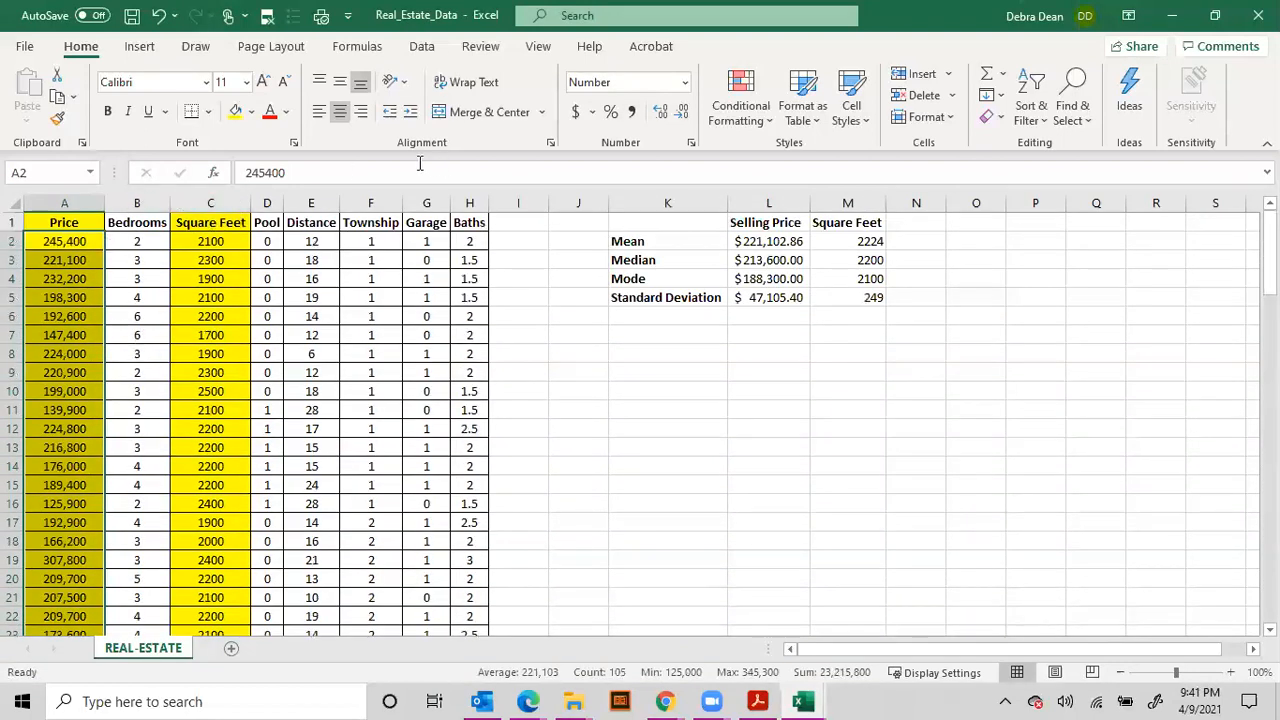
Insert a Histogram from Recommended Charts for the selected Price values.
{"action": "left_click", "coordinate": [139, 46]}
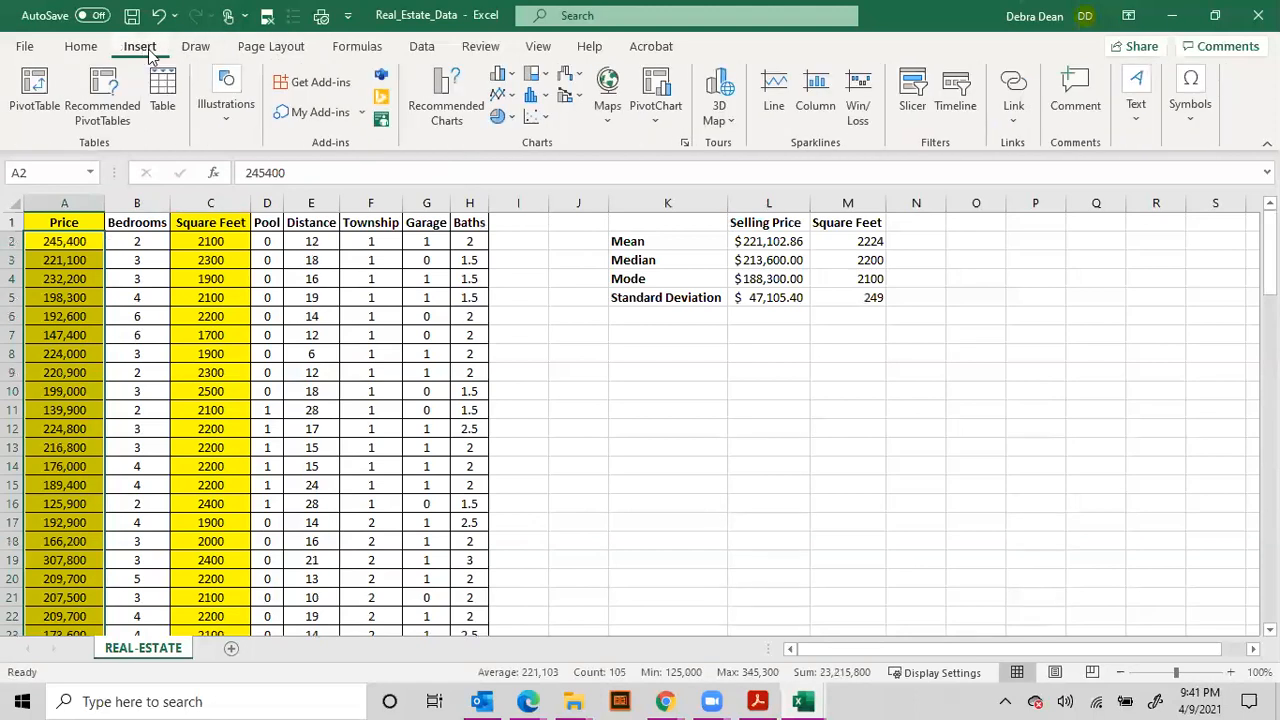
{"action": "left_click", "coordinate": [447, 90]}
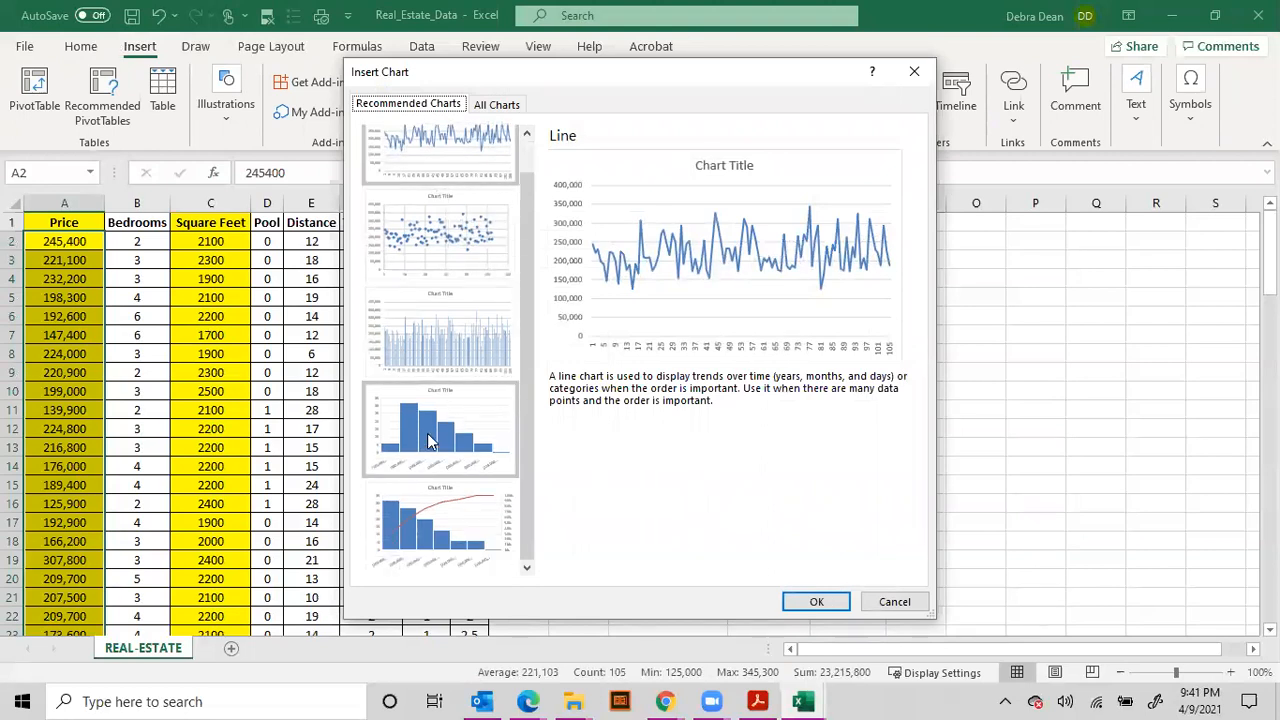
{"action": "left_click", "coordinate": [440, 428]}
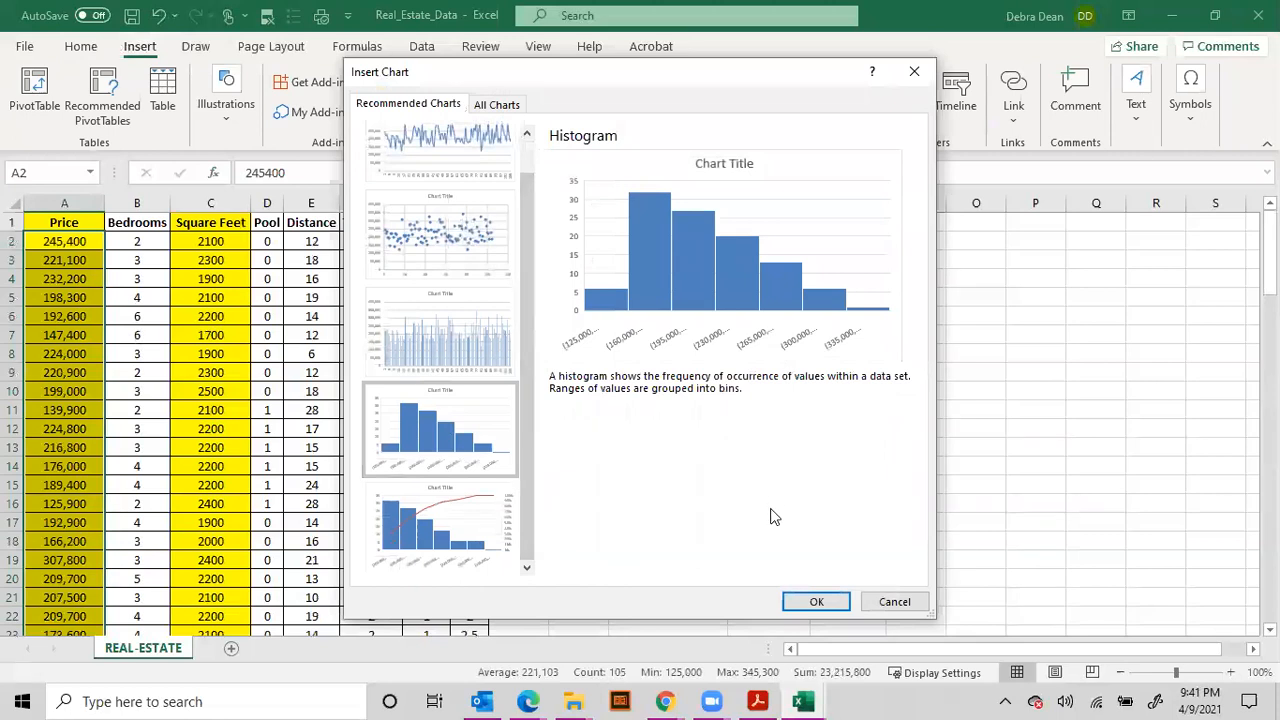
{"action": "left_click", "coordinate": [816, 601]}
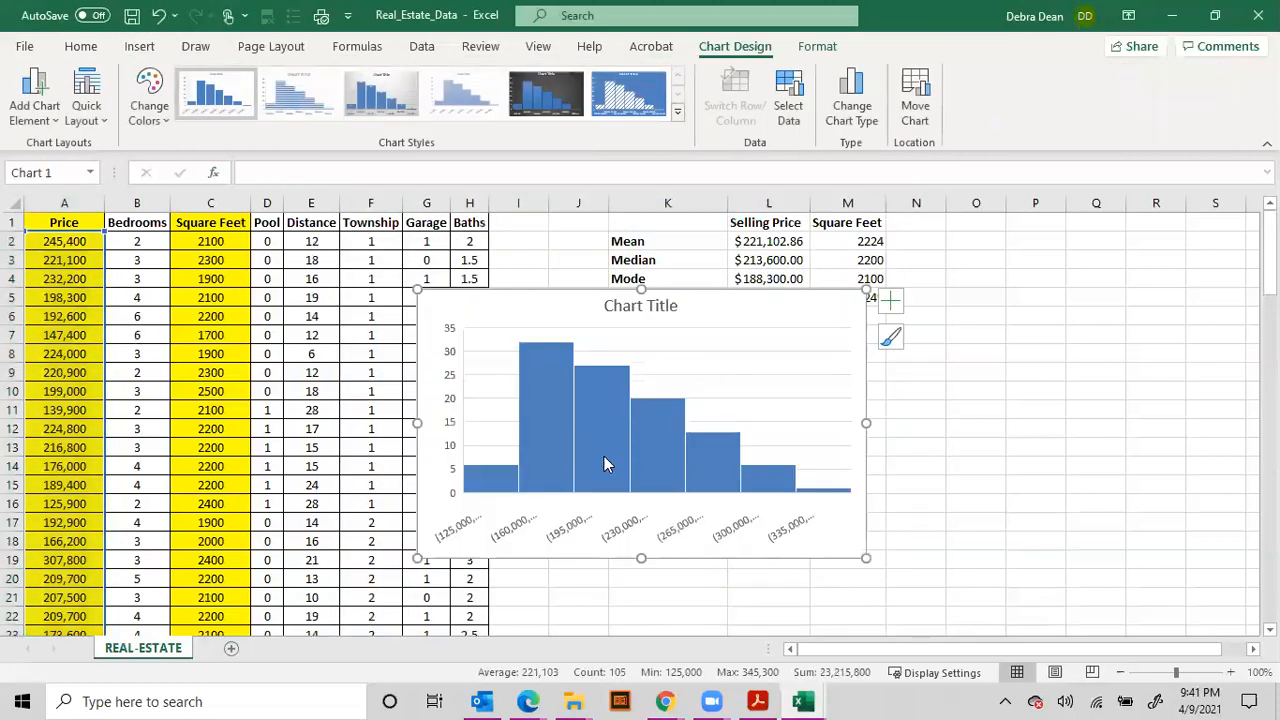
{"action": "mouse_move", "coordinate": [450, 548]}
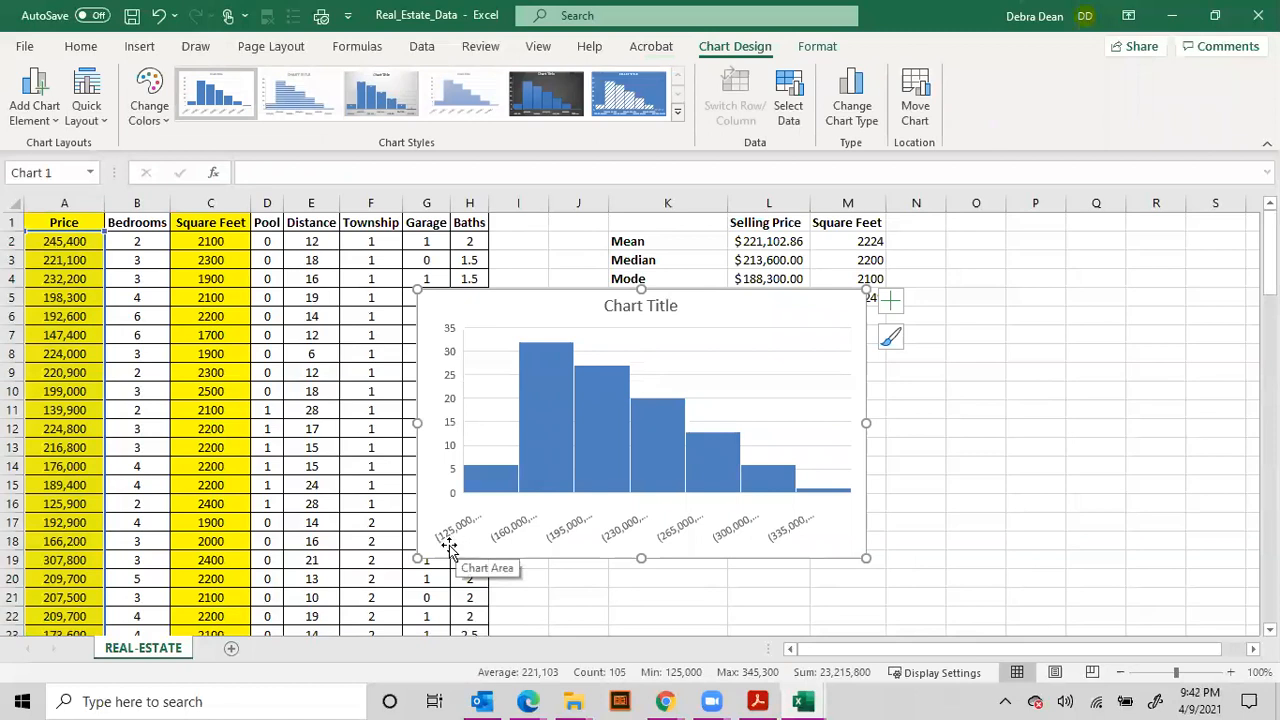
{"action": "mouse_move", "coordinate": [460, 535]}
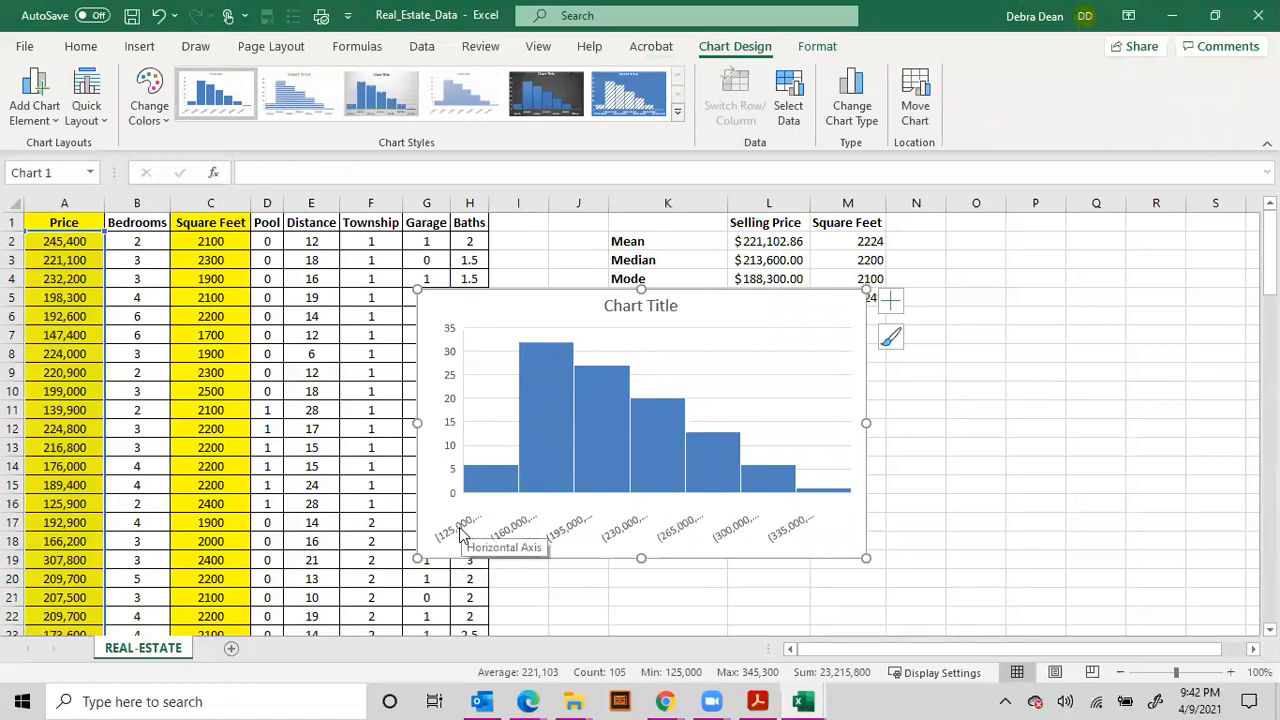
{"action": "mouse_move", "coordinate": [836, 522]}
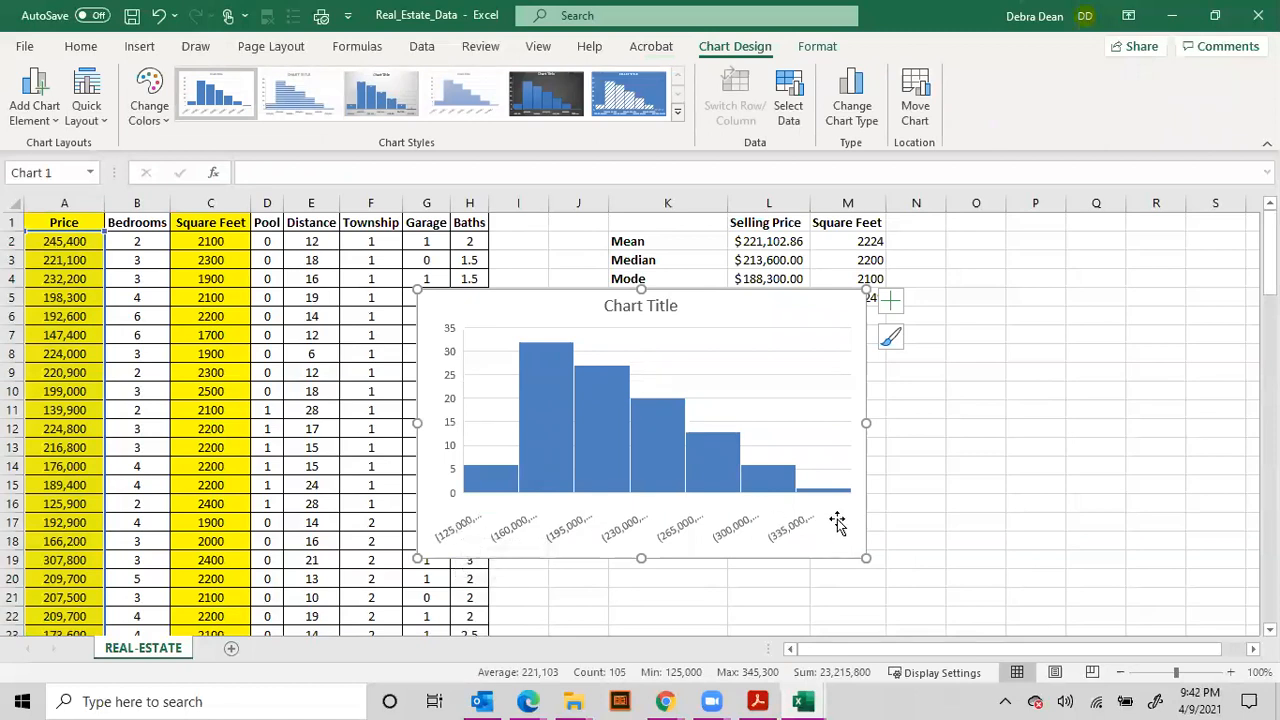
{"action": "mouse_move", "coordinate": [818, 545]}
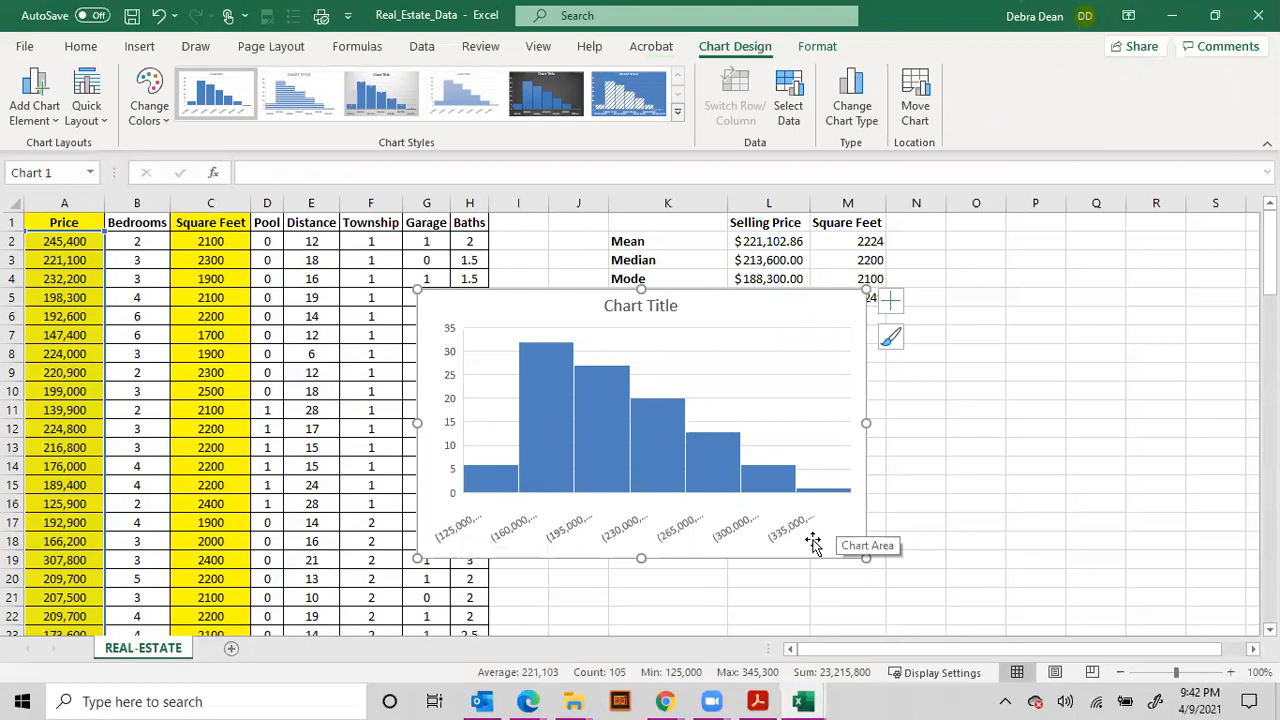
{"action": "mouse_move", "coordinate": [548, 510]}
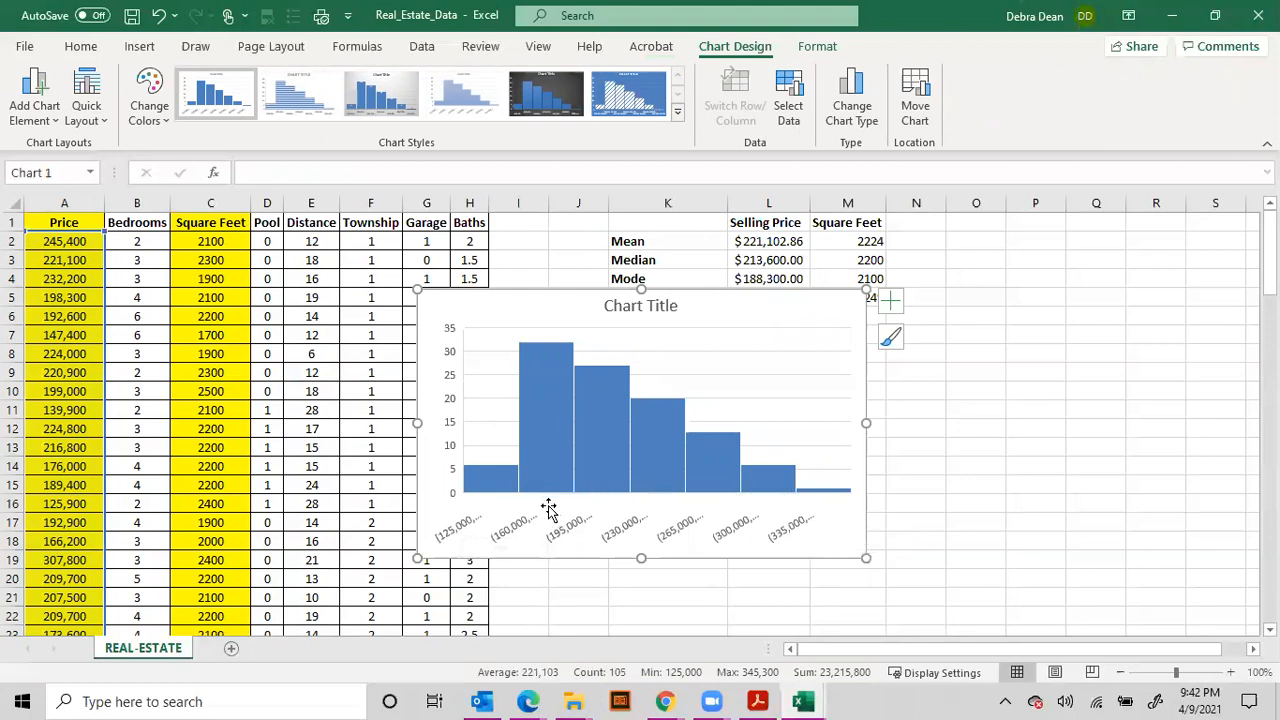
{"action": "mouse_move", "coordinate": [548, 405]}
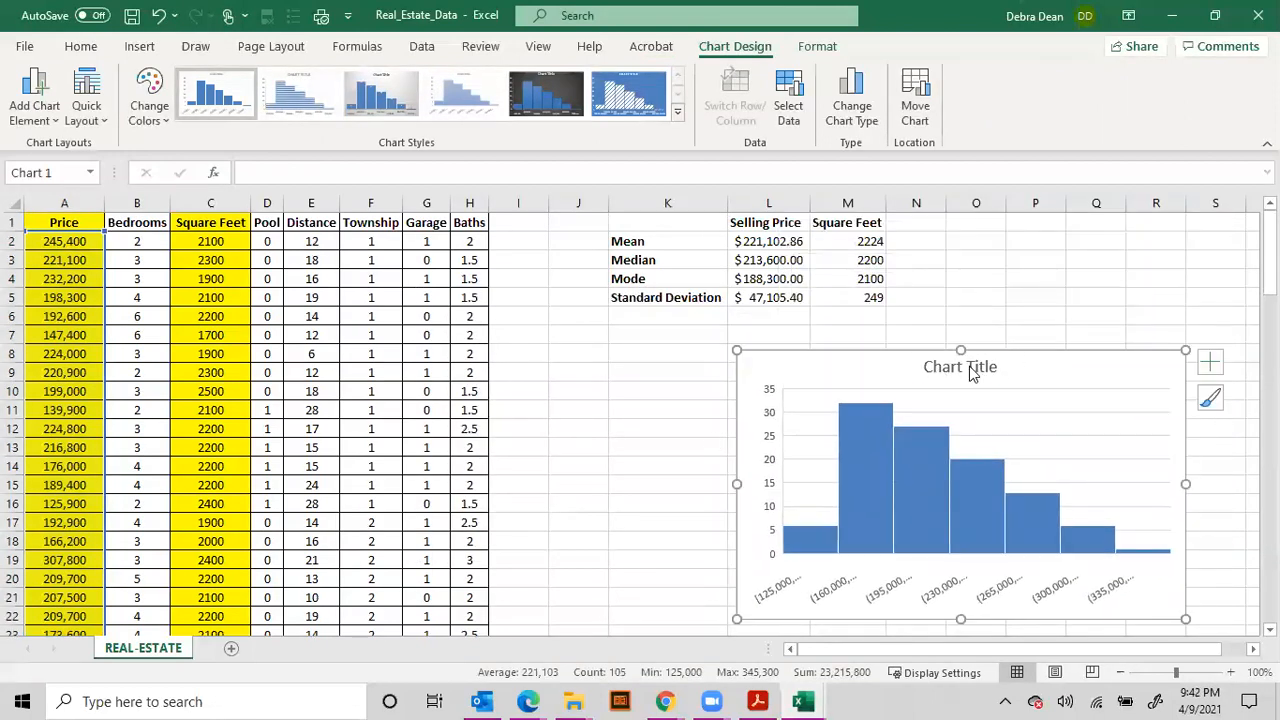
Replace the histogram's placeholder chart title with the new title text.
{"action": "left_click", "coordinate": [958, 366]}
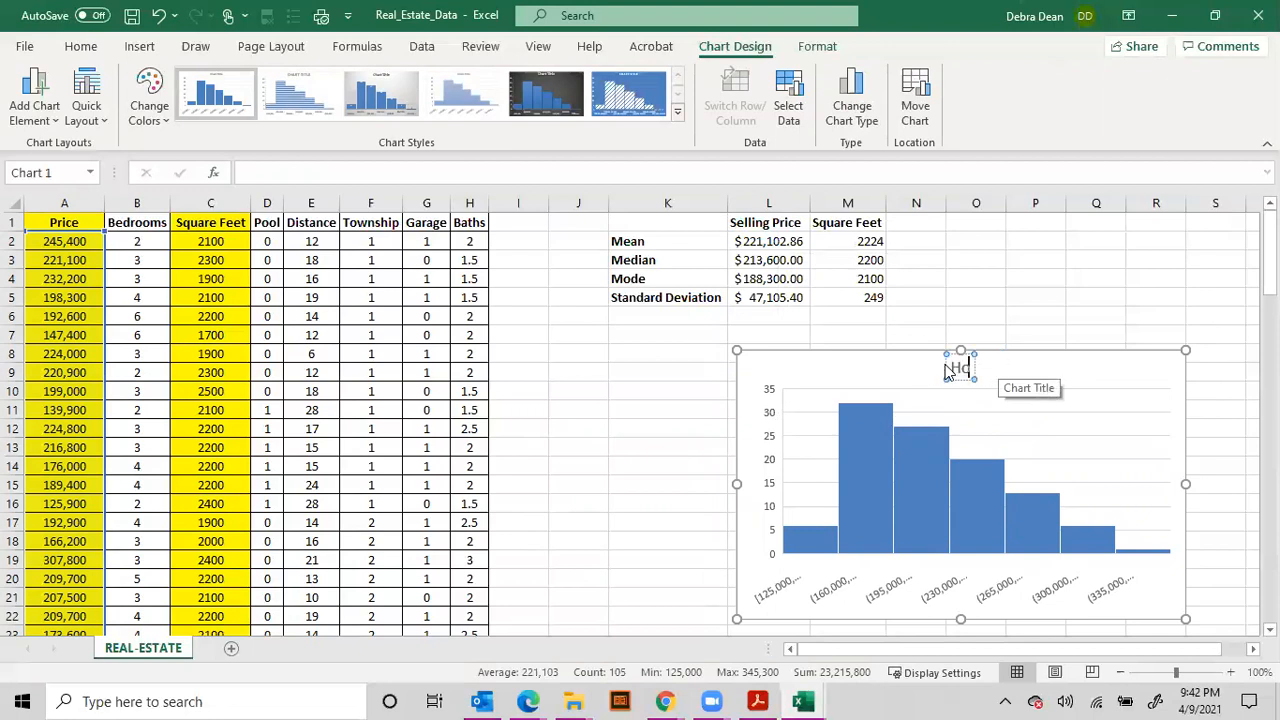
{"action": "type", "text": "Housing"}
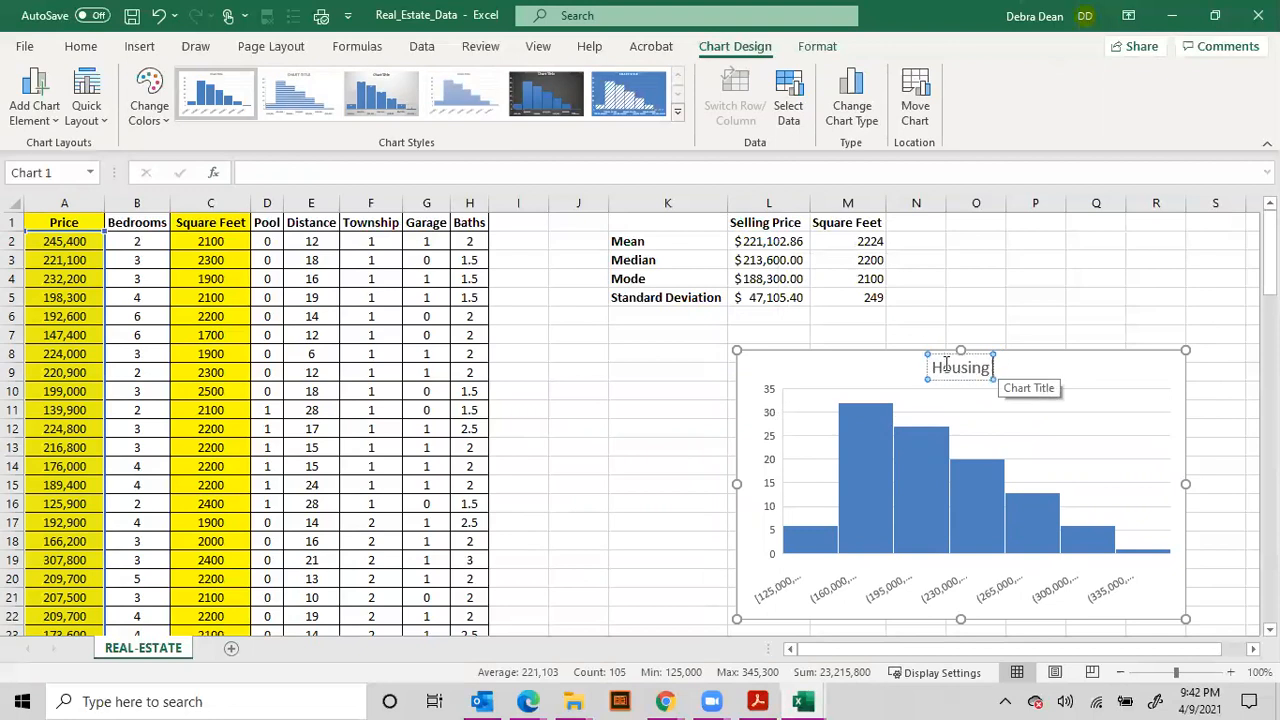
{"action": "type", "text": "Prices"}
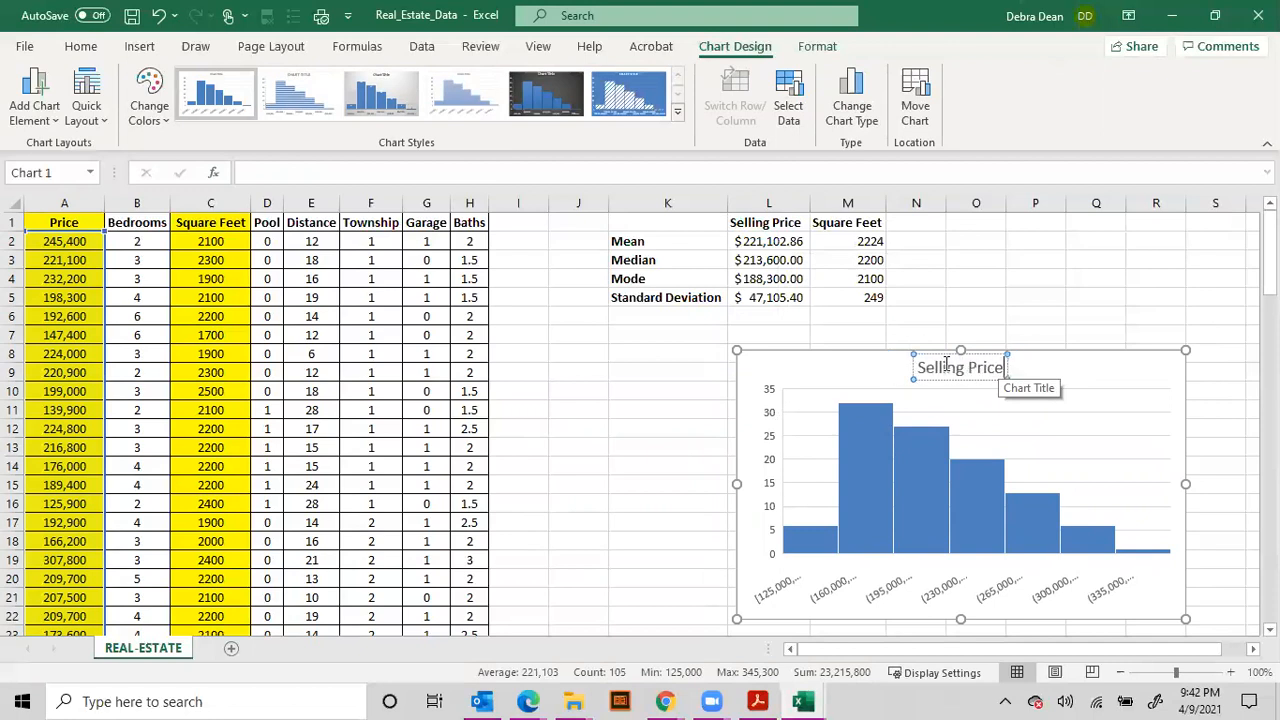
{"action": "left_click", "coordinate": [578, 372]}
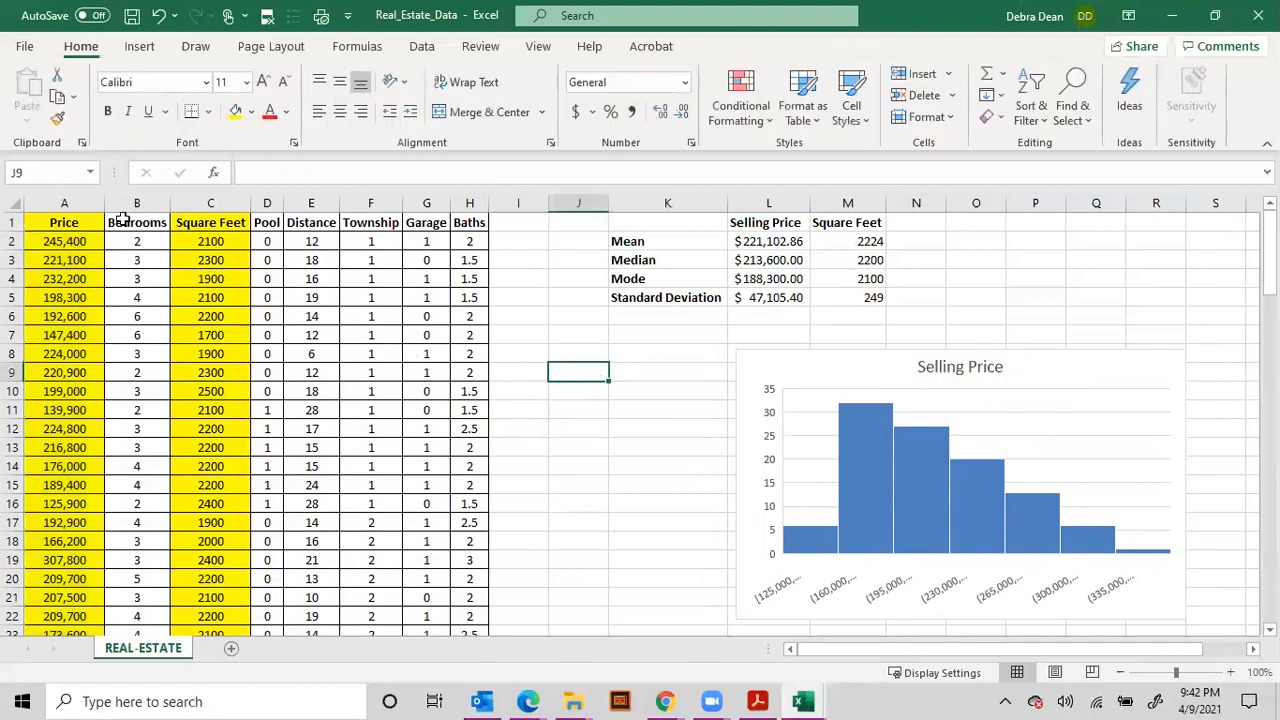
{"action": "left_click", "coordinate": [64, 222]}
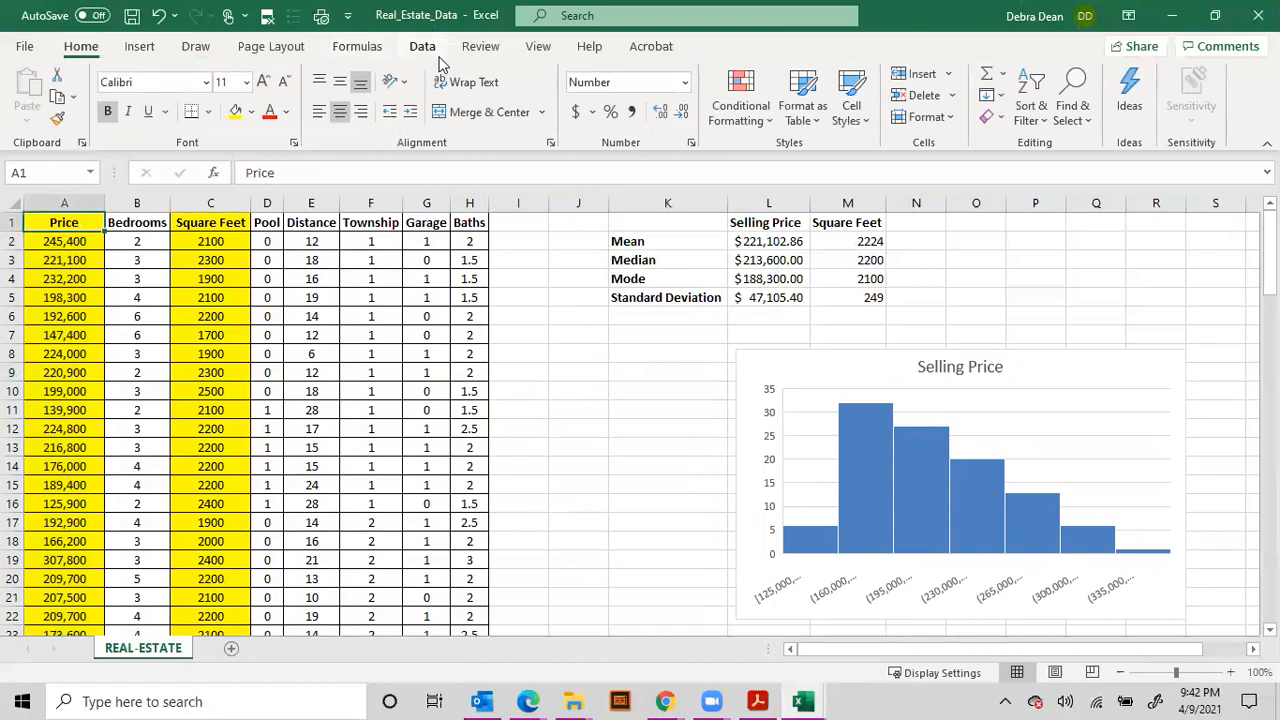
{"action": "left_click", "coordinate": [422, 46]}
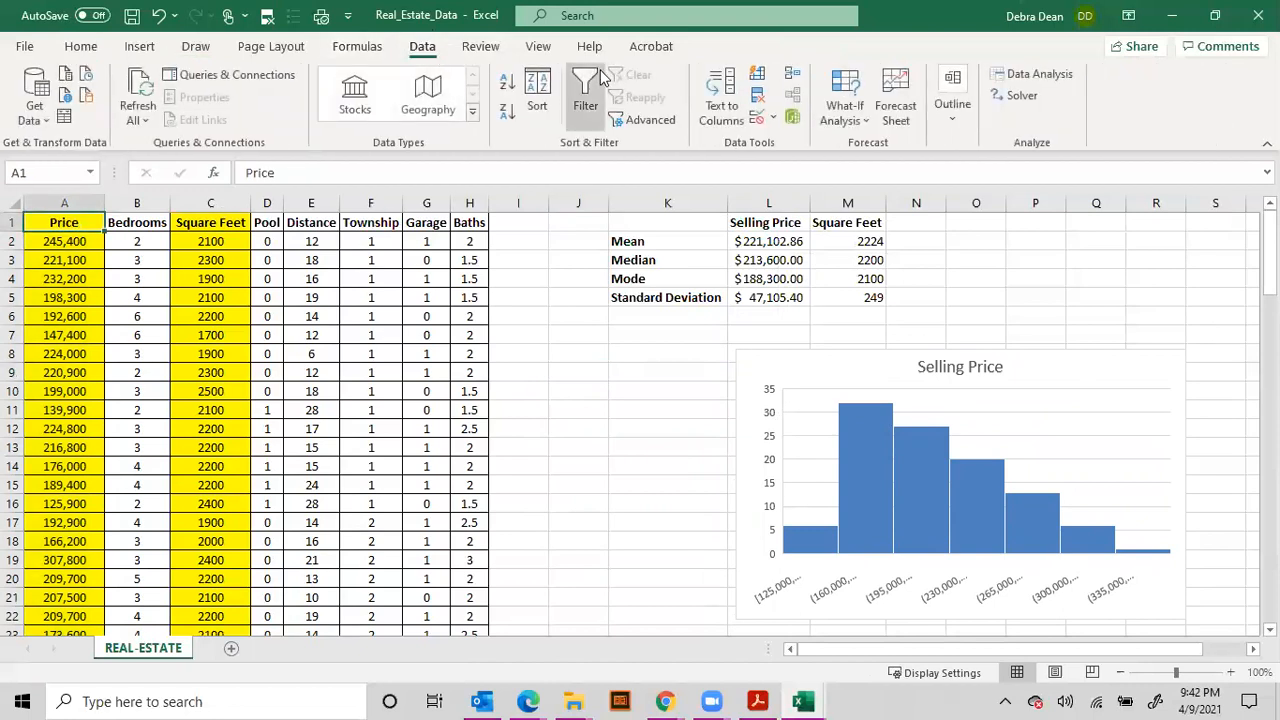
{"action": "left_click", "coordinate": [585, 90]}
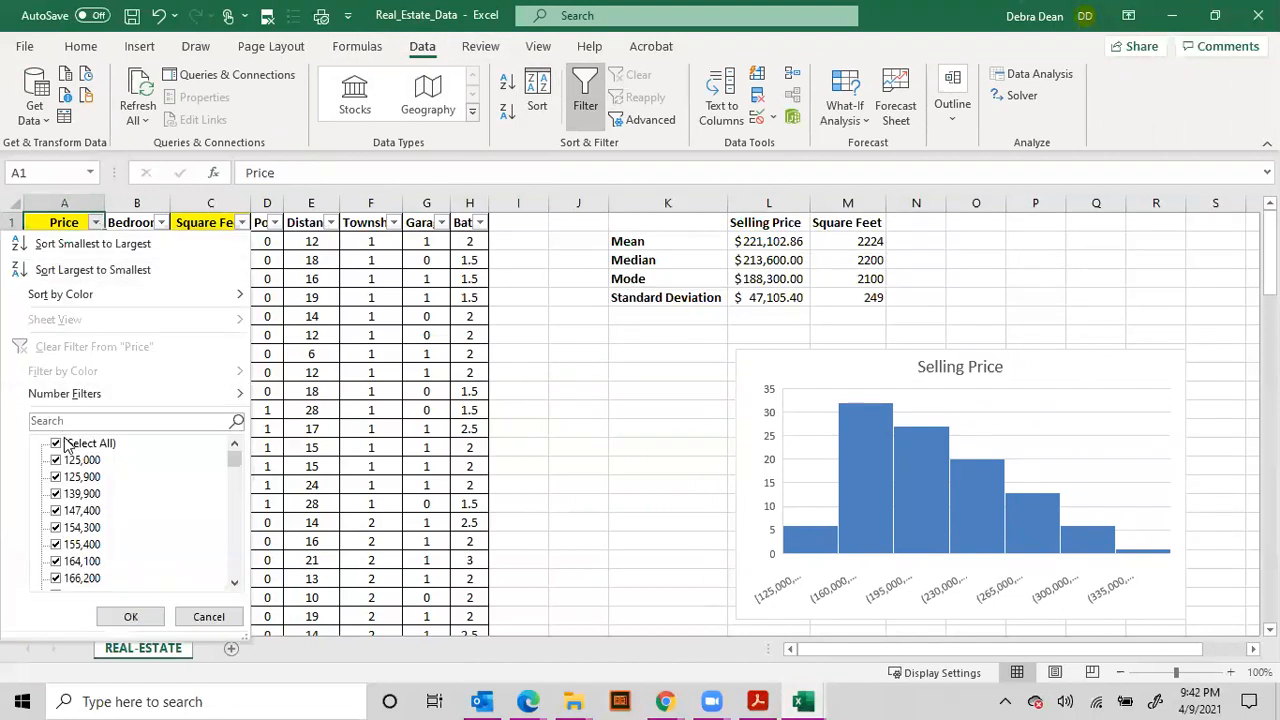
{"action": "mouse_move", "coordinate": [230, 467]}
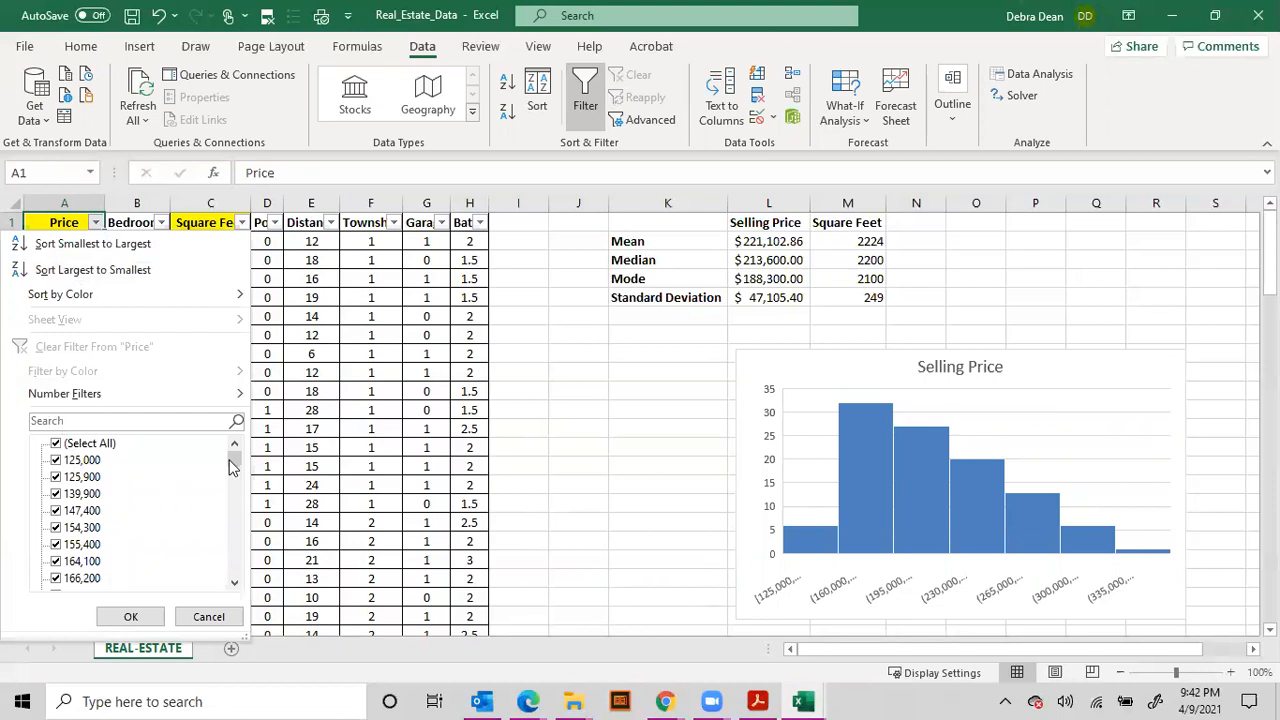
{"action": "scroll", "scroll_direction": "down", "scroll_amount": 3}
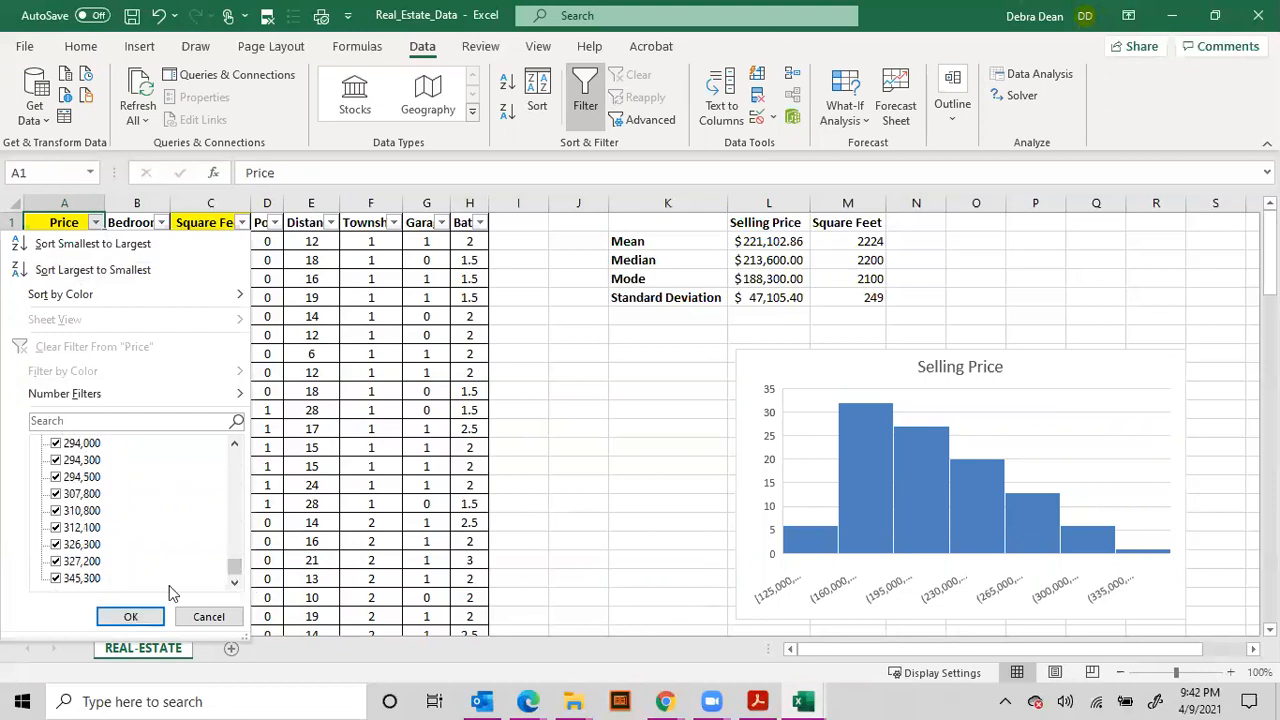
{"action": "mouse_move", "coordinate": [90, 590]}
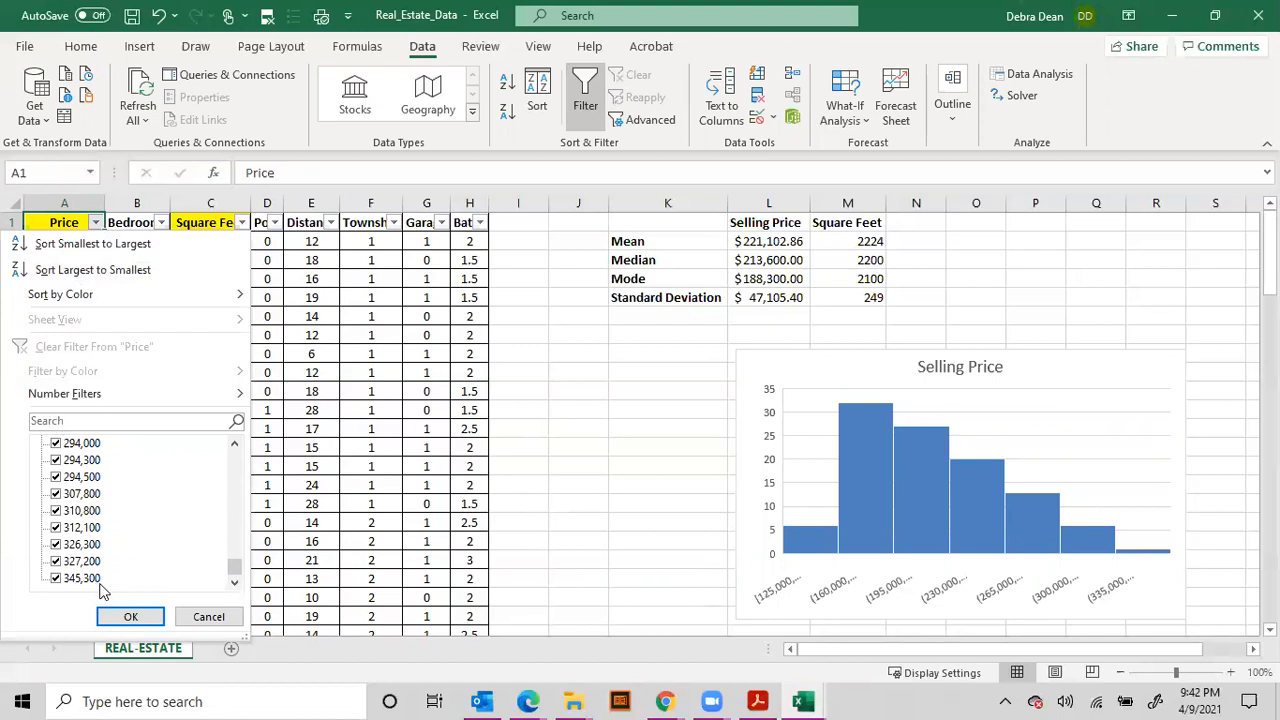
{"action": "mouse_move", "coordinate": [768, 260]}
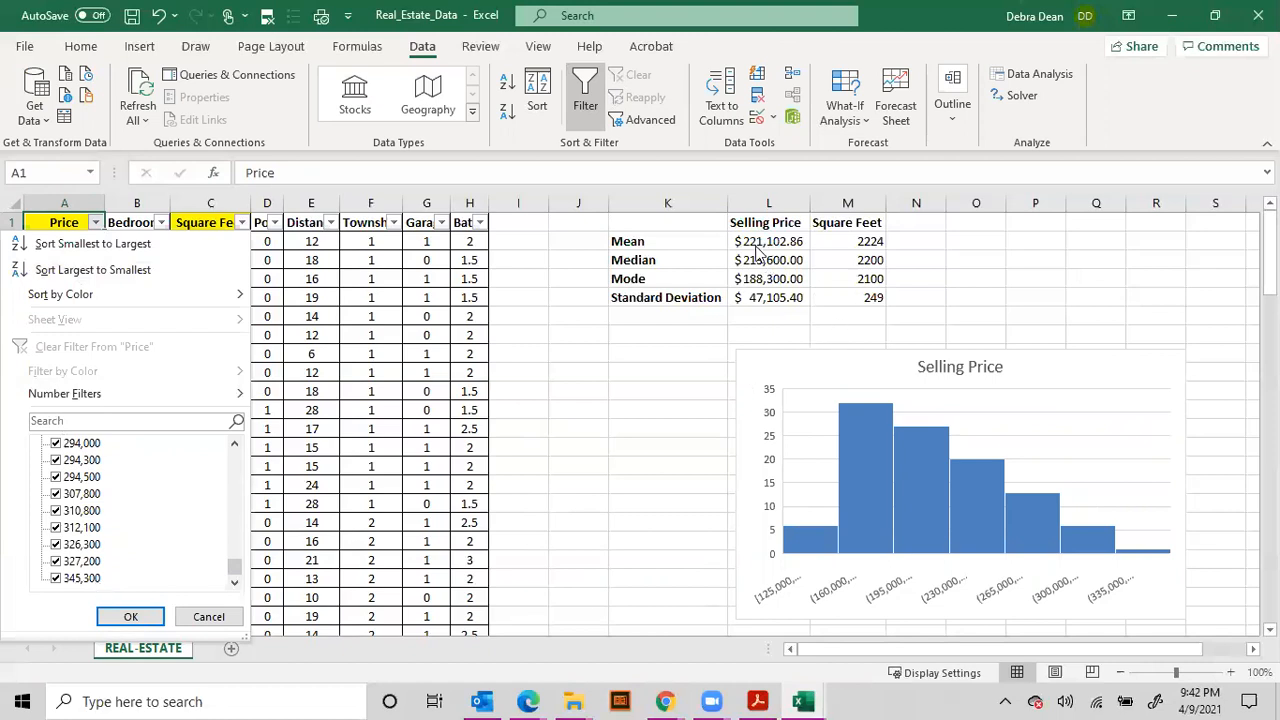
{"action": "mouse_move", "coordinate": [908, 468]}
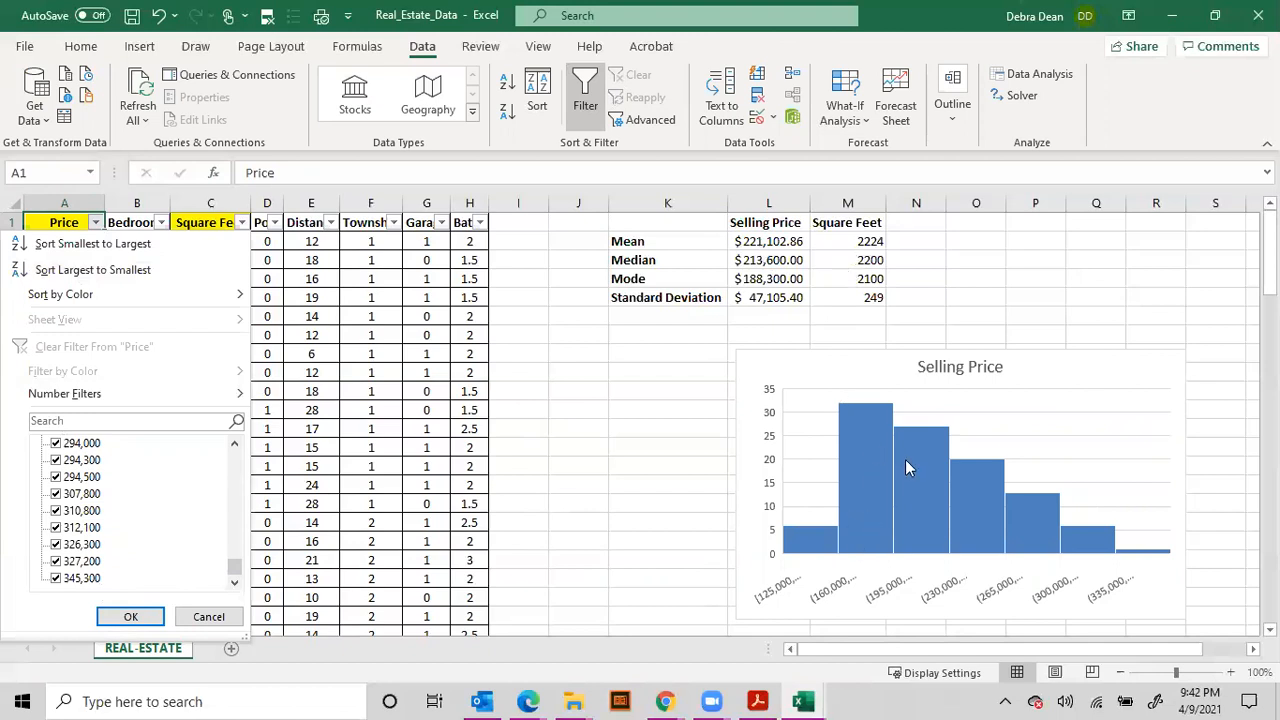
{"action": "mouse_move", "coordinate": [895, 450]}
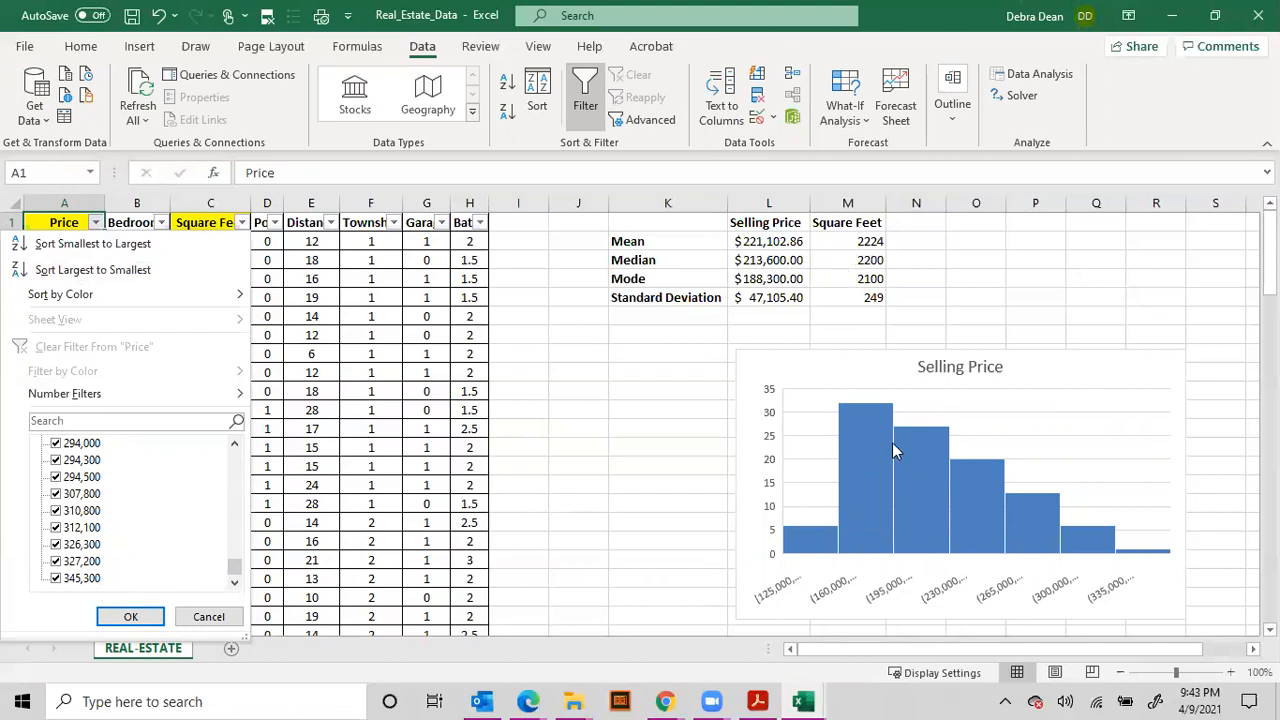
{"action": "mouse_move", "coordinate": [170, 569]}
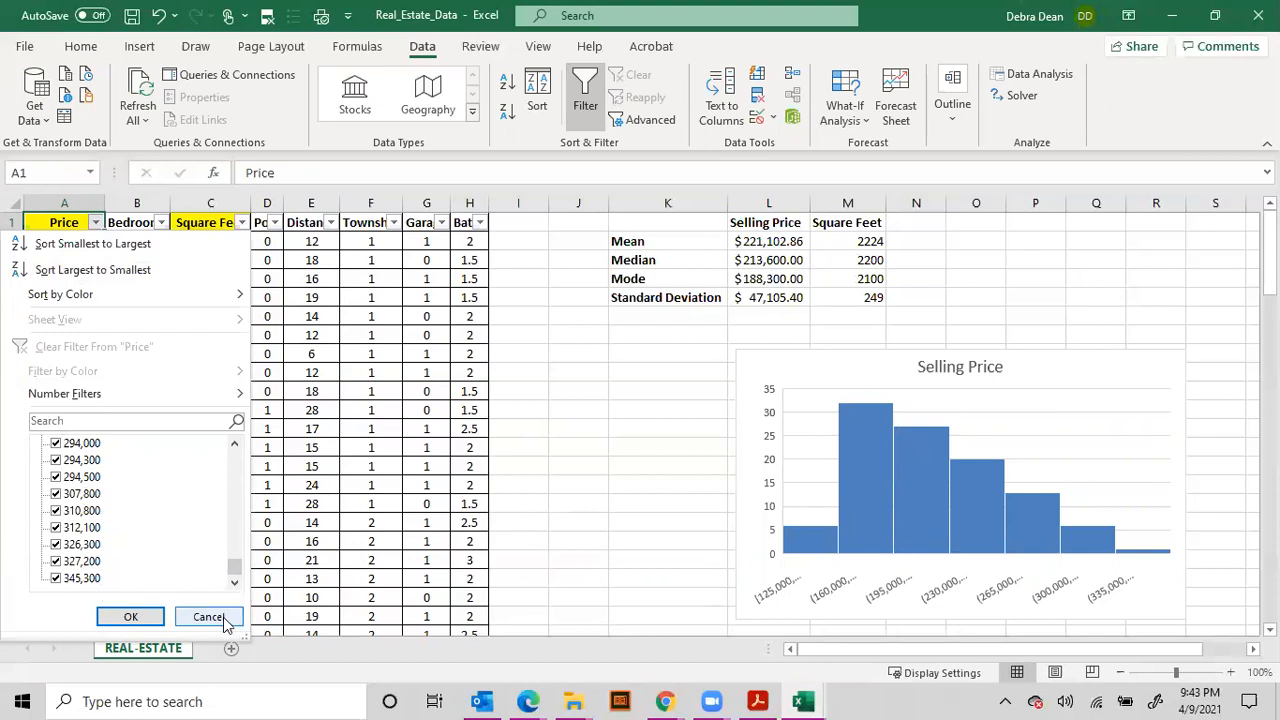
{"action": "mouse_move", "coordinate": [210, 616]}
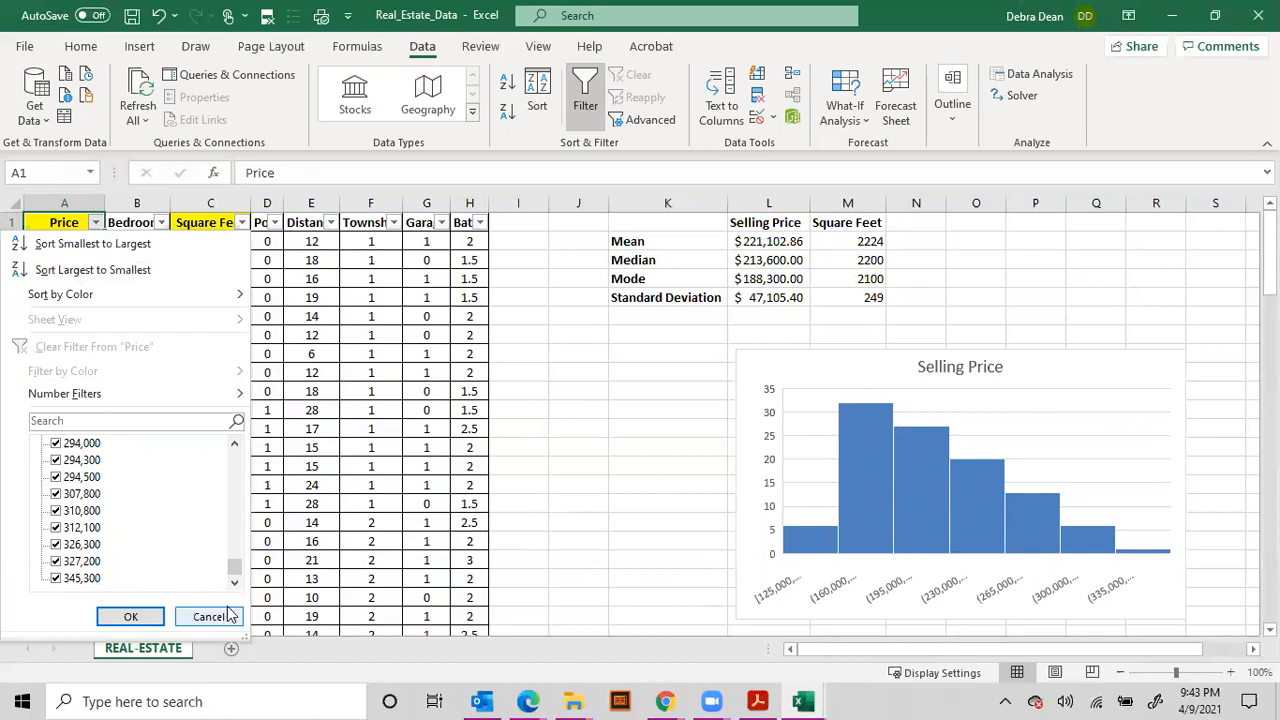
{"action": "scroll", "scroll_direction": "up", "scroll_amount": 3}
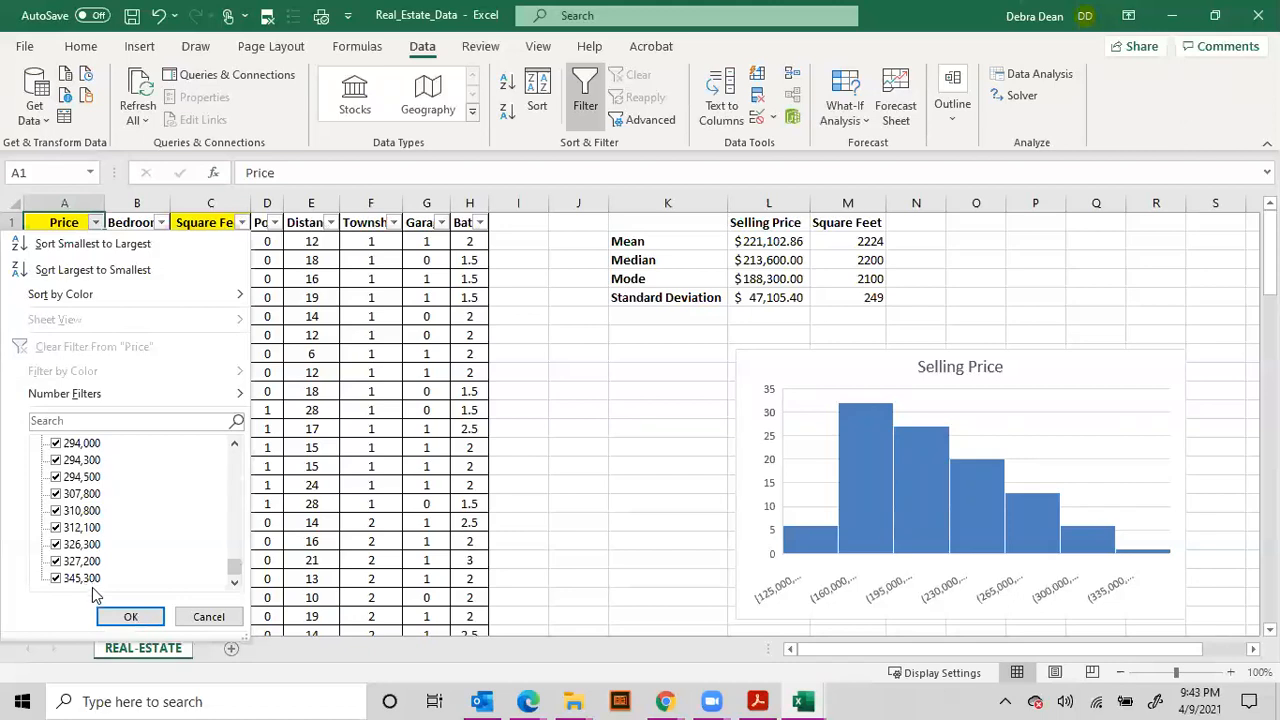
{"action": "mouse_move", "coordinate": [238, 578]}
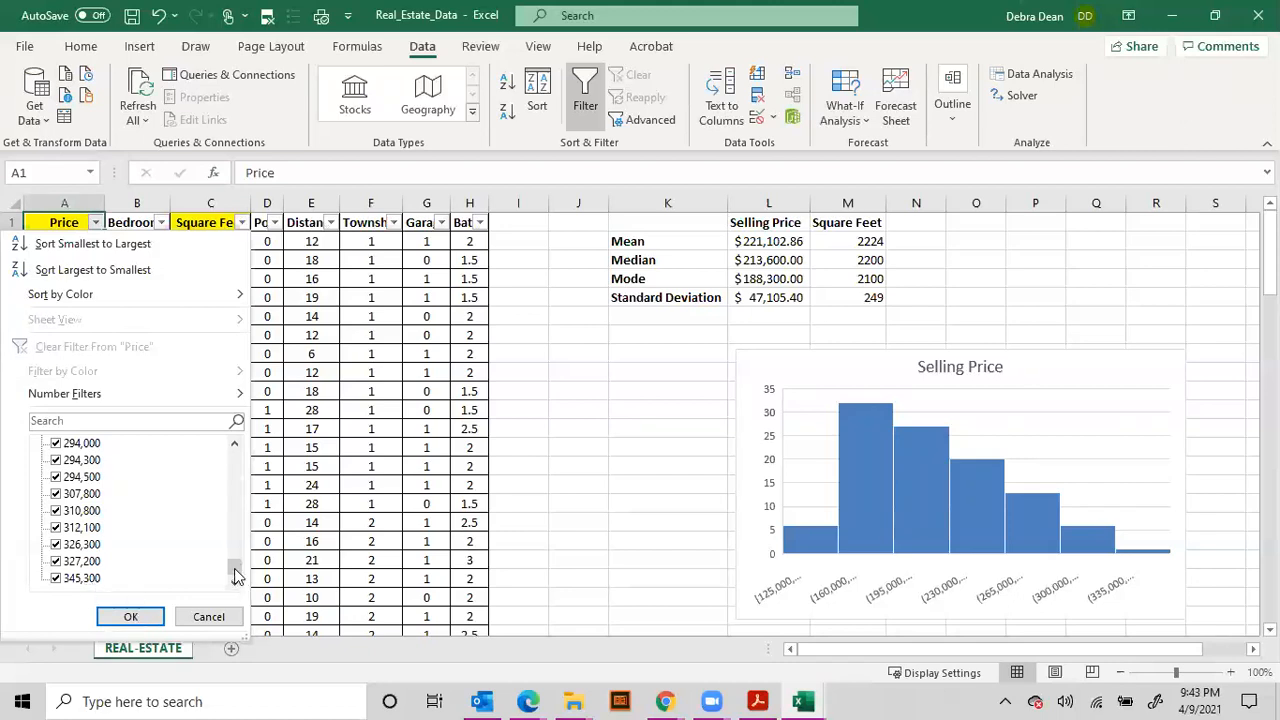
Cancel the Price filter list and add a Min label below Standard Deviation.
{"action": "left_click", "coordinate": [130, 616]}
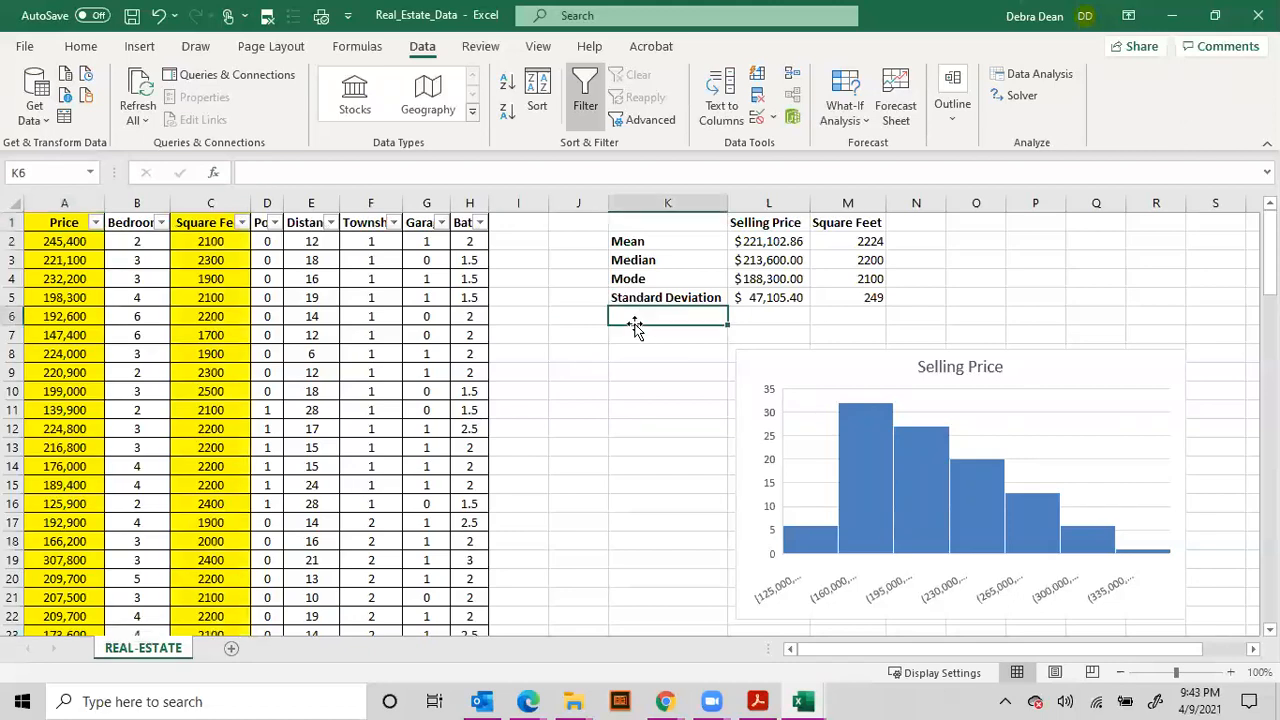
{"action": "type", "text": "Min"}
{"action": "left_click", "coordinate": [668, 335]}
{"action": "type", "text": "Max"}
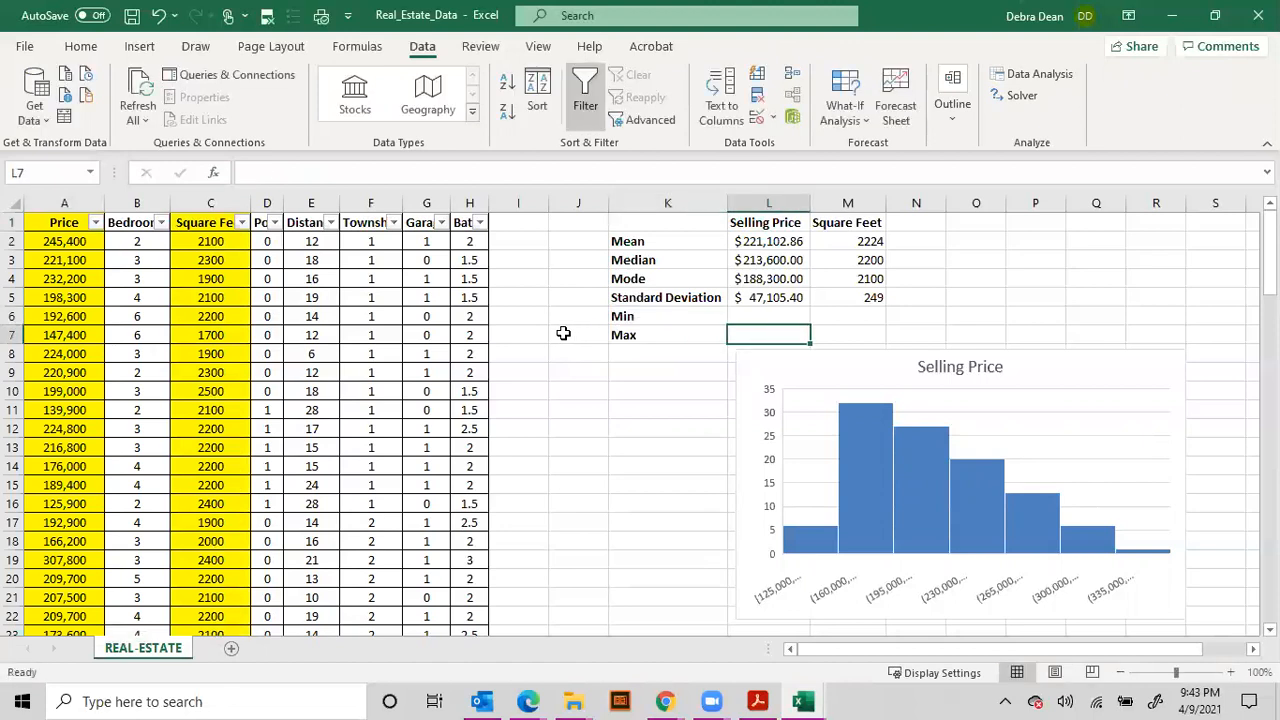
{"action": "left_click", "coordinate": [769, 316]}
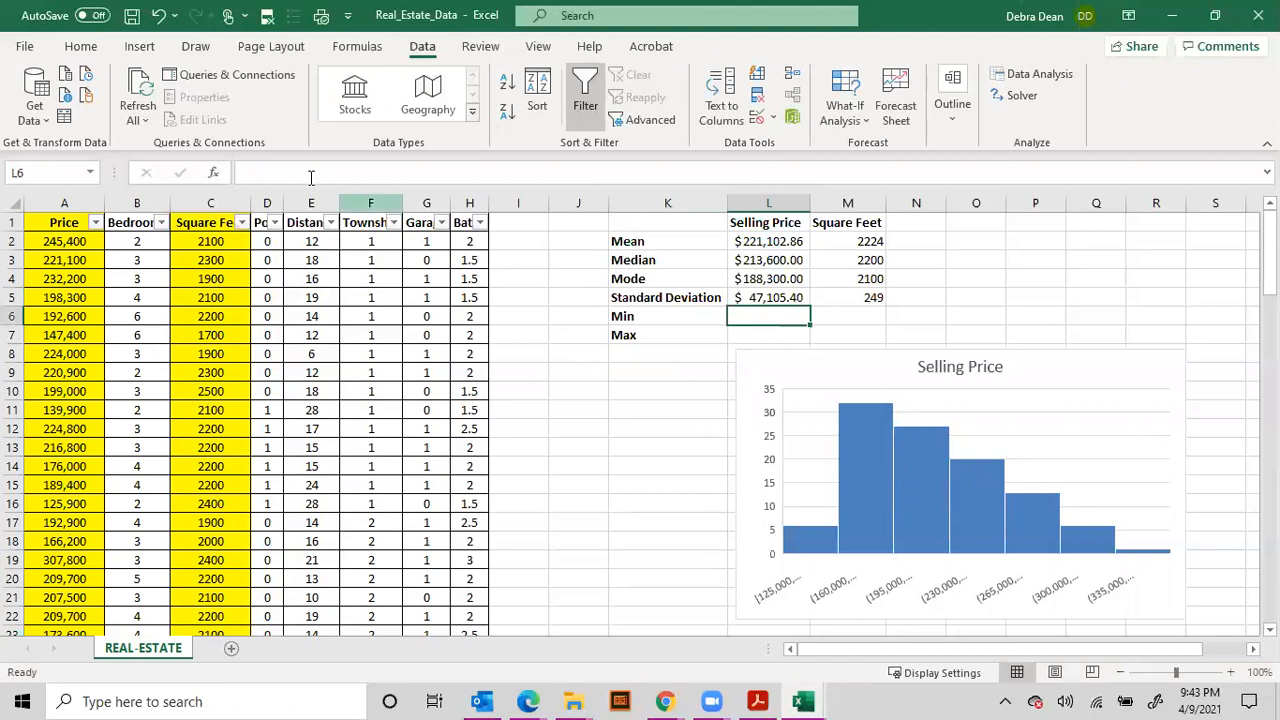
Calculate the minimum selling price, 125,000, with MIN over column A.
{"action": "left_click", "coordinate": [213, 172]}
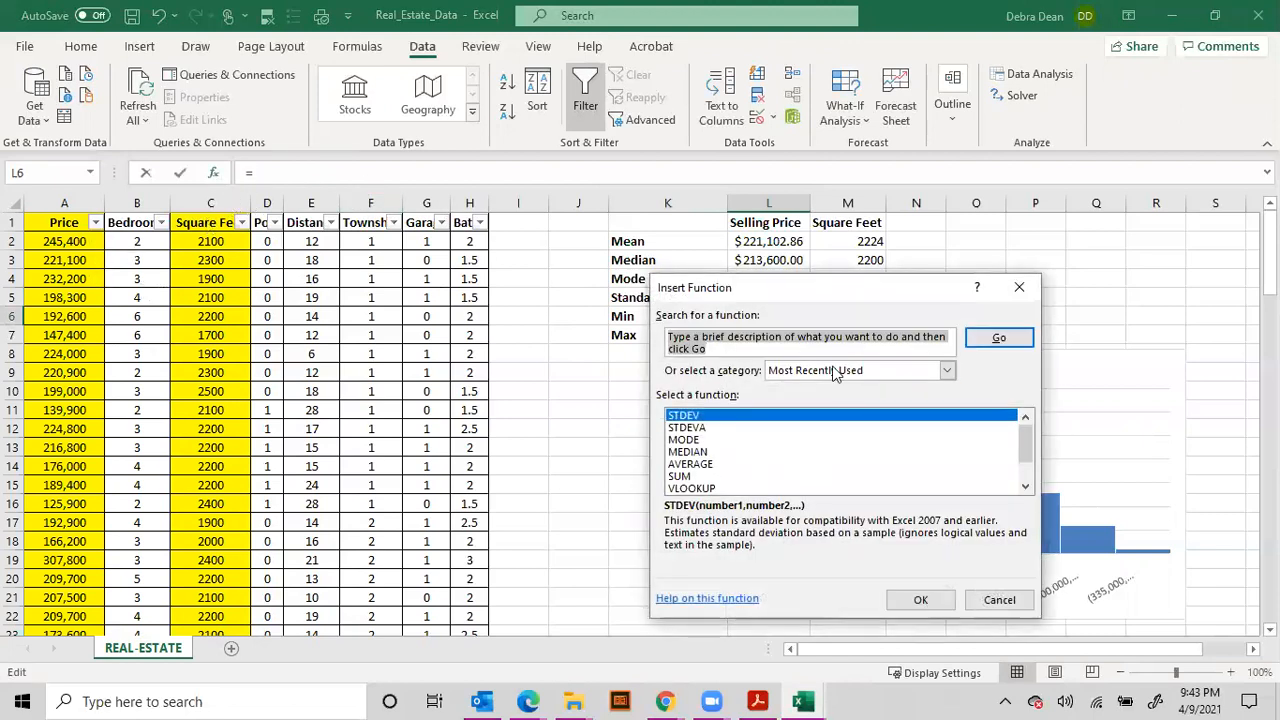
{"action": "type", "text": "min"}
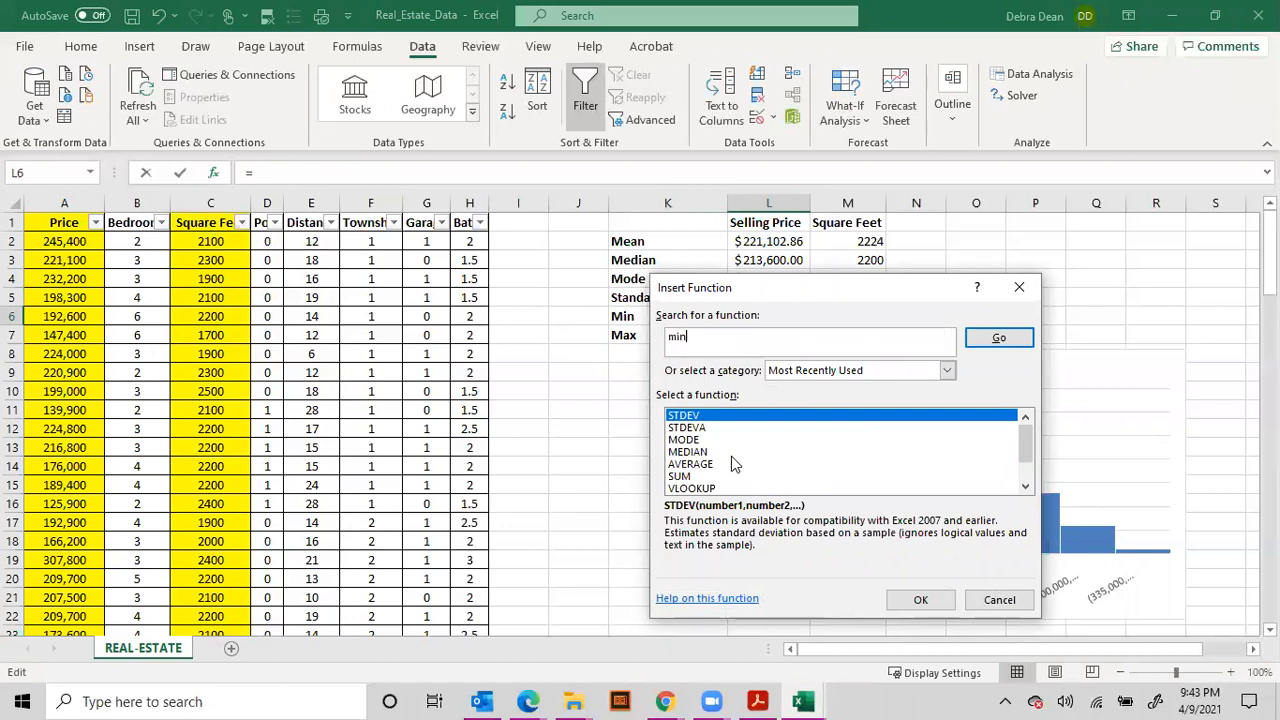
{"action": "left_click", "coordinate": [998, 337]}
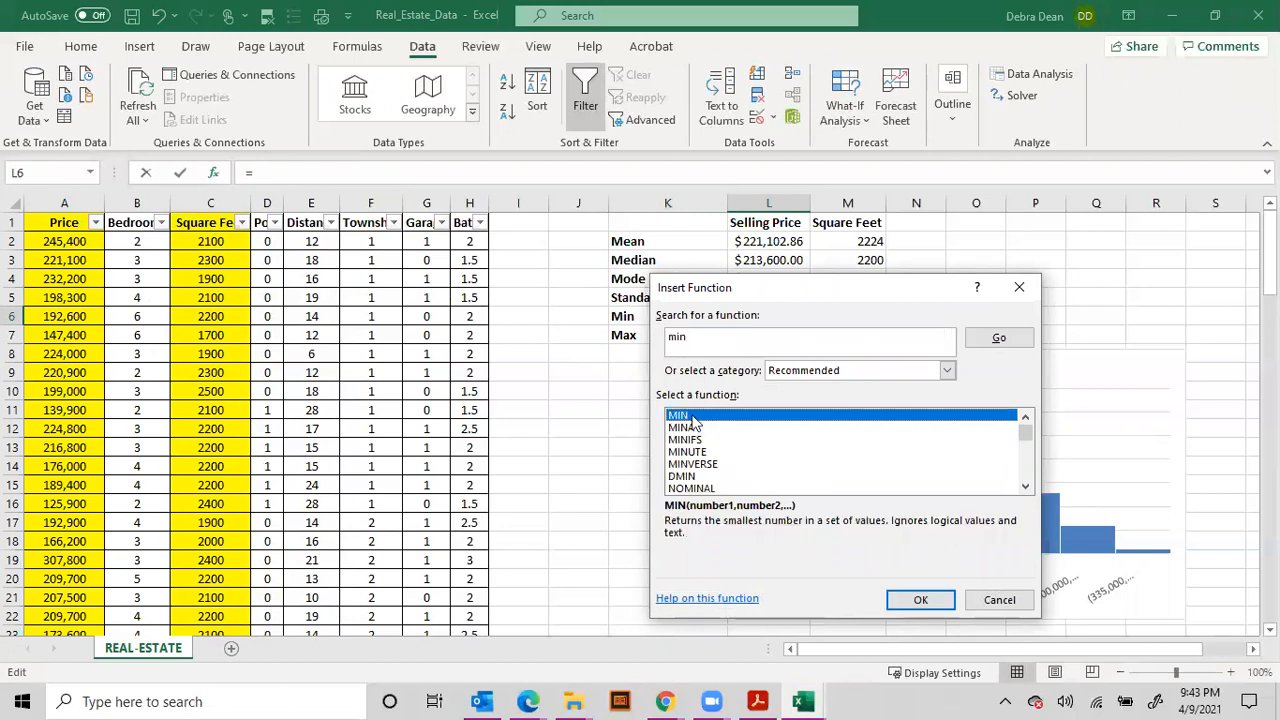
{"action": "left_click", "coordinate": [920, 599]}
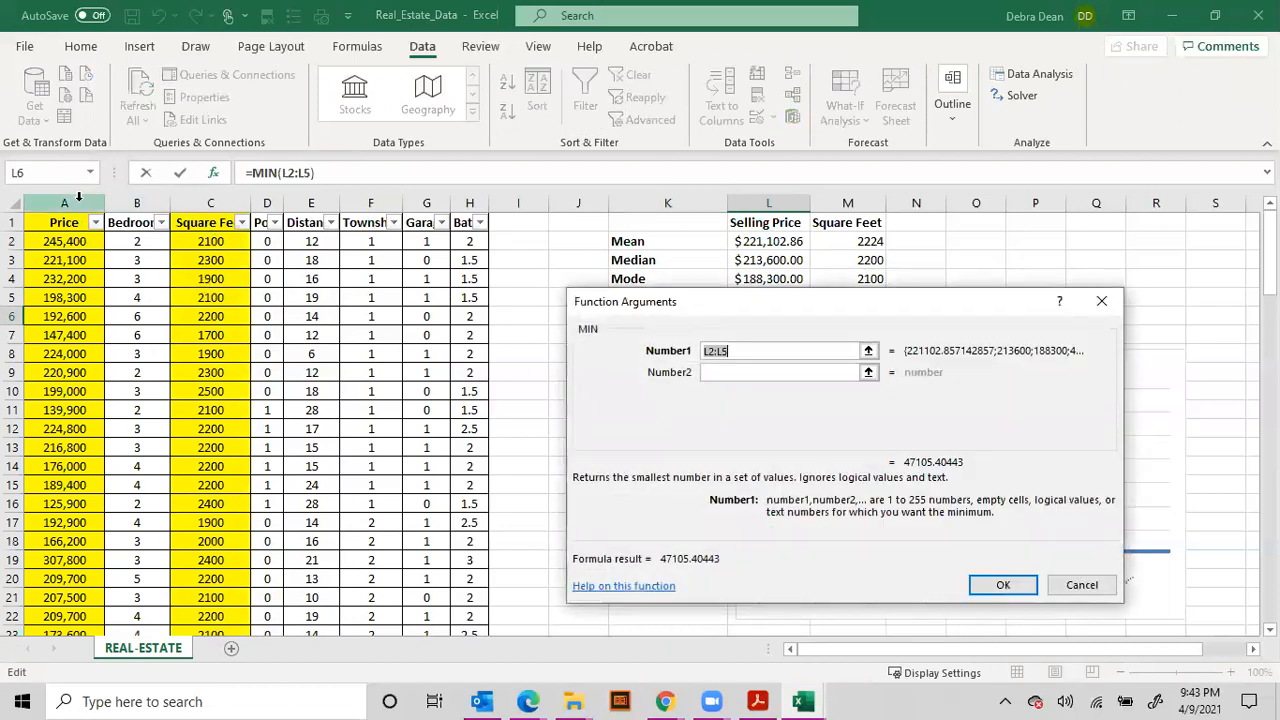
{"action": "left_click", "coordinate": [1003, 585]}
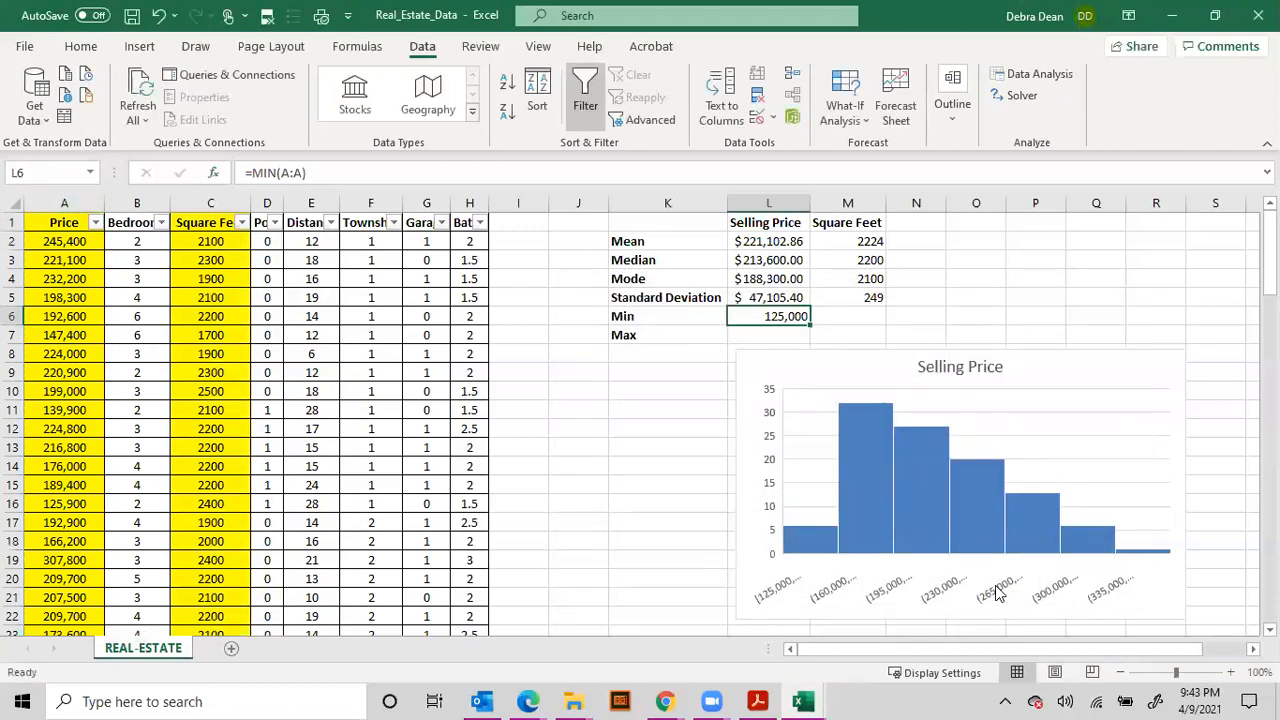
{"action": "left_click", "coordinate": [768, 335]}
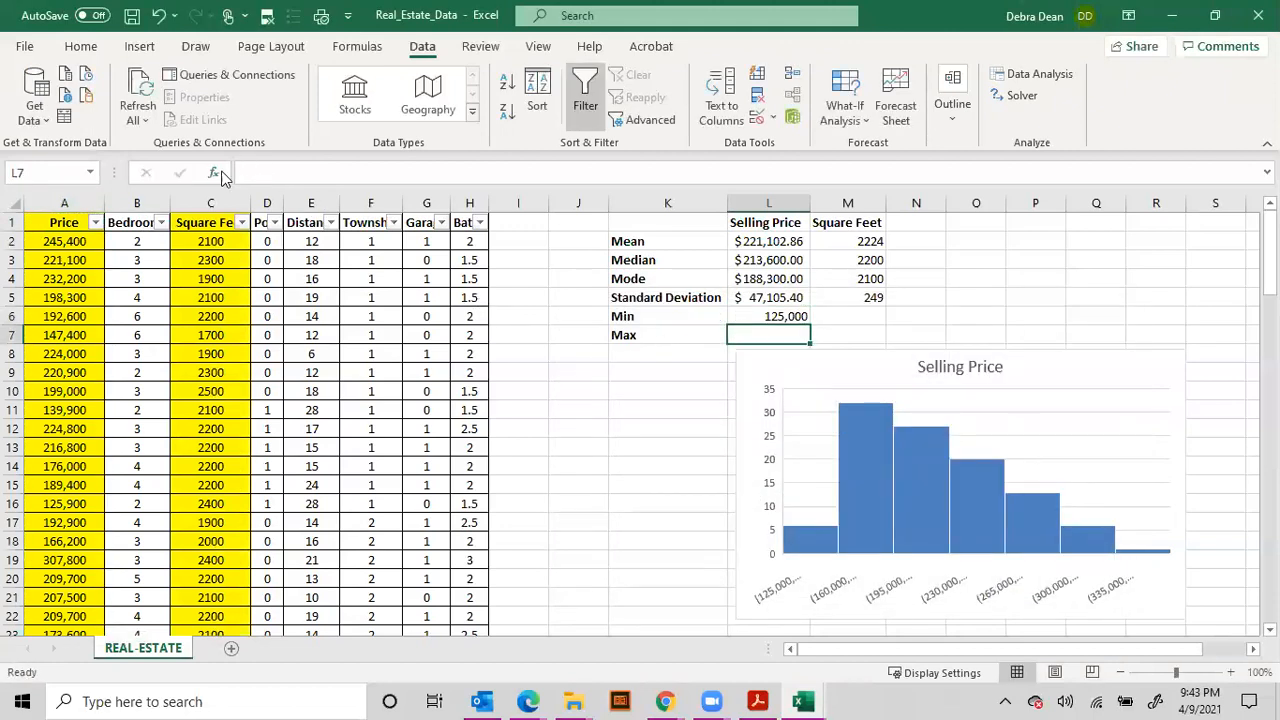
Calculate the maximum selling price, 345,300, with MAX over column A.
{"action": "left_click", "coordinate": [213, 172]}
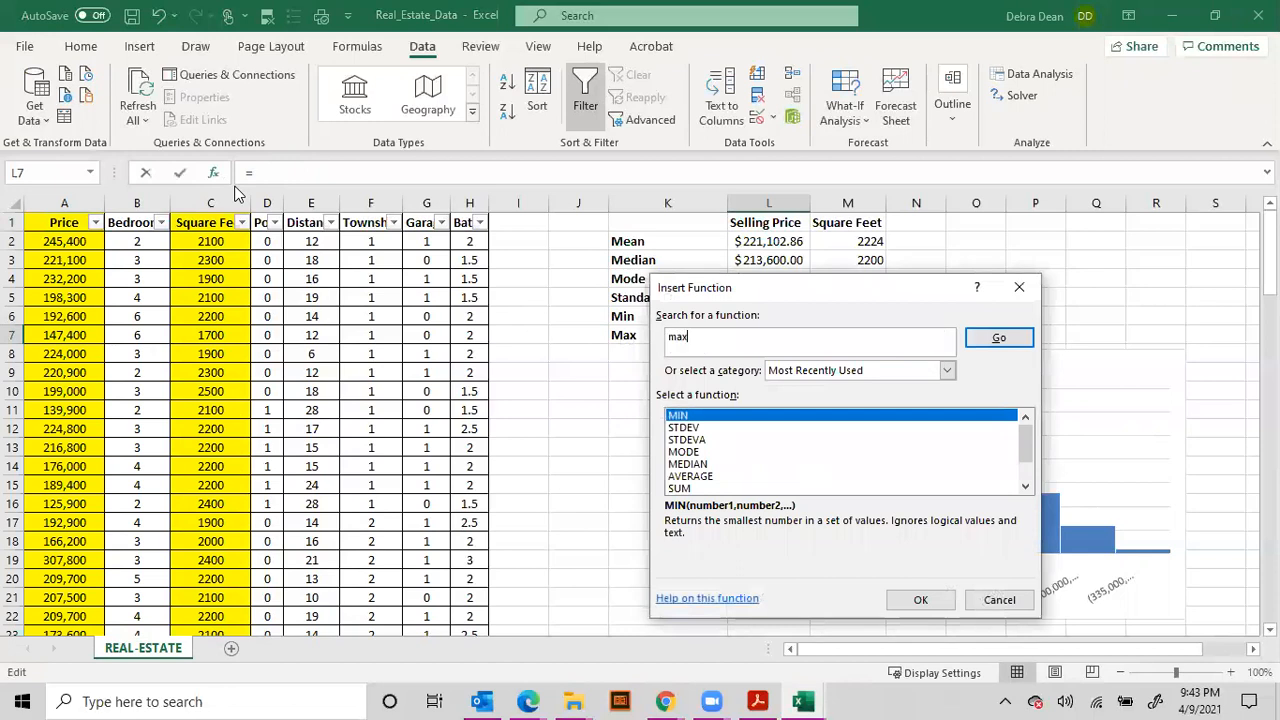
{"action": "left_click", "coordinate": [998, 337]}
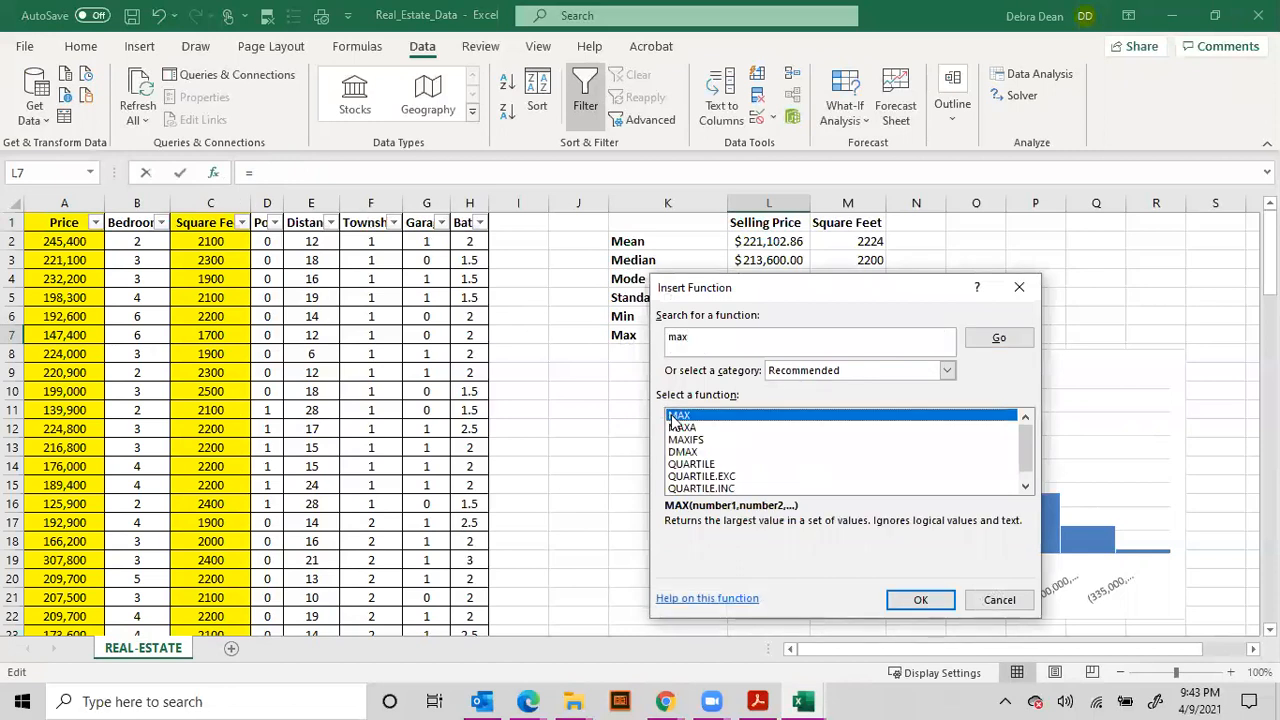
{"action": "left_click", "coordinate": [919, 599]}
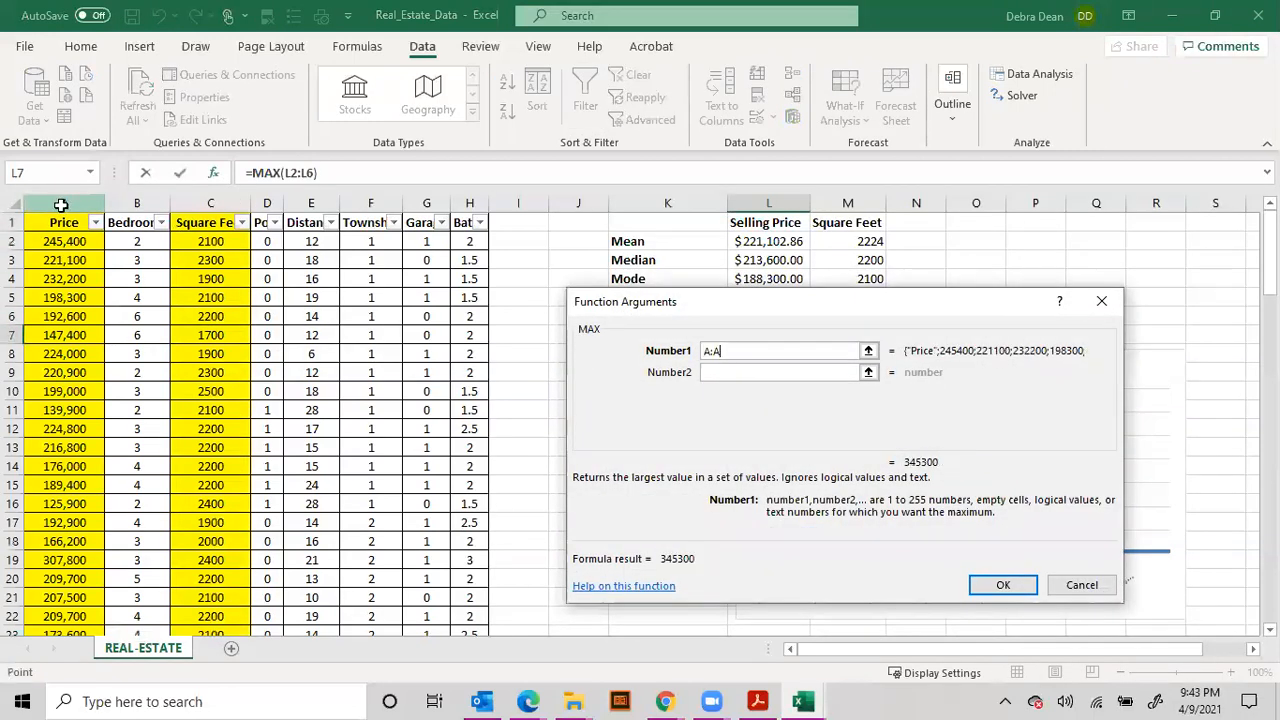
{"action": "left_click", "coordinate": [1003, 584]}
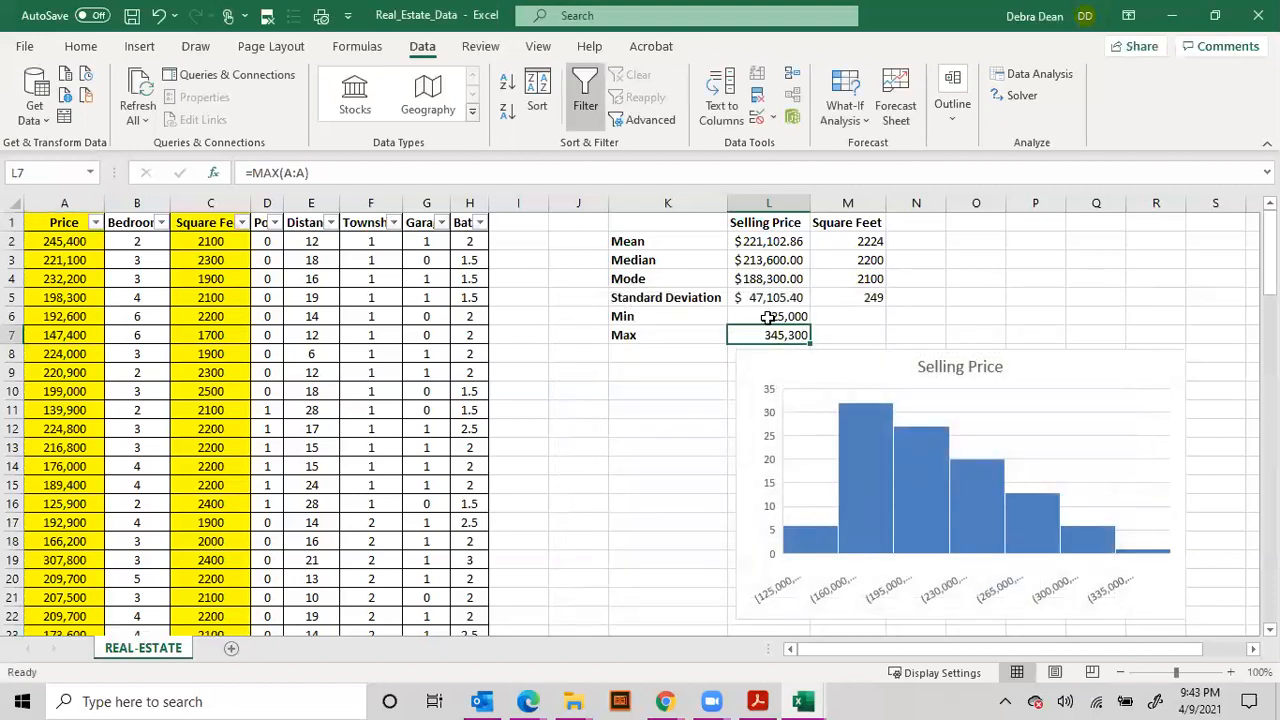
{"action": "left_click", "coordinate": [768, 316]}
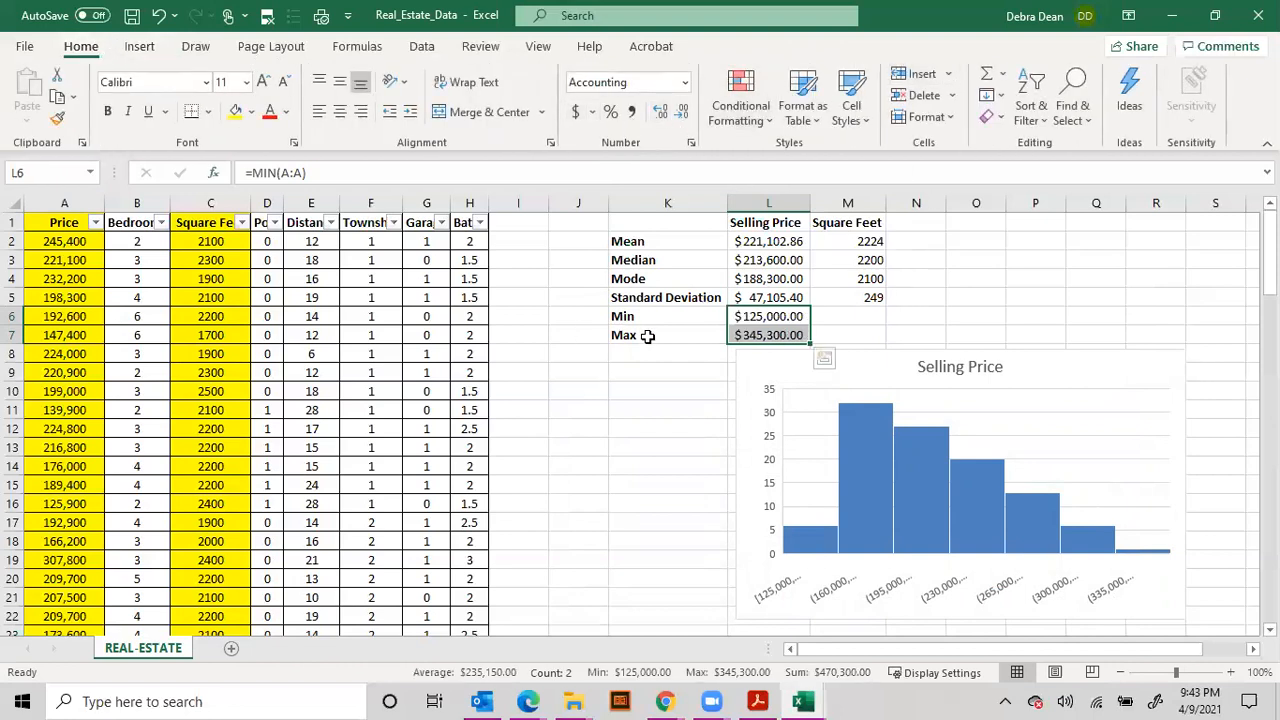
Reposition the Selling Price histogram beneath the summary table.
{"action": "left_click", "coordinate": [667, 335]}
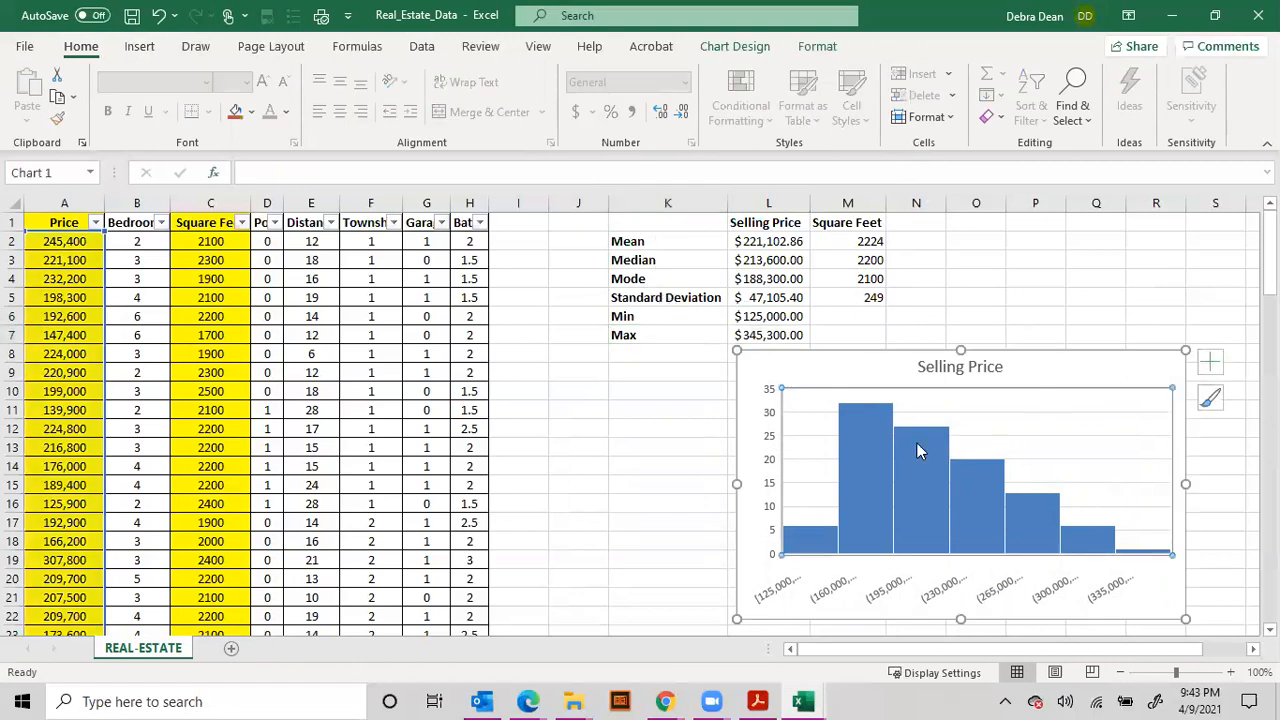
{"action": "left_click", "coordinate": [1095, 278]}
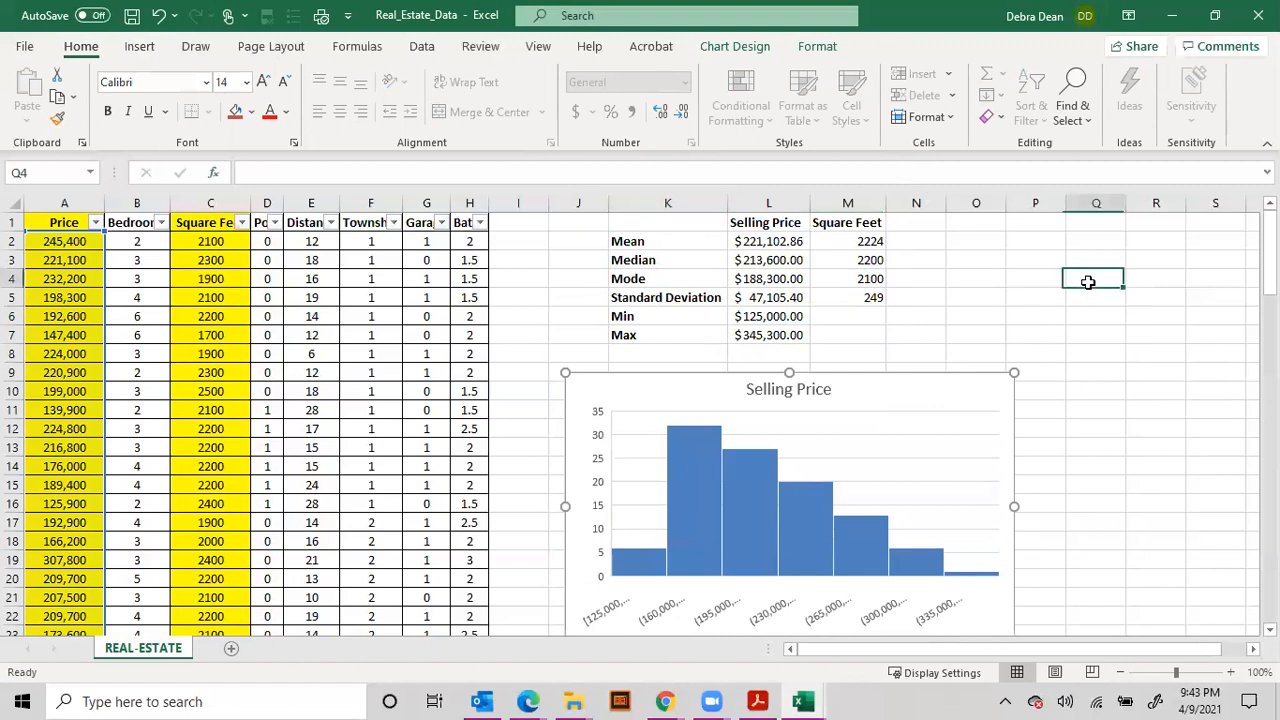